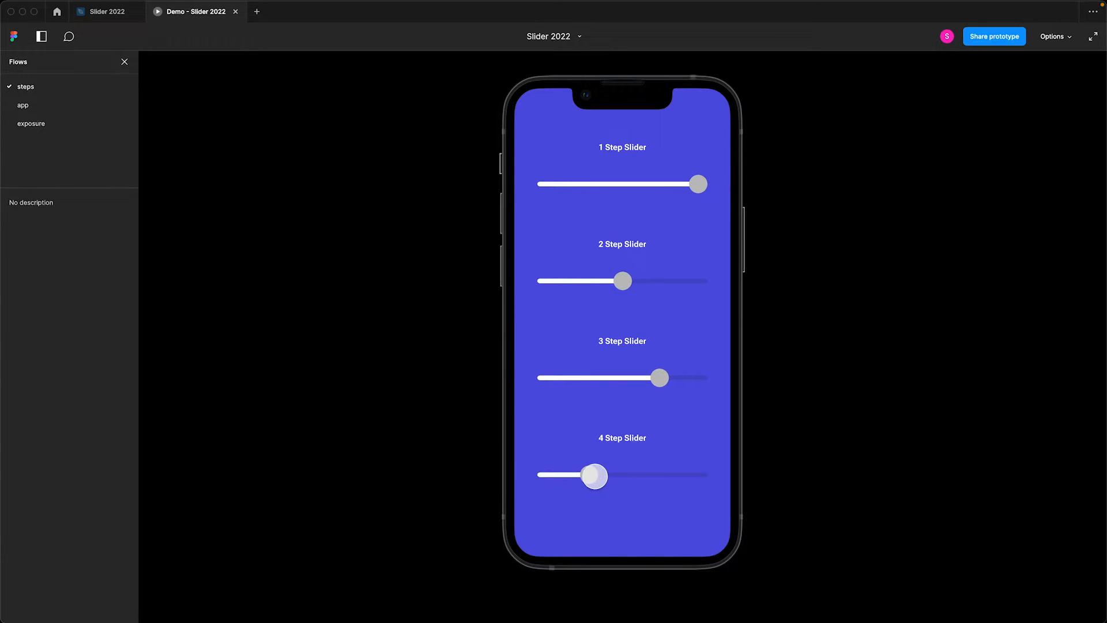
# - Preview the exposure flow, then go back to the Slider 2022 design file
pyautogui.click(23, 105)
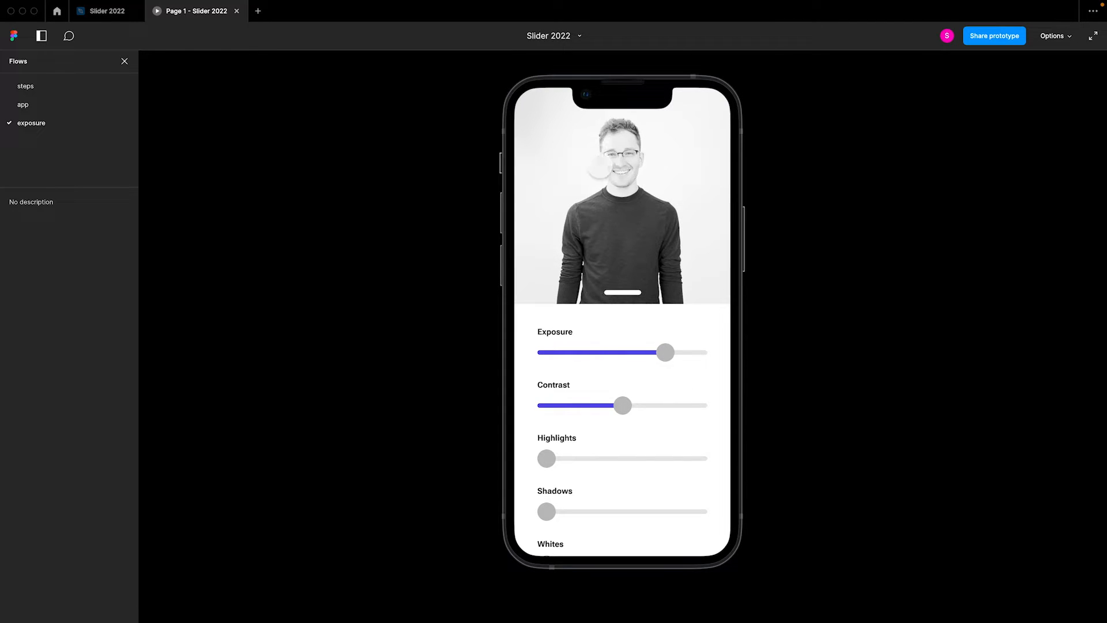
pyautogui.click(104, 10)
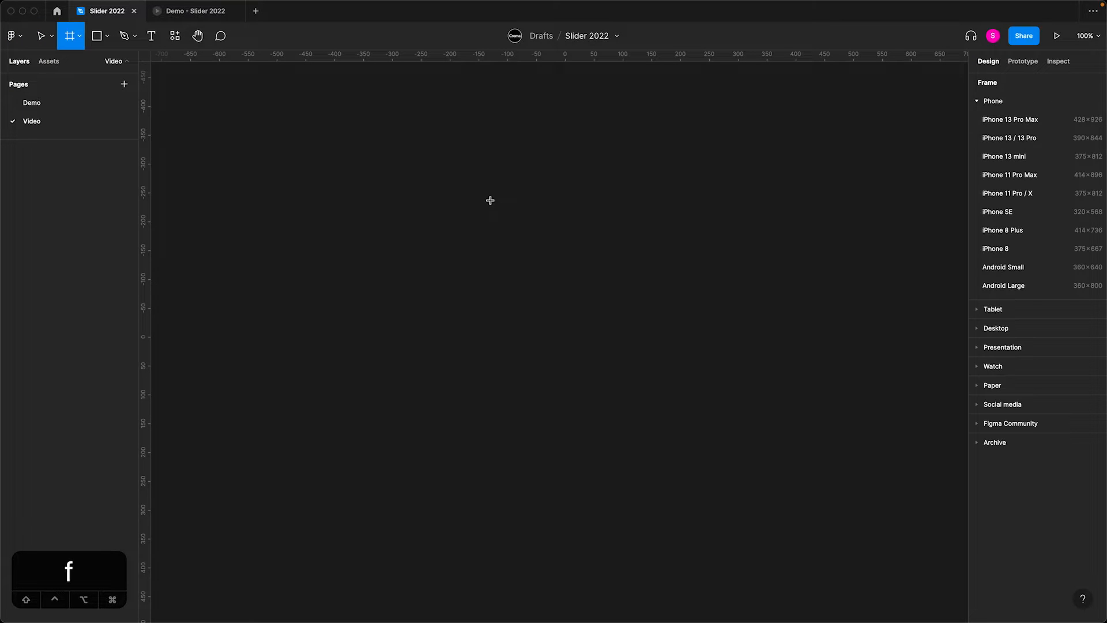
pyautogui.moveTo(1014, 155)
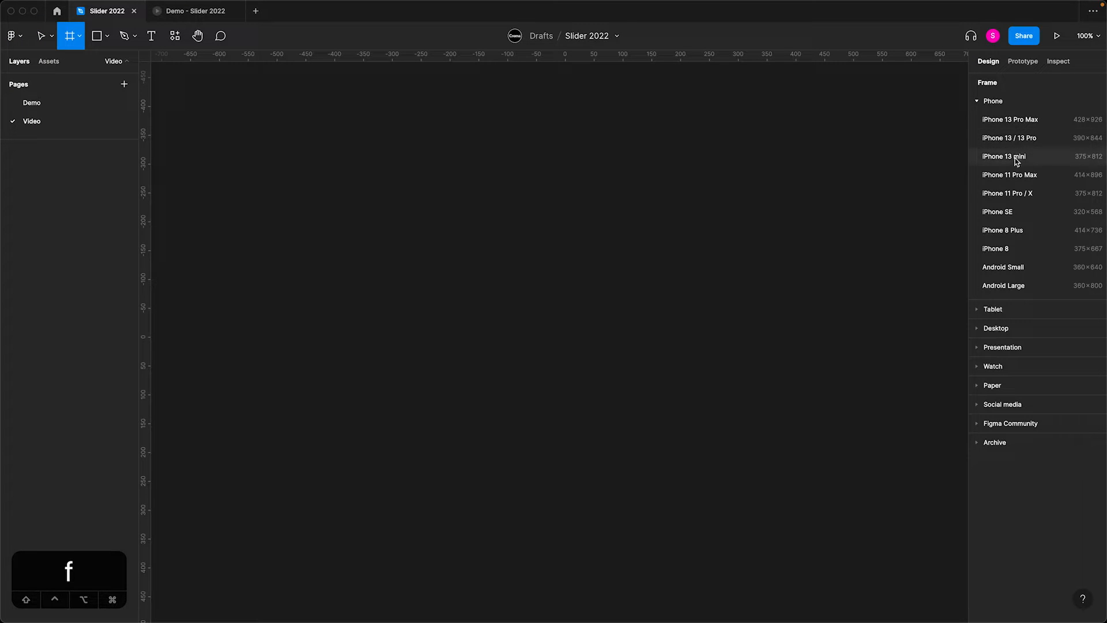
# - Add an iPhone 13 mini frame with a 10% black bar, radius 99, narrowed to 295 wide
pyautogui.click(1003, 156)
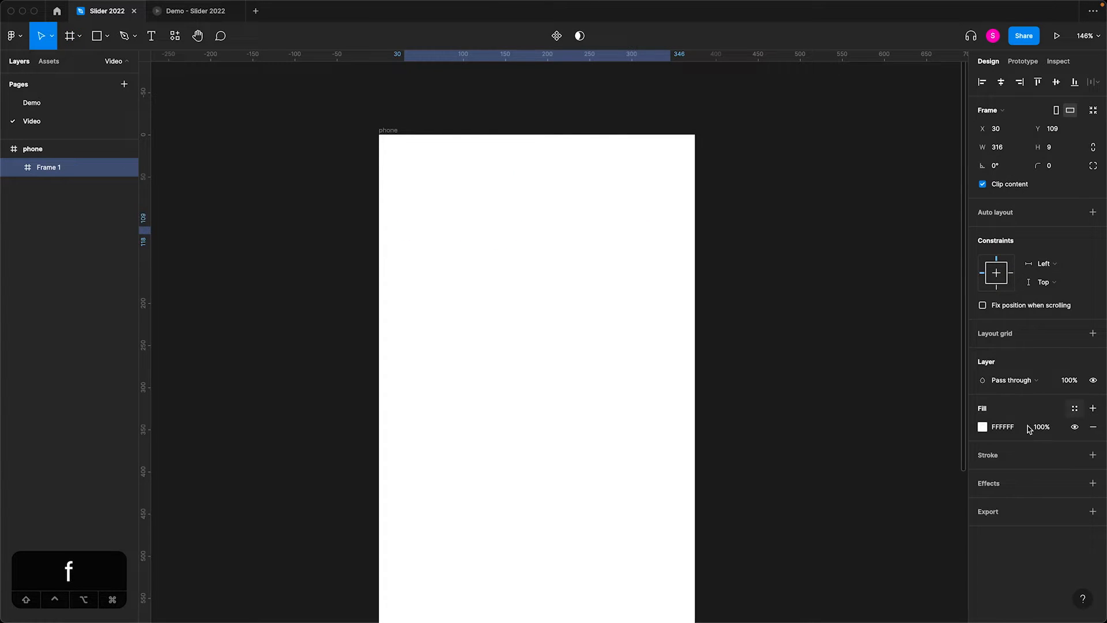
pyautogui.click(982, 426)
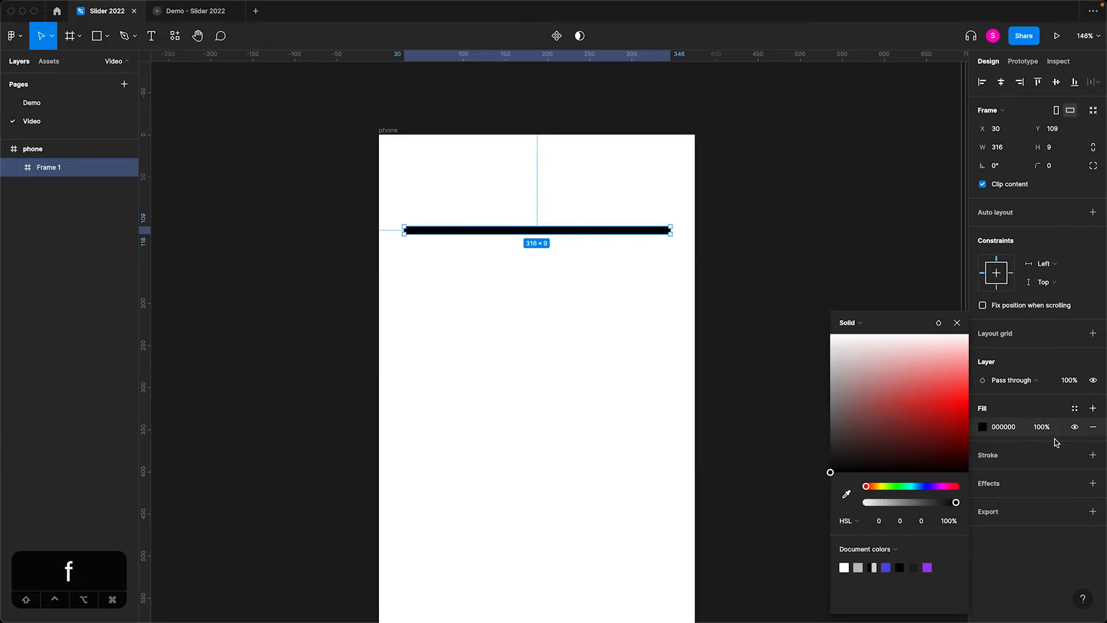
pyautogui.write('10')
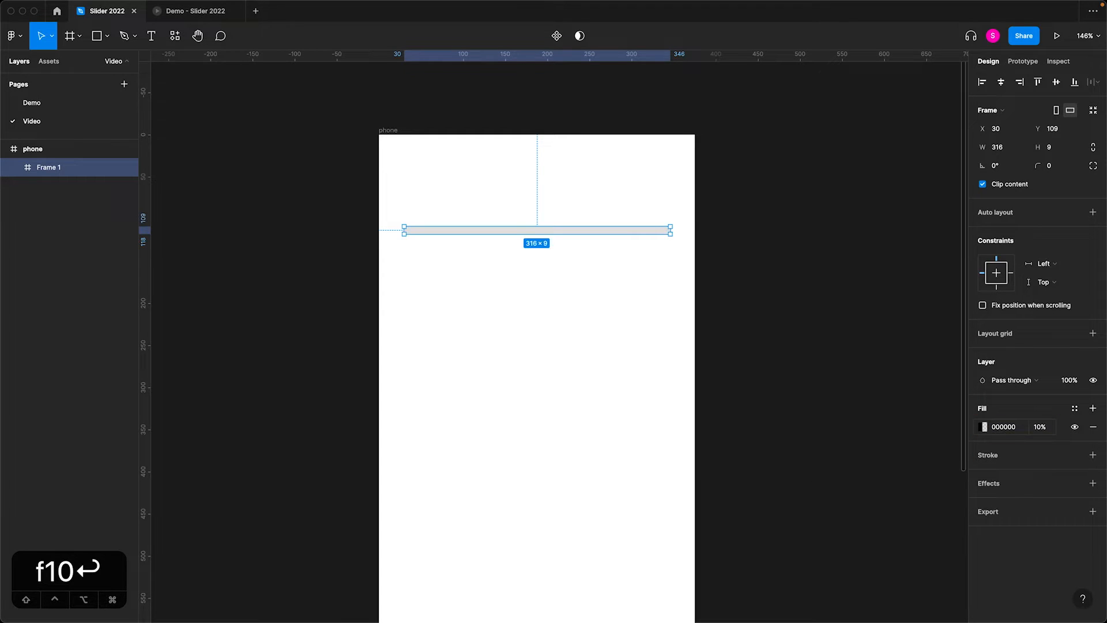
pyautogui.click(1054, 165)
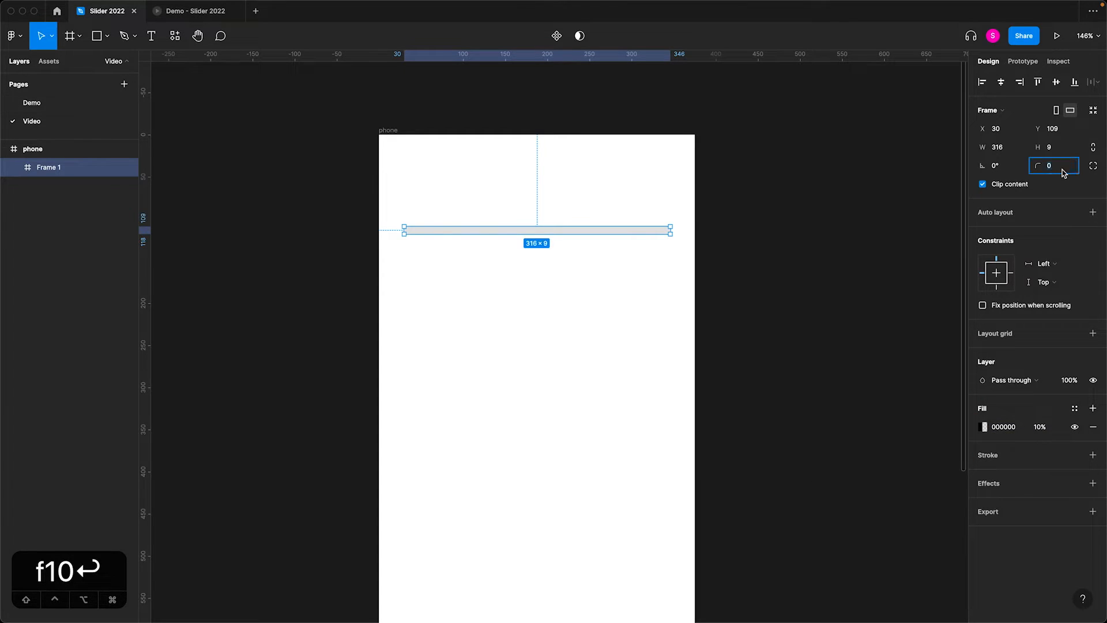
pyautogui.write('99')
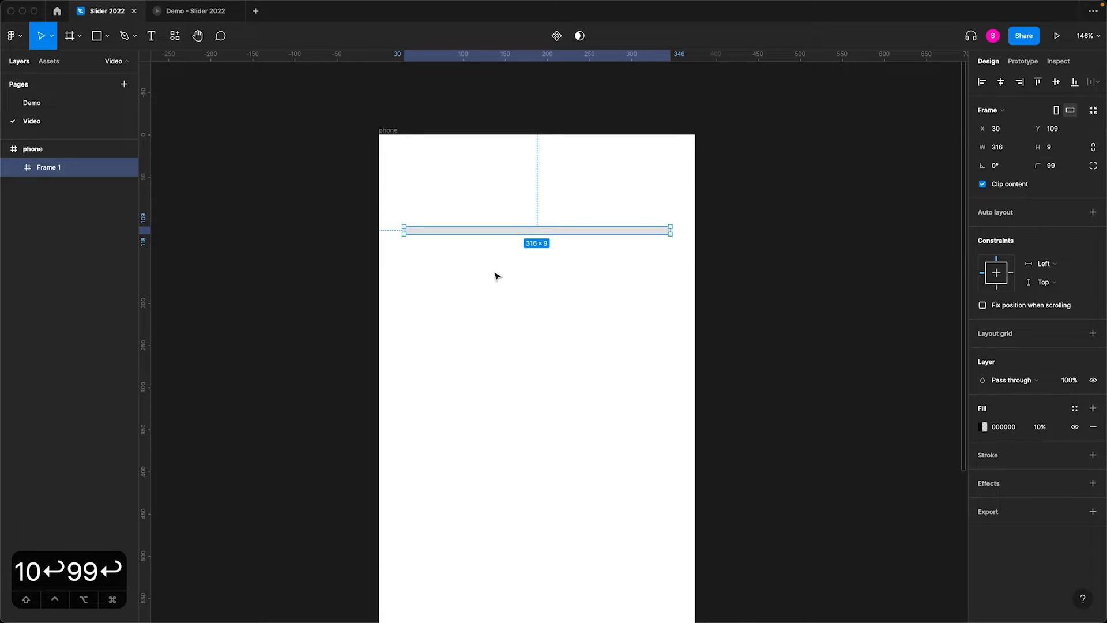
pyautogui.moveTo(494, 230); pyautogui.dragTo(505, 230)
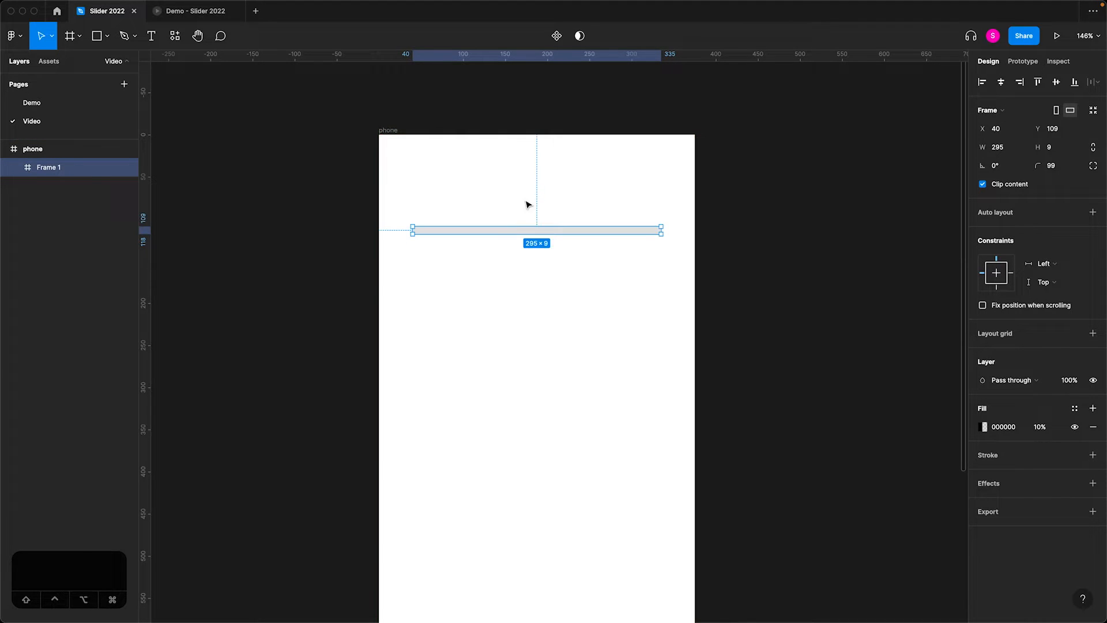
# - Duplicate the track bar as 'fill' and give it a purple colour
pyautogui.click(473, 309)
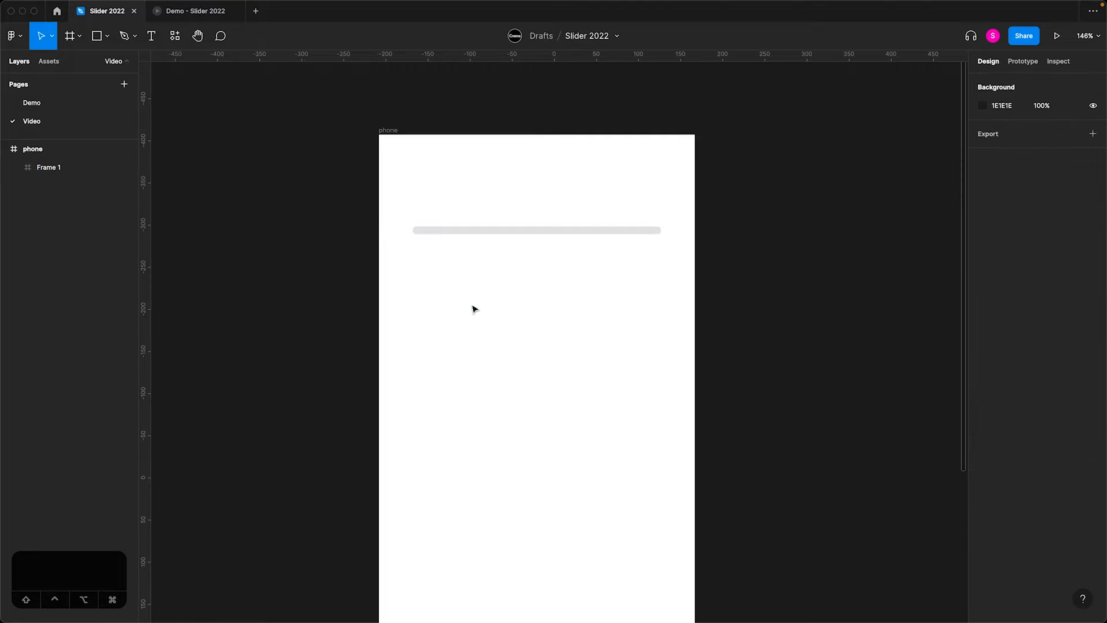
pyautogui.moveTo(452, 210)
pyautogui.write('track')
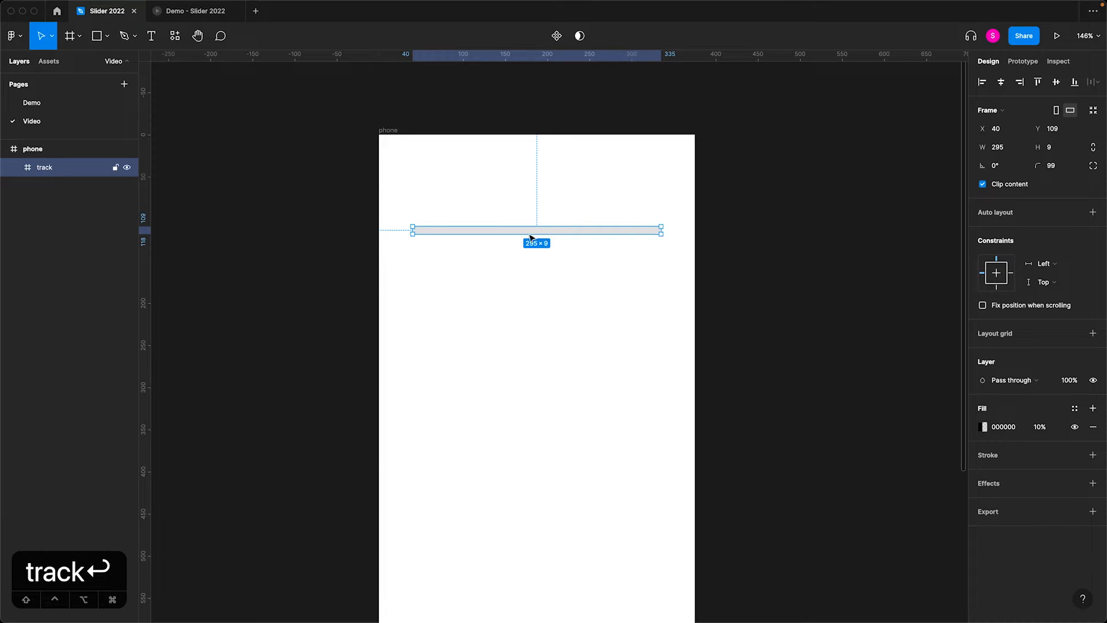
pyautogui.moveTo(471, 215)
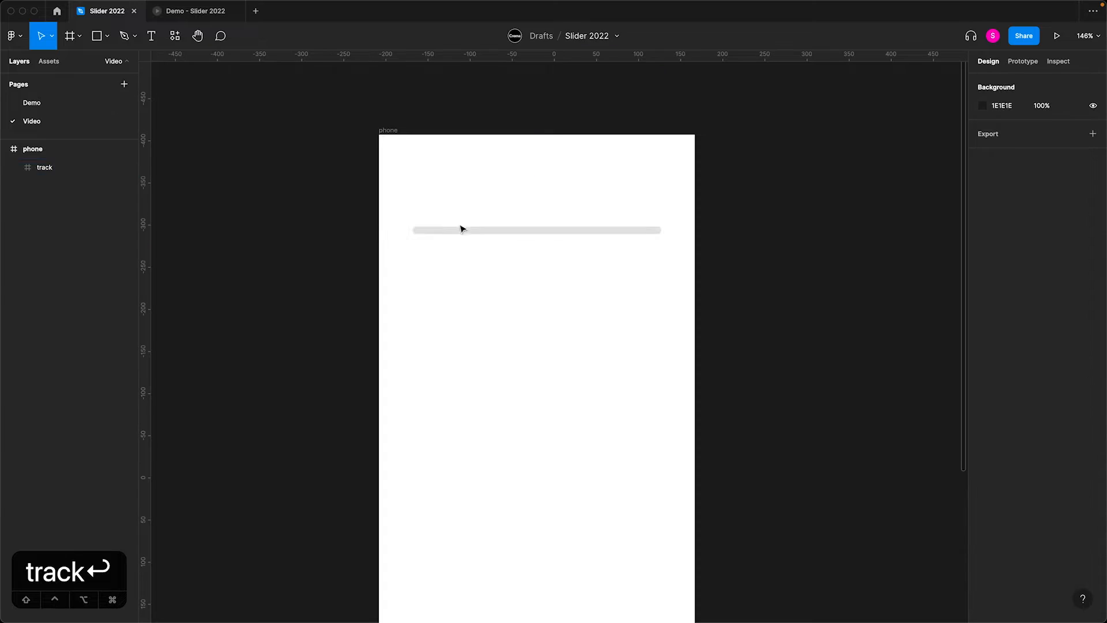
pyautogui.press('cmd+r')
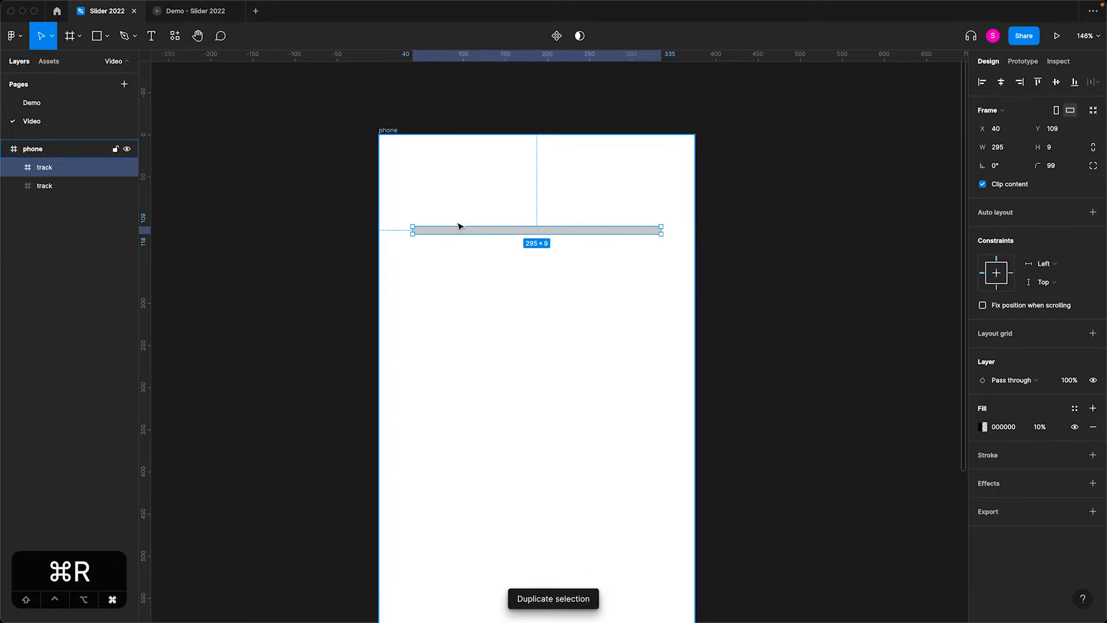
pyautogui.write('fill')
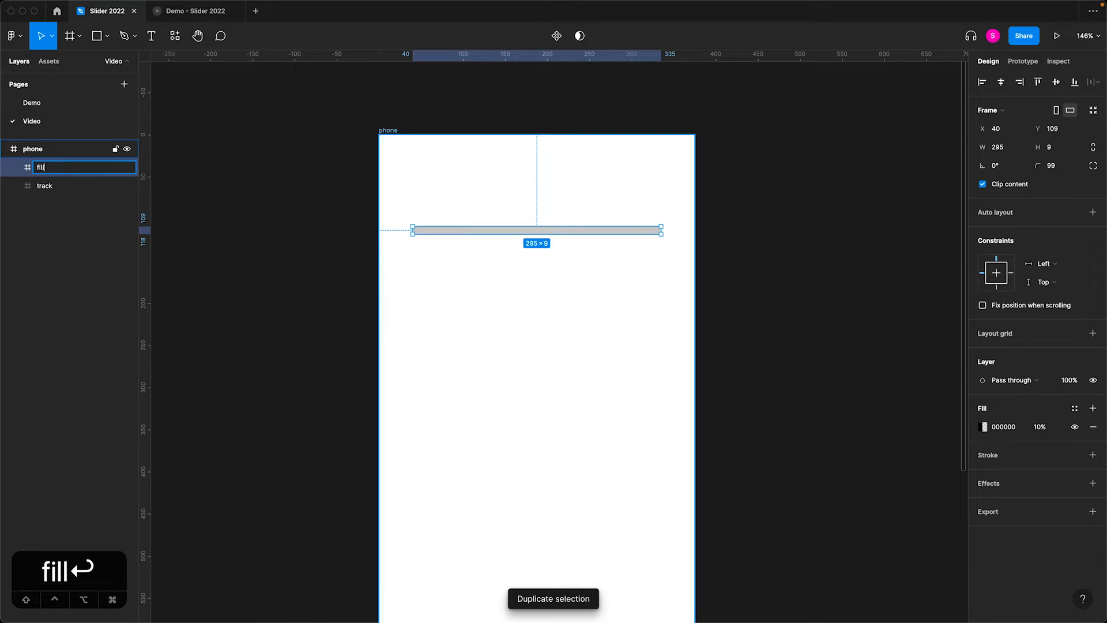
pyautogui.press('Return')
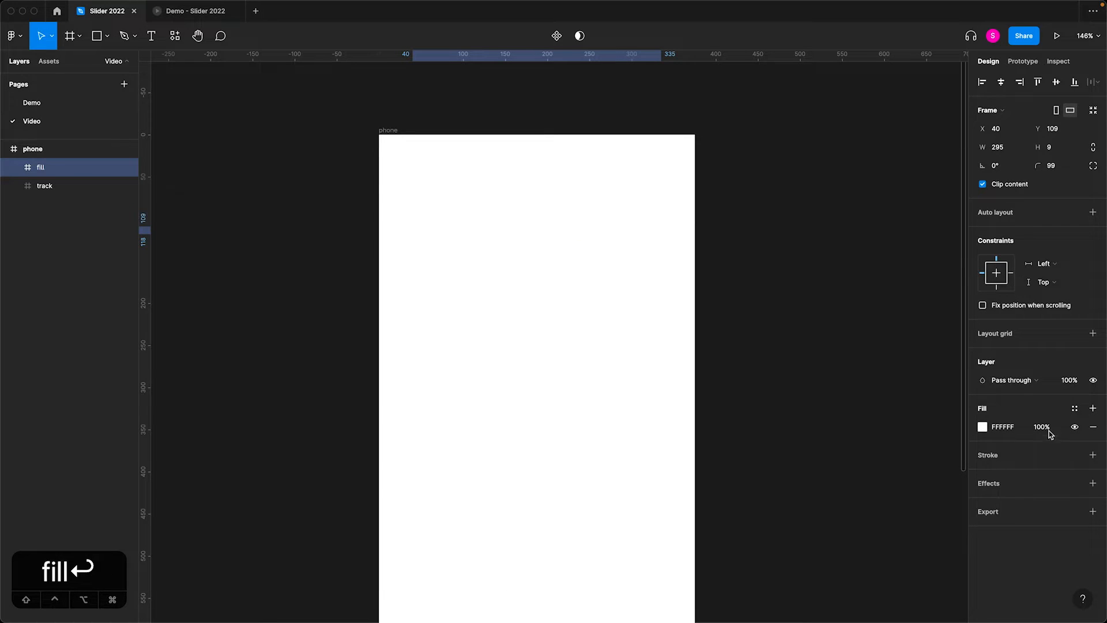
pyautogui.click(982, 427)
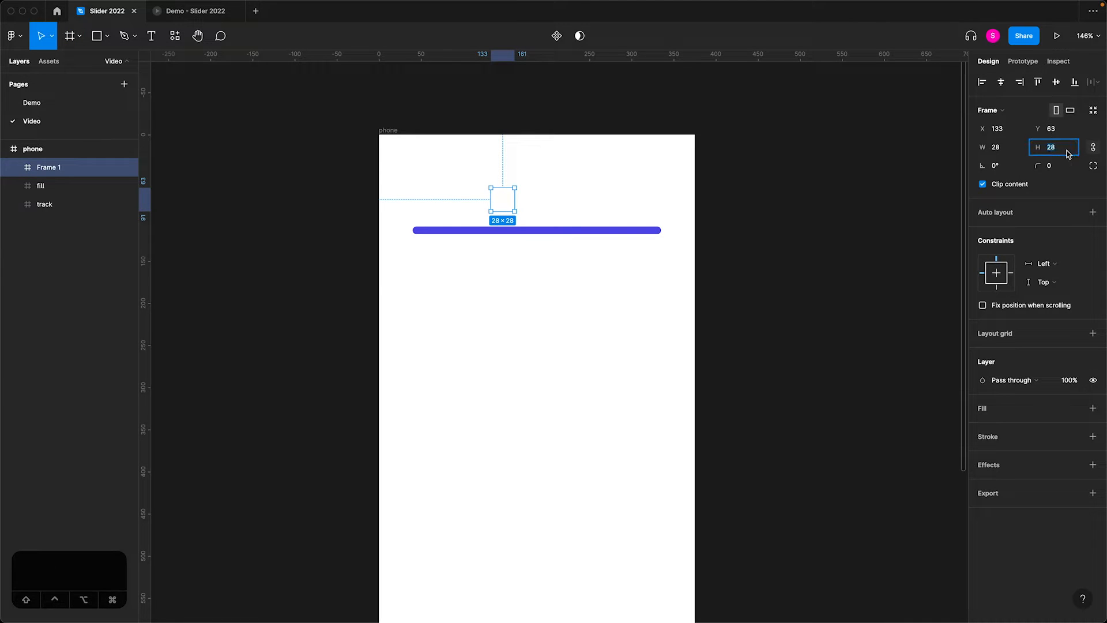
# - Make a 24×24 grey handle with radius 99 aligned at the bar's left end
pyautogui.write('24')
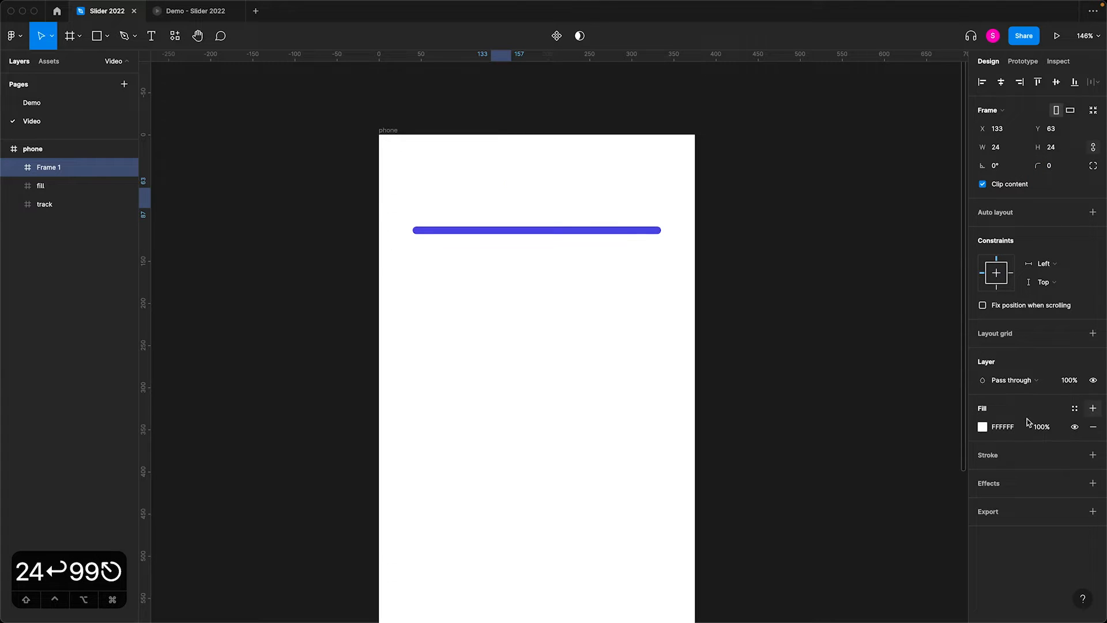
pyautogui.click(983, 427)
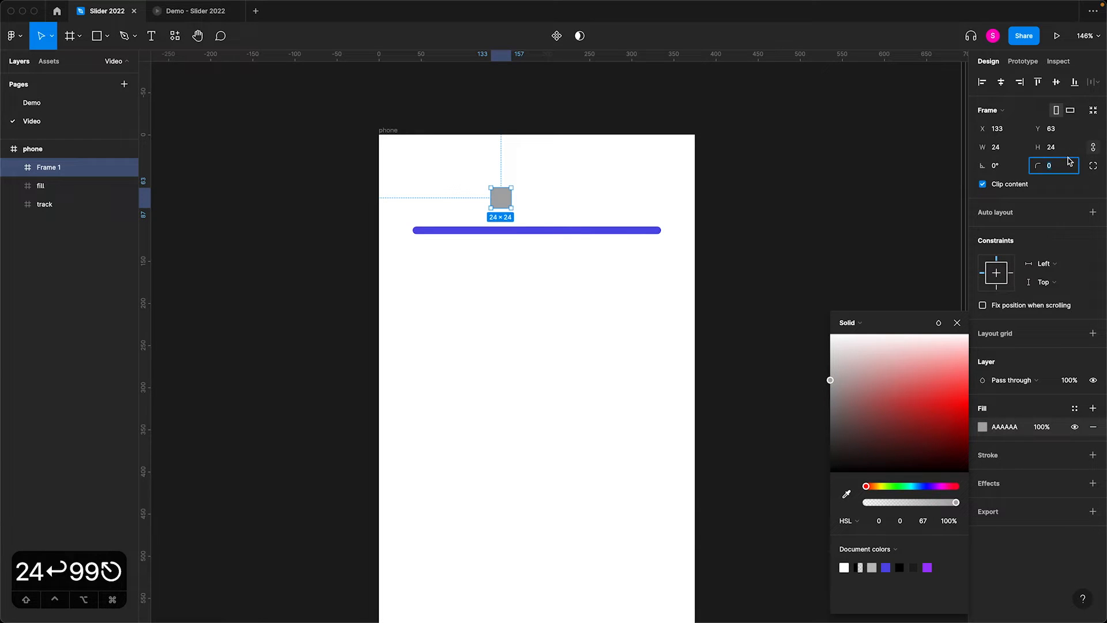
pyautogui.write('99')
pyautogui.click(81, 167)
pyautogui.write('handle')
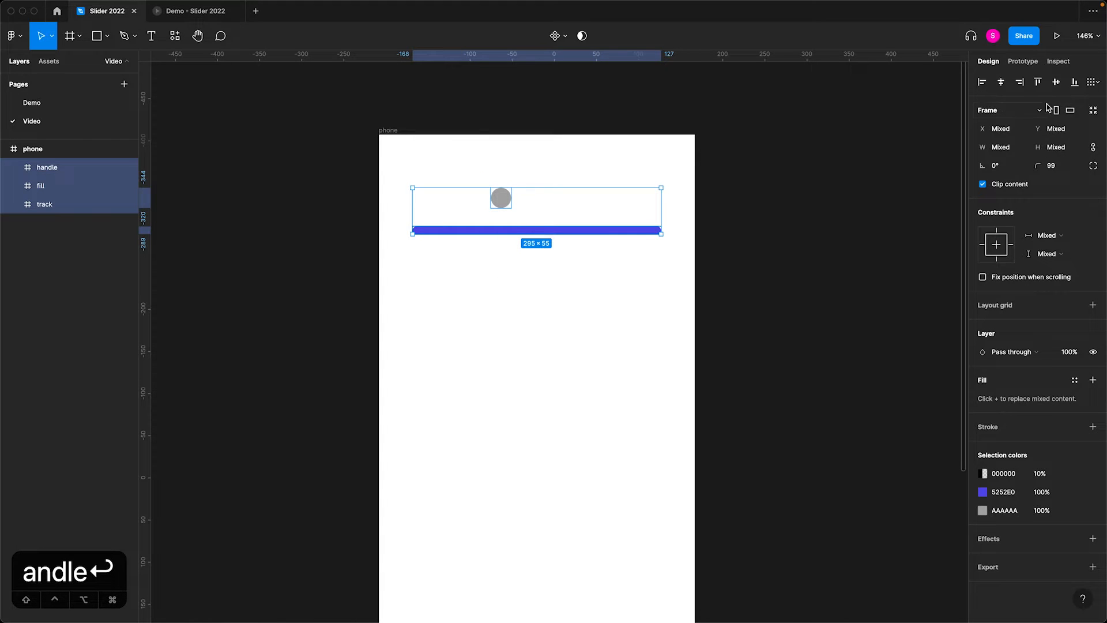
pyautogui.click(1000, 82)
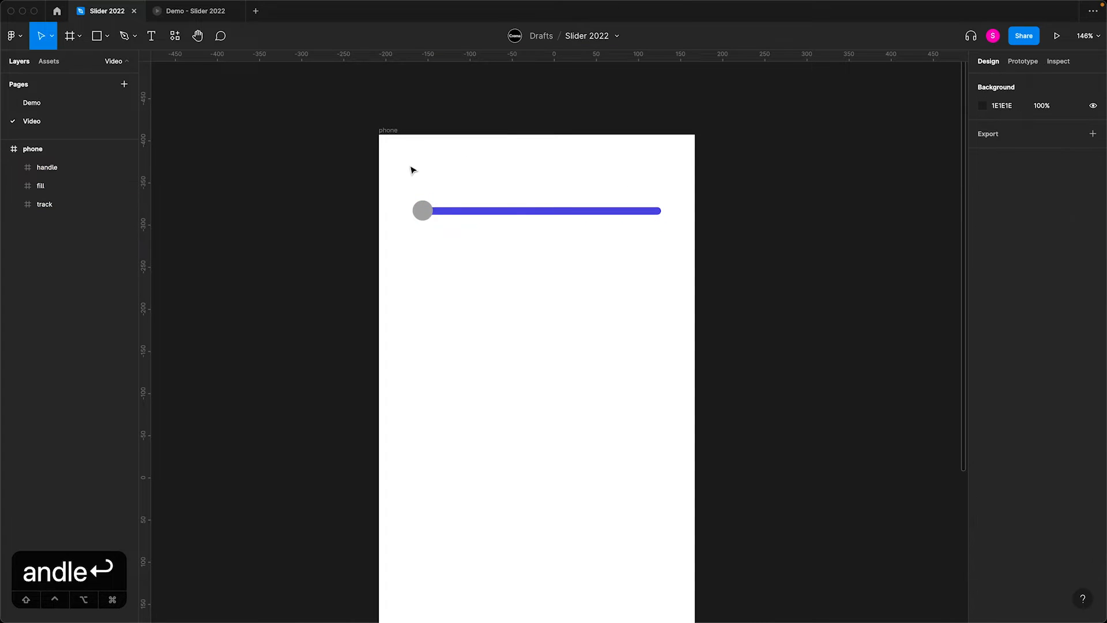
pyautogui.moveTo(420, 209)
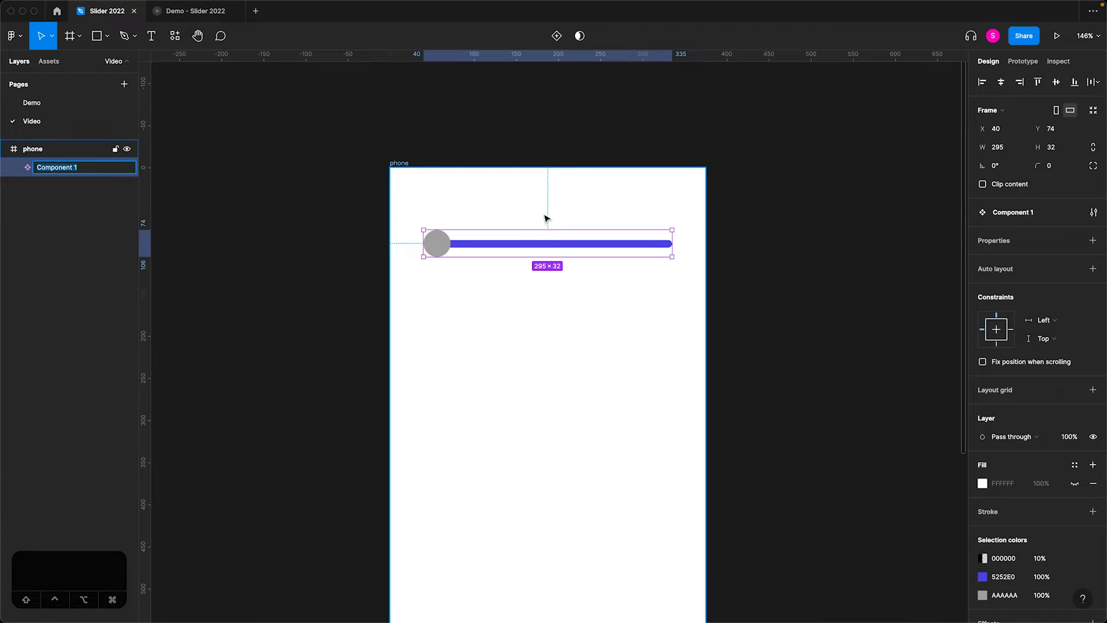
# - Name the component 'slider', make a full copy with handle right, and shrink the first fill to 0.001
pyautogui.write('slider')
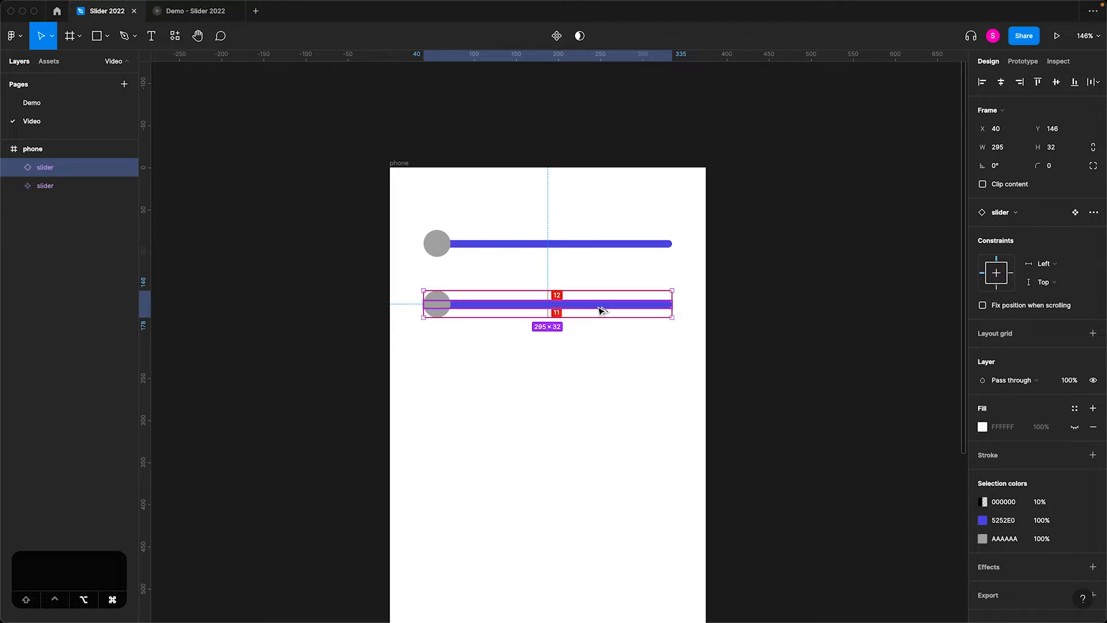
pyautogui.click(33, 167)
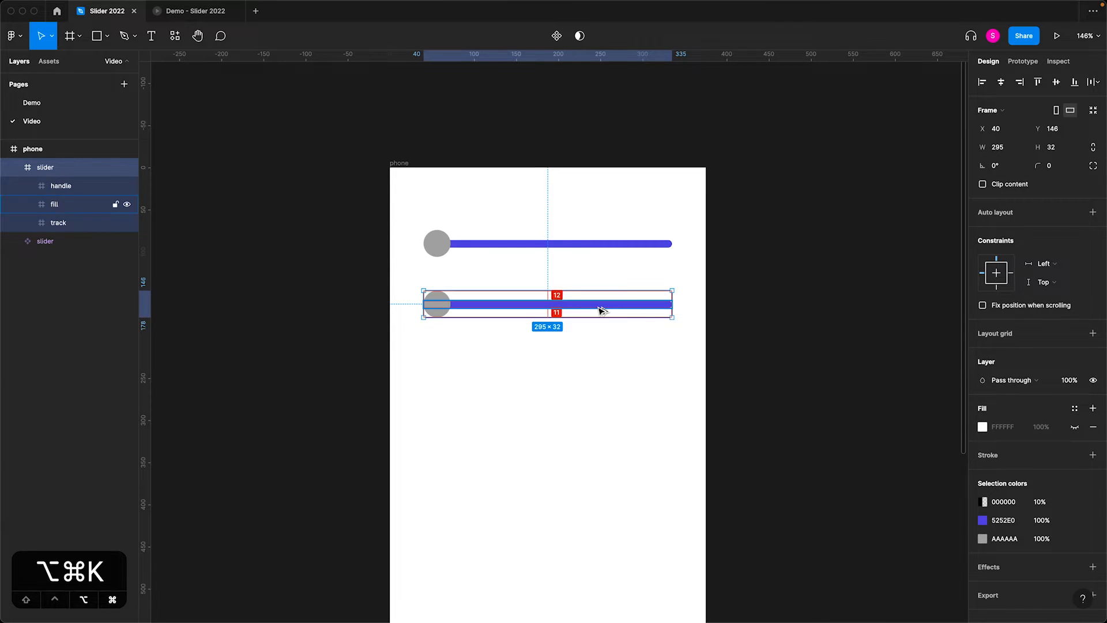
pyautogui.click(45, 168)
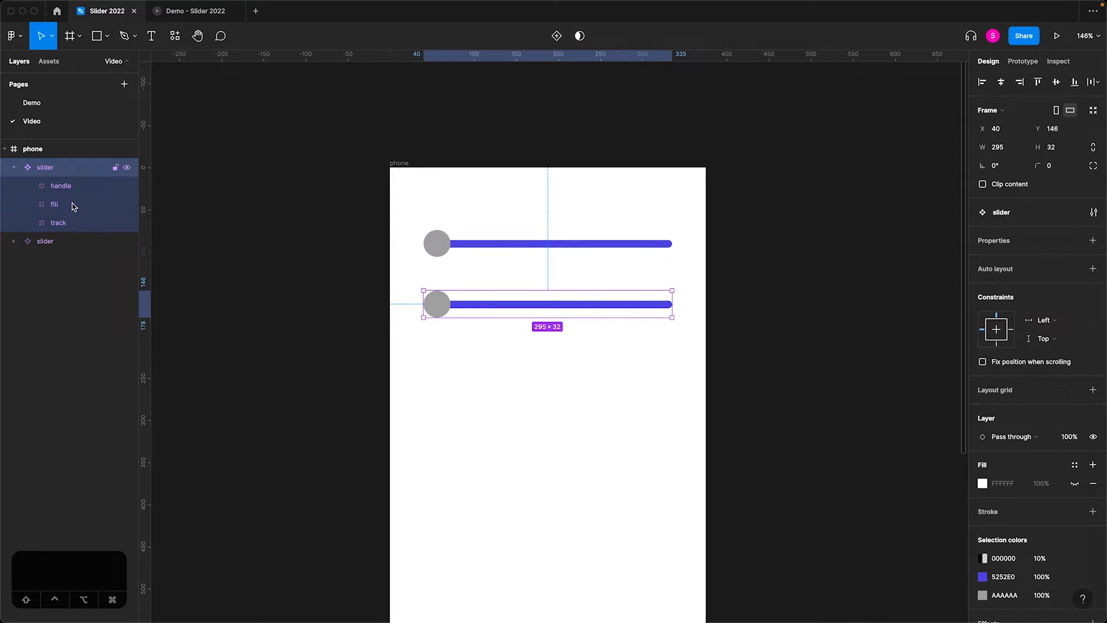
pyautogui.moveTo(413, 322)
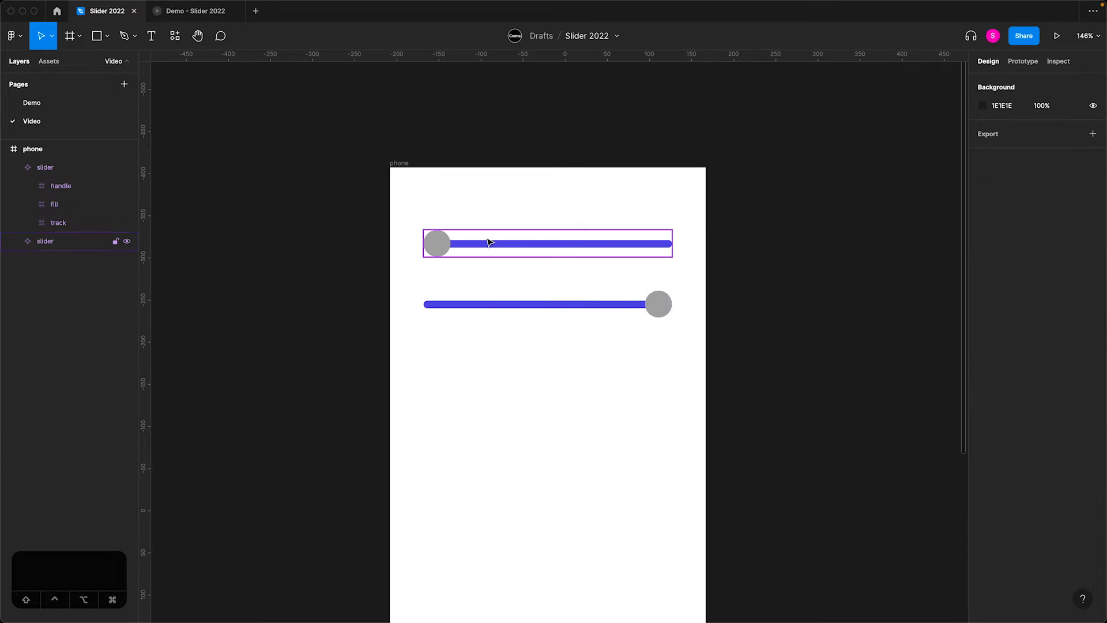
pyautogui.click(54, 277)
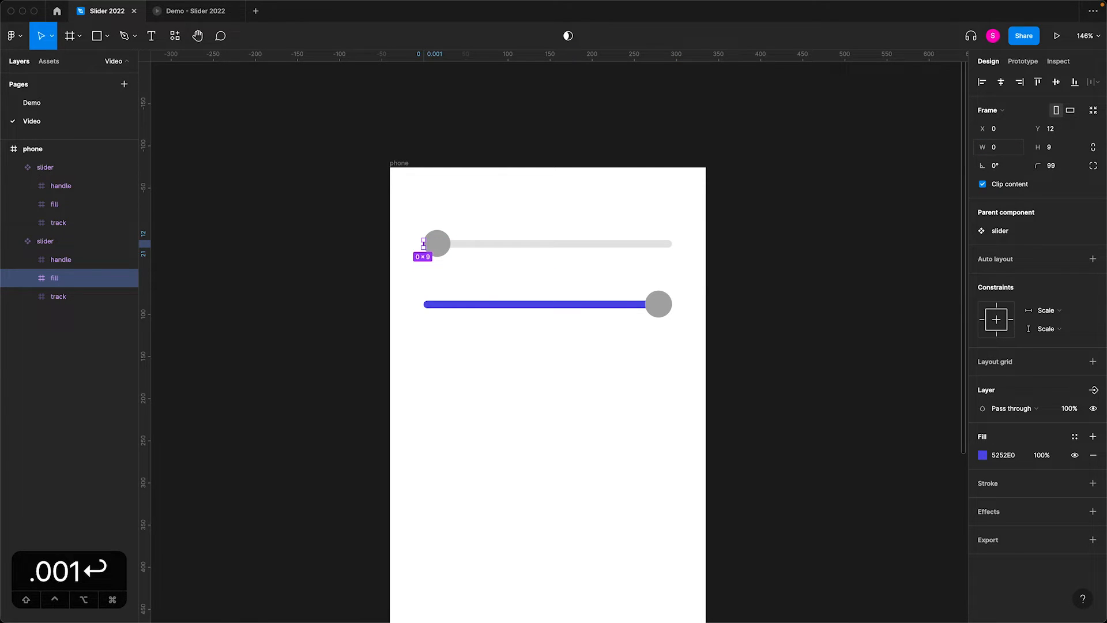
pyautogui.moveTo(263, 277)
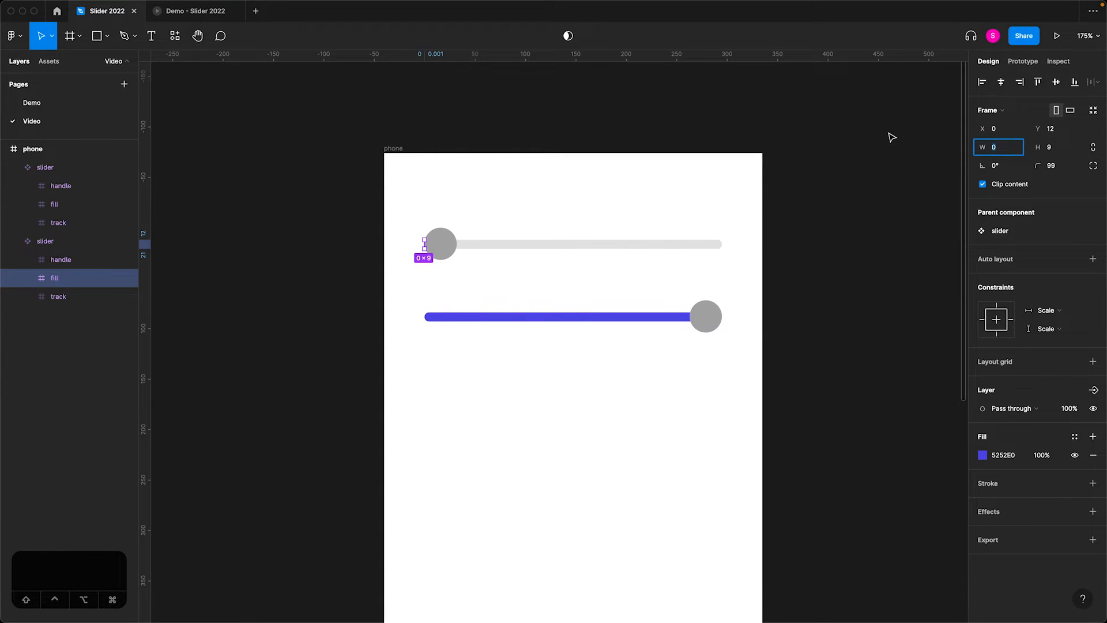
pyautogui.moveTo(347, 246)
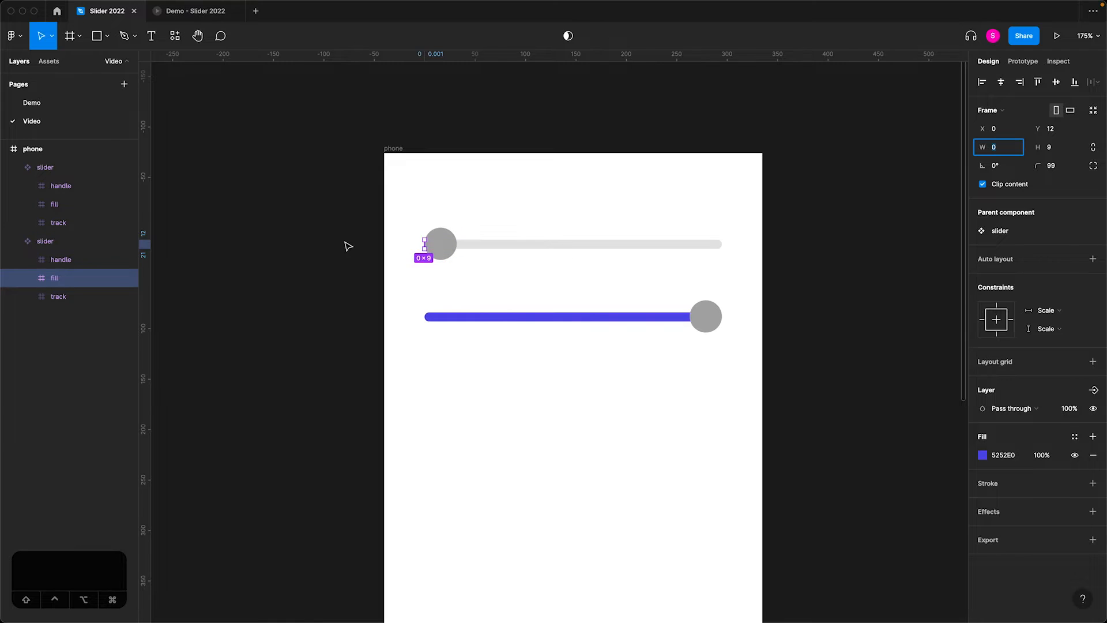
# - Space the variants 16 apart and set the Position property values to 0 and 100
pyautogui.click(348, 207)
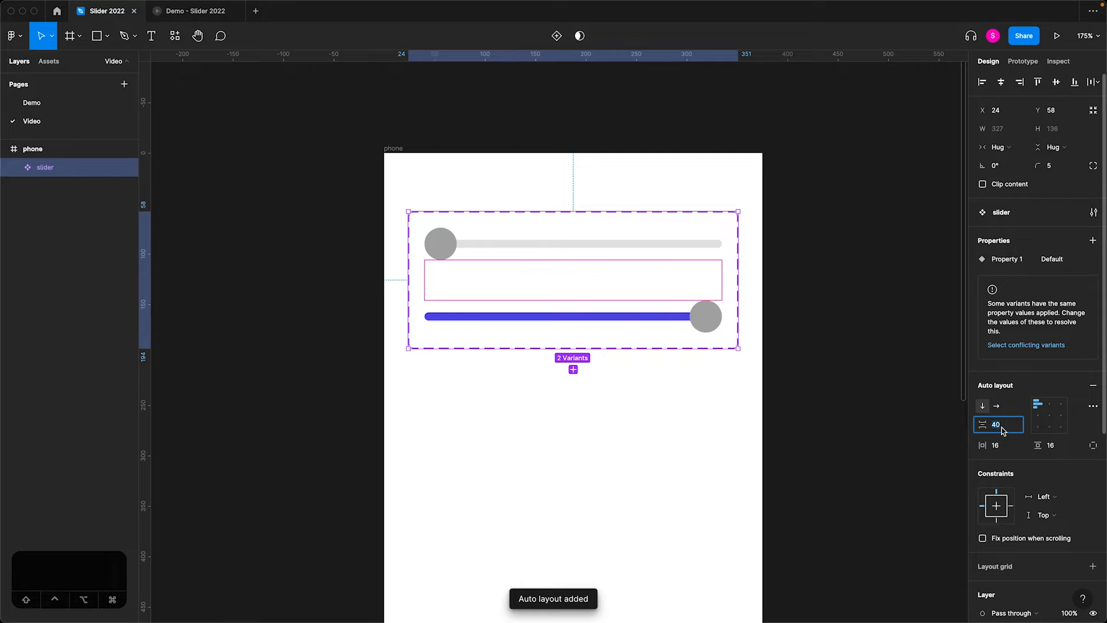
pyautogui.write('16')
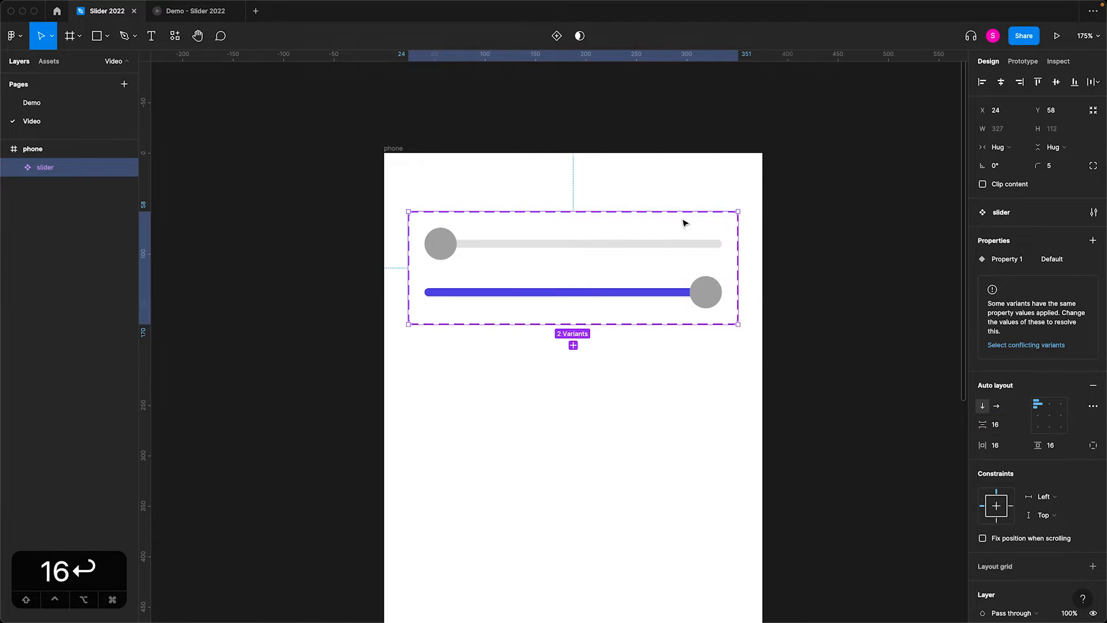
pyautogui.moveTo(443, 226)
pyautogui.write('Po')
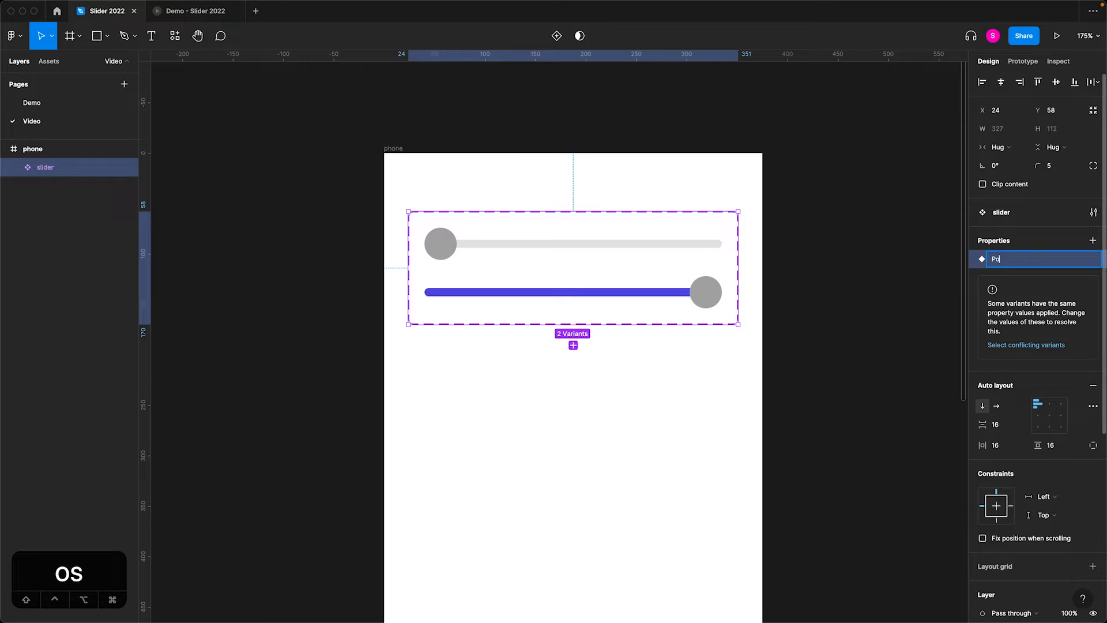
pyautogui.write('sition')
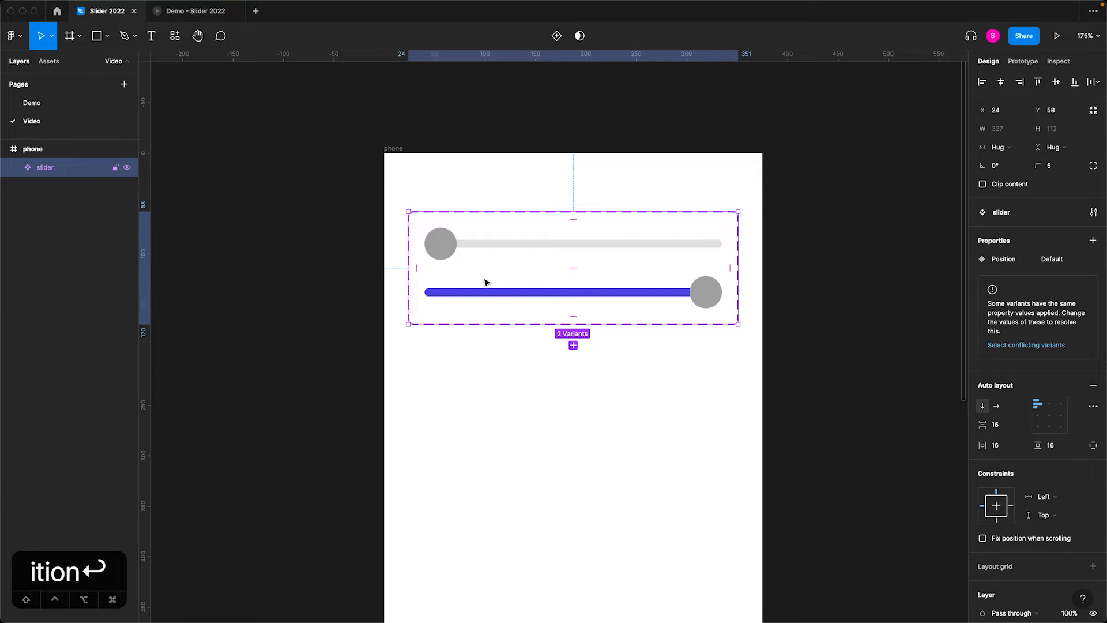
pyautogui.click(573, 244)
pyautogui.write('100')
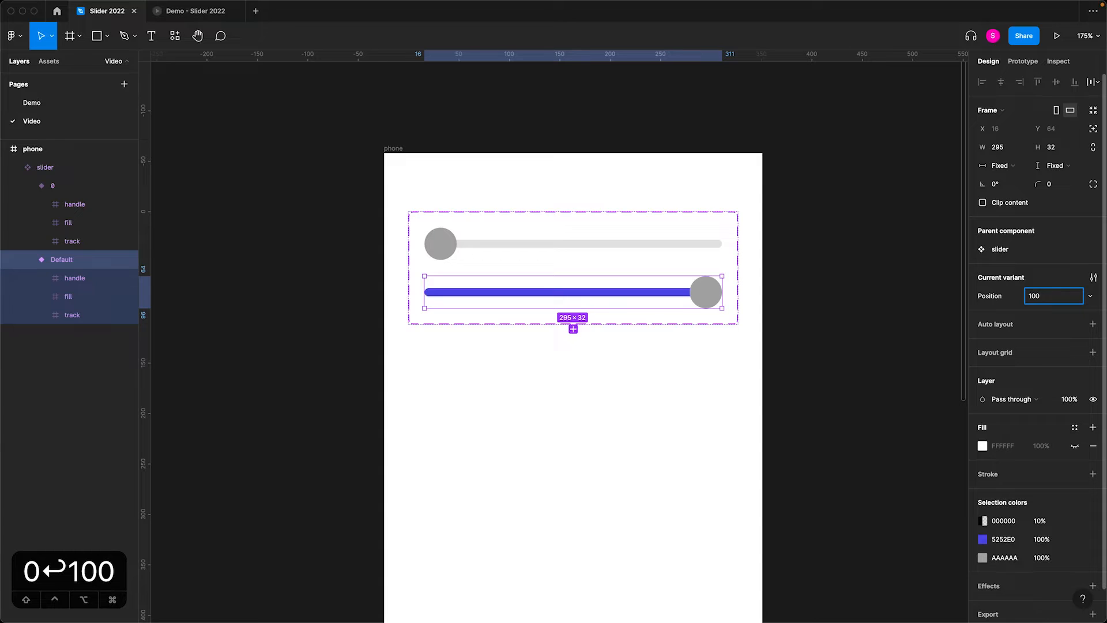
pyautogui.click(609, 132)
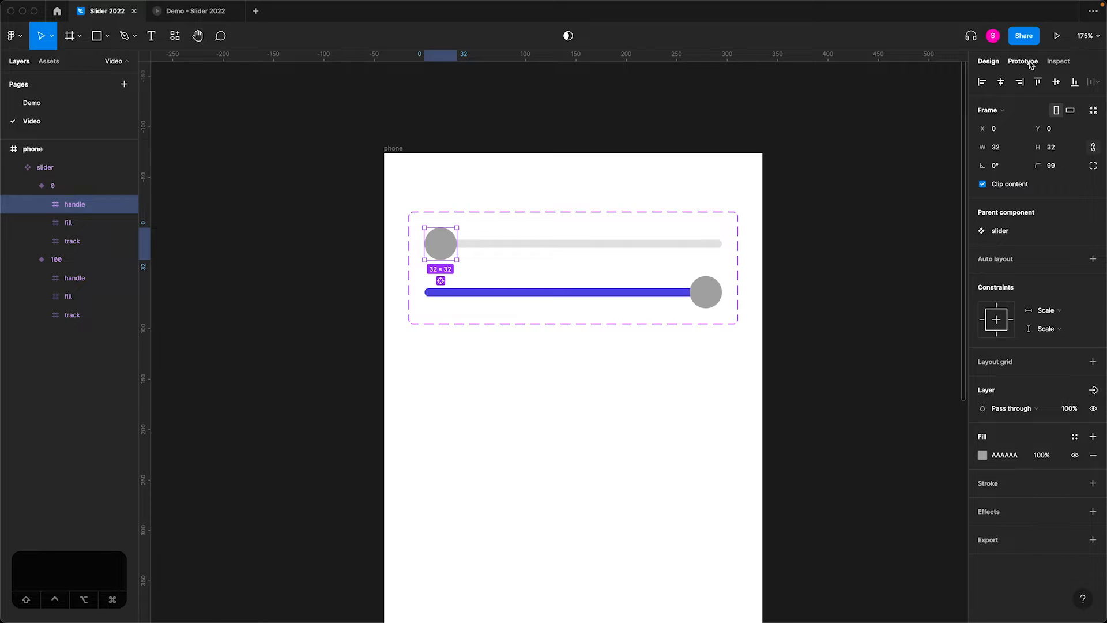
# - Add On drag → Change to 100 with Smart animate on the 0 handle, and the reverse on the 100 handle
pyautogui.click(1023, 61)
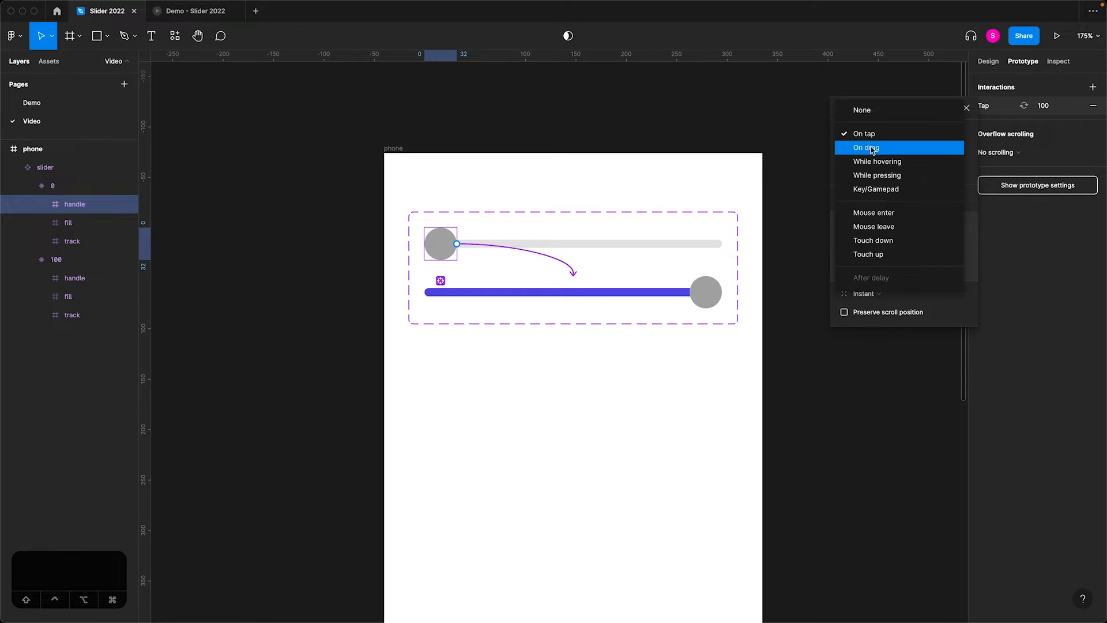
pyautogui.click(866, 148)
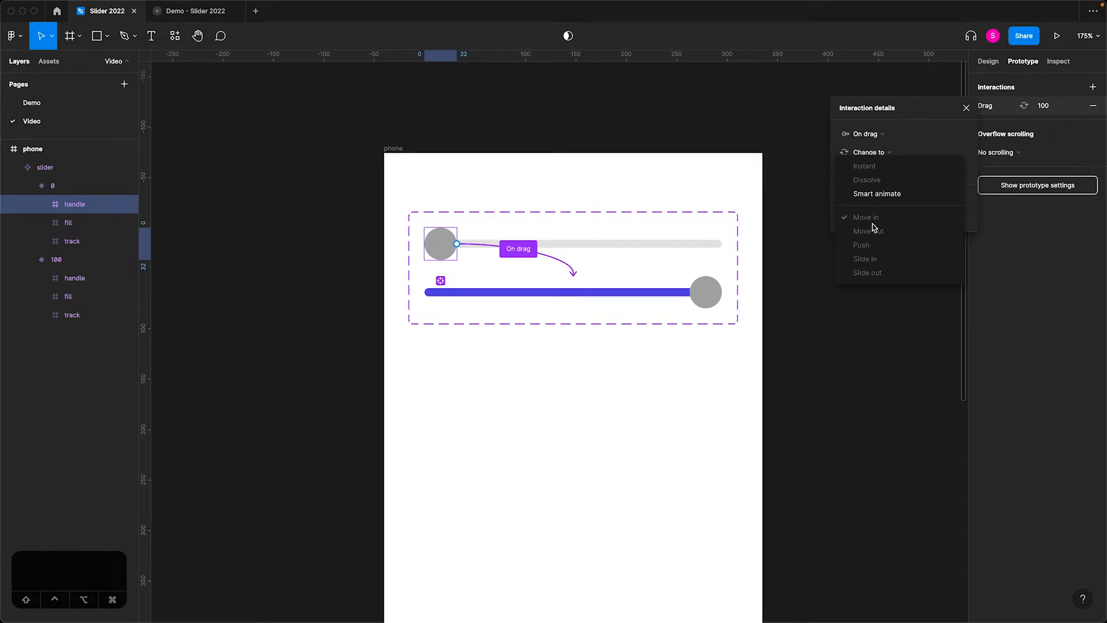
pyautogui.click(876, 194)
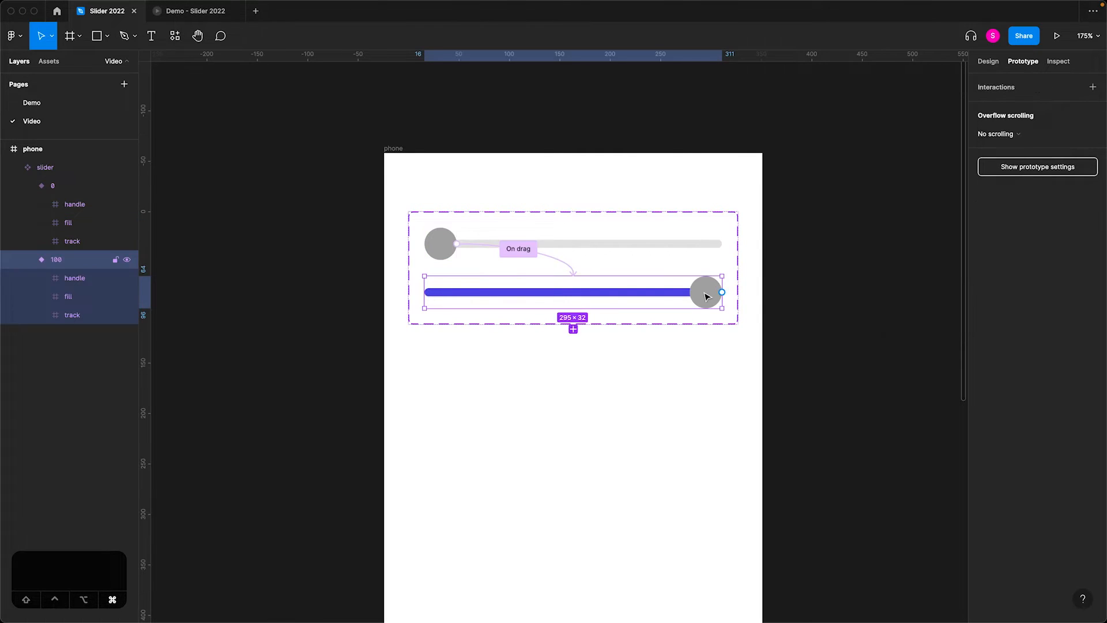
pyautogui.click(74, 277)
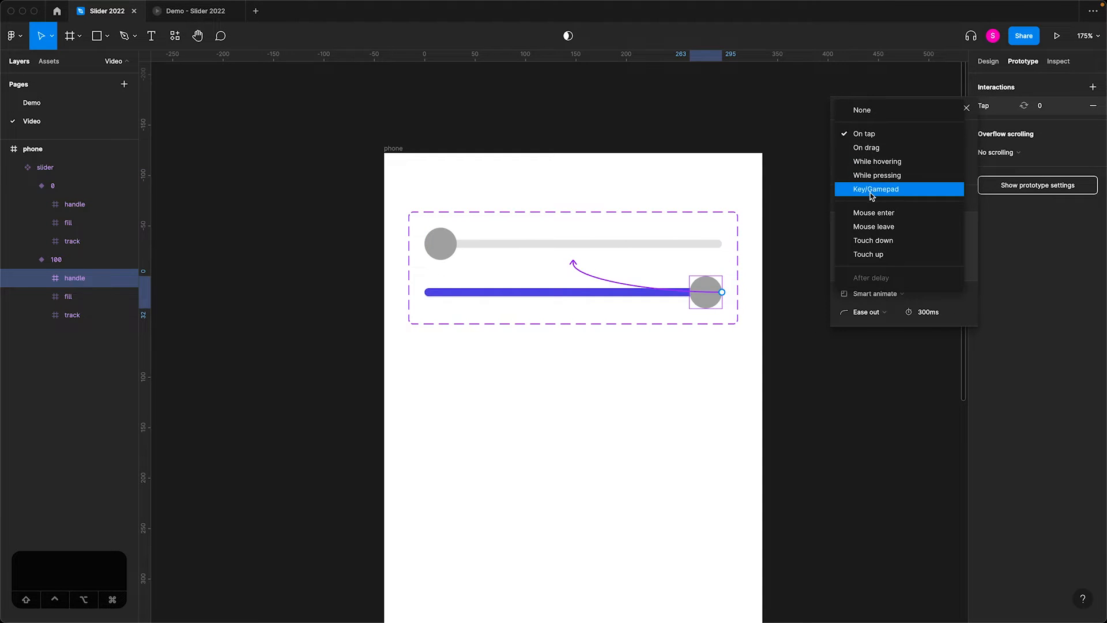
pyautogui.click(866, 148)
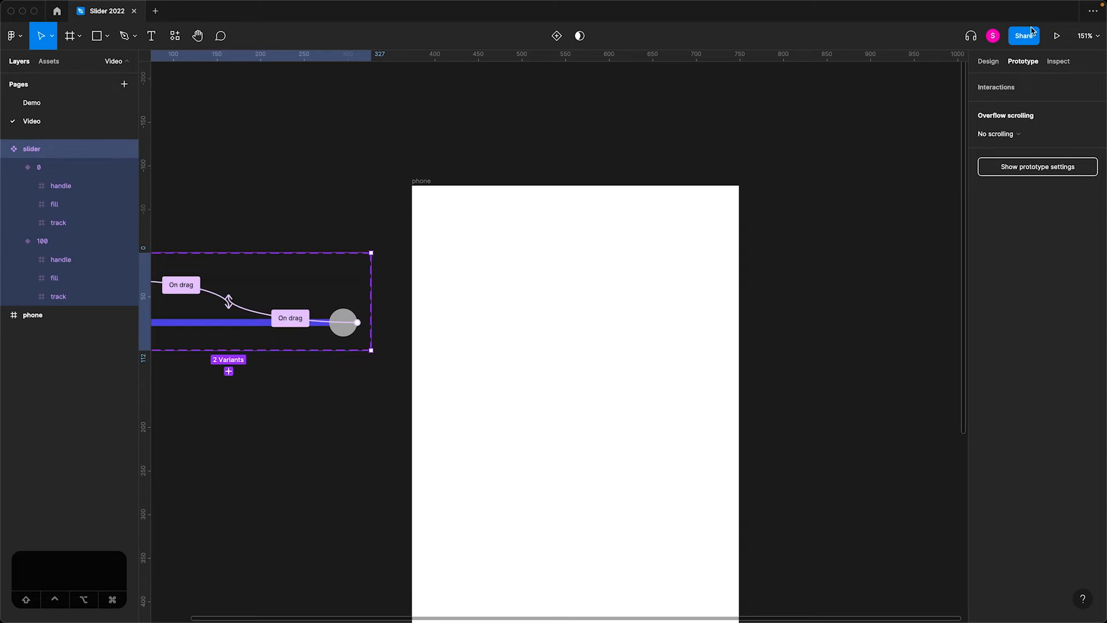
# - Place a slider in the phone frame, name its flow start 'slider test', and launch the preview
pyautogui.click(987, 61)
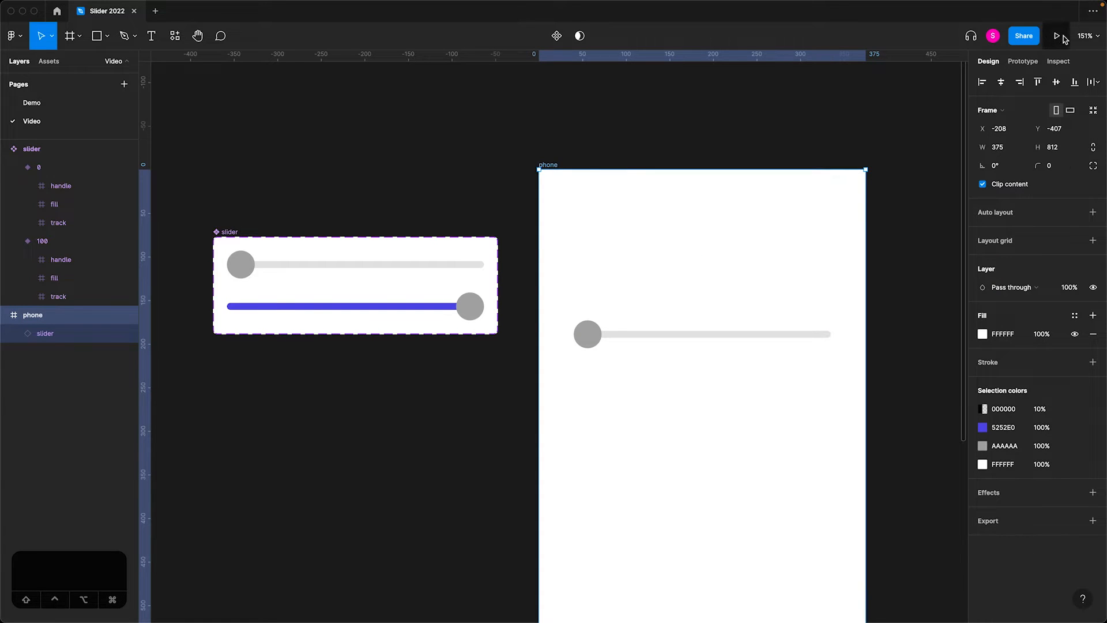
pyautogui.click(1023, 61)
pyautogui.write('slider')
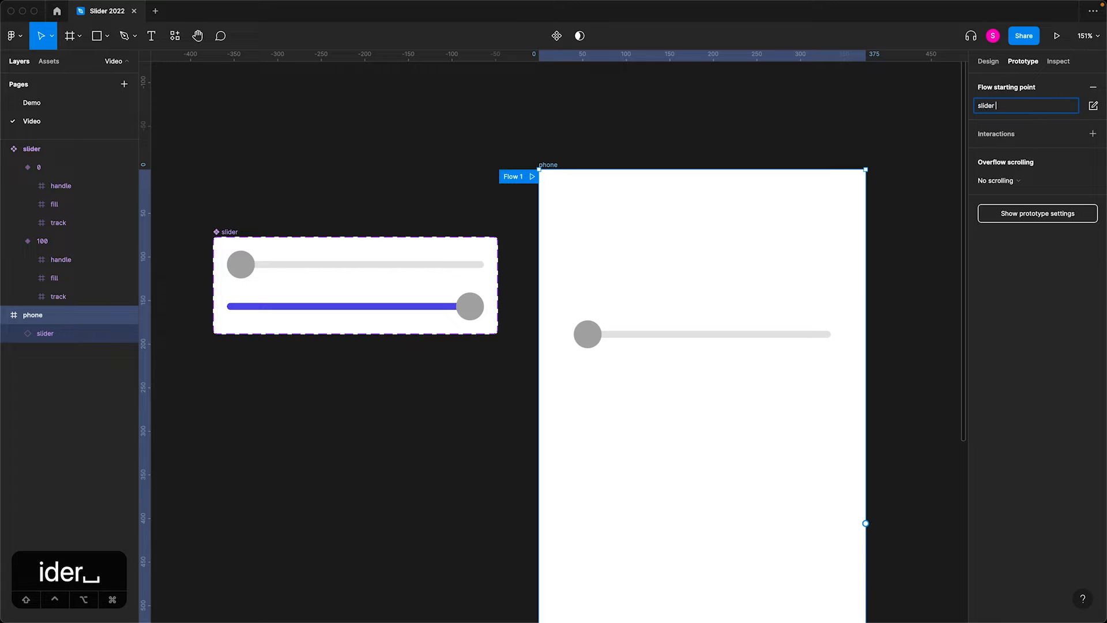
pyautogui.write('test')
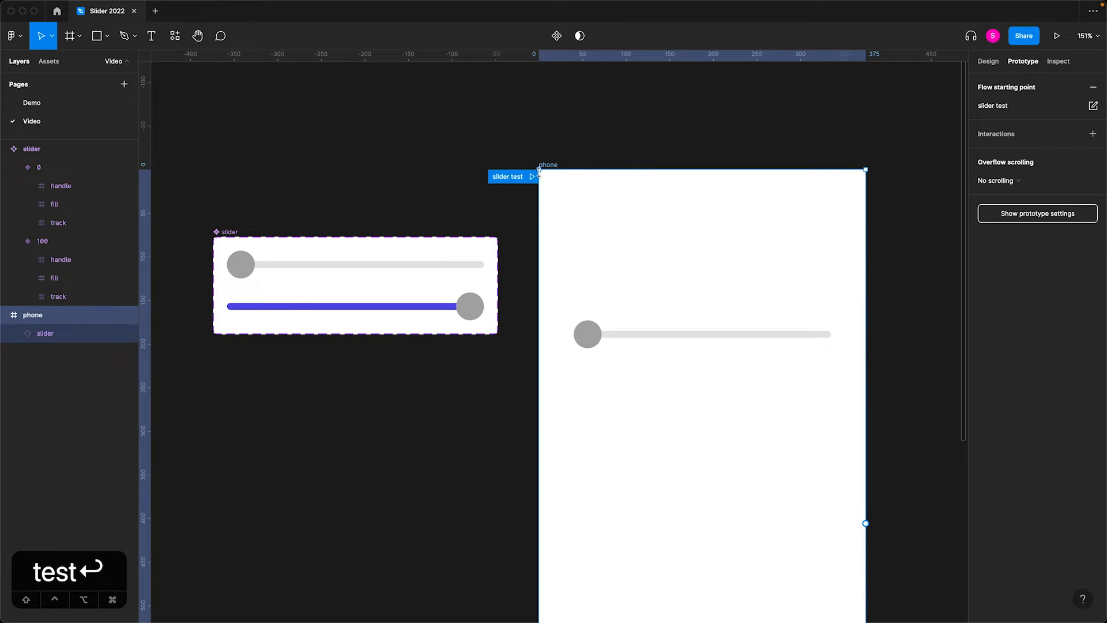
pyautogui.click(1057, 35)
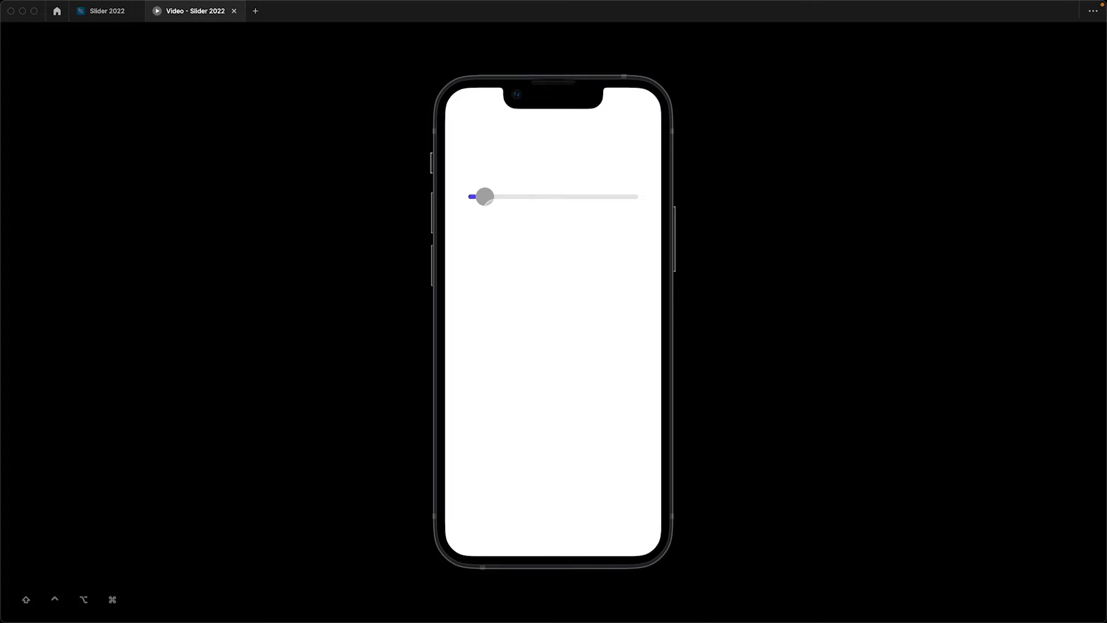
# - Return to the Slider 2022 design file after trying the slider in preview
pyautogui.click(106, 11)
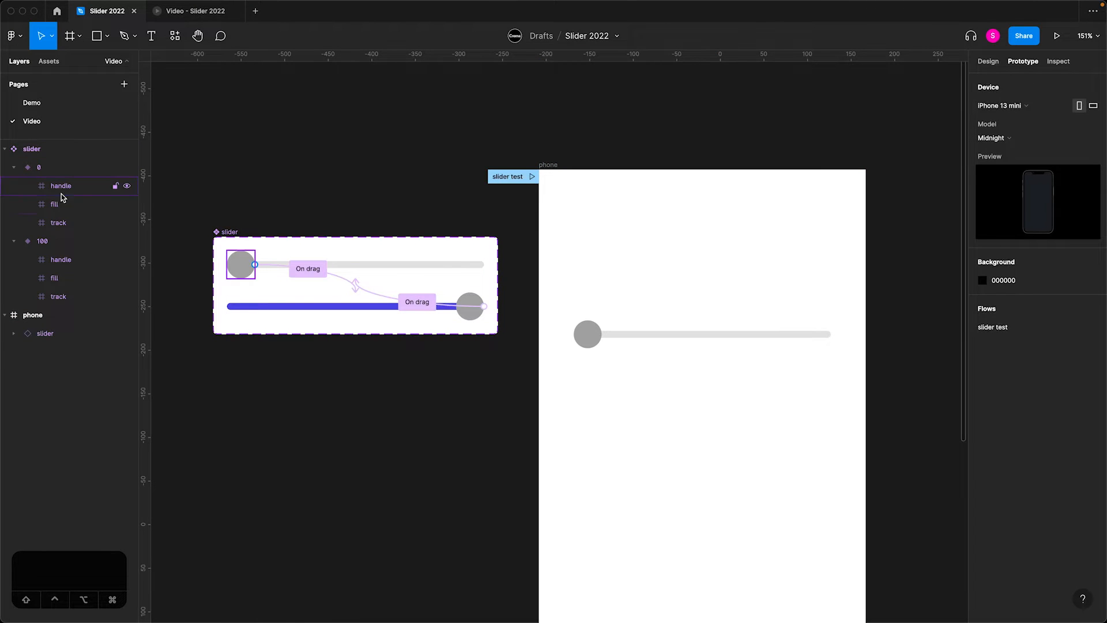
# - Set the 0 variant's fill width to 6 so a sliver shows beside the handle
pyautogui.click(54, 203)
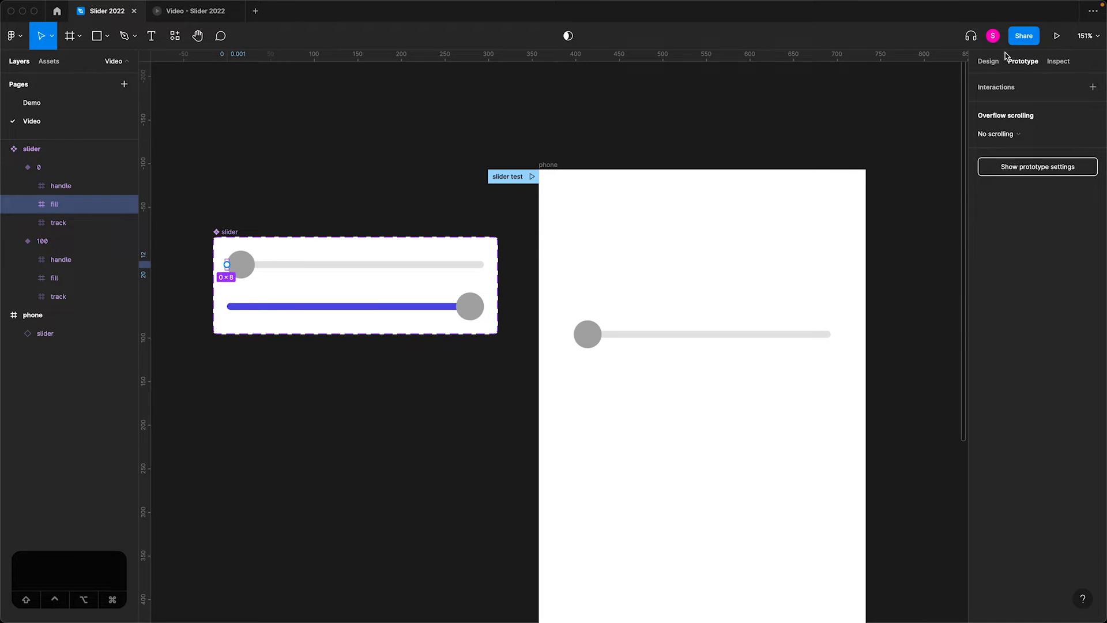
pyautogui.click(989, 61)
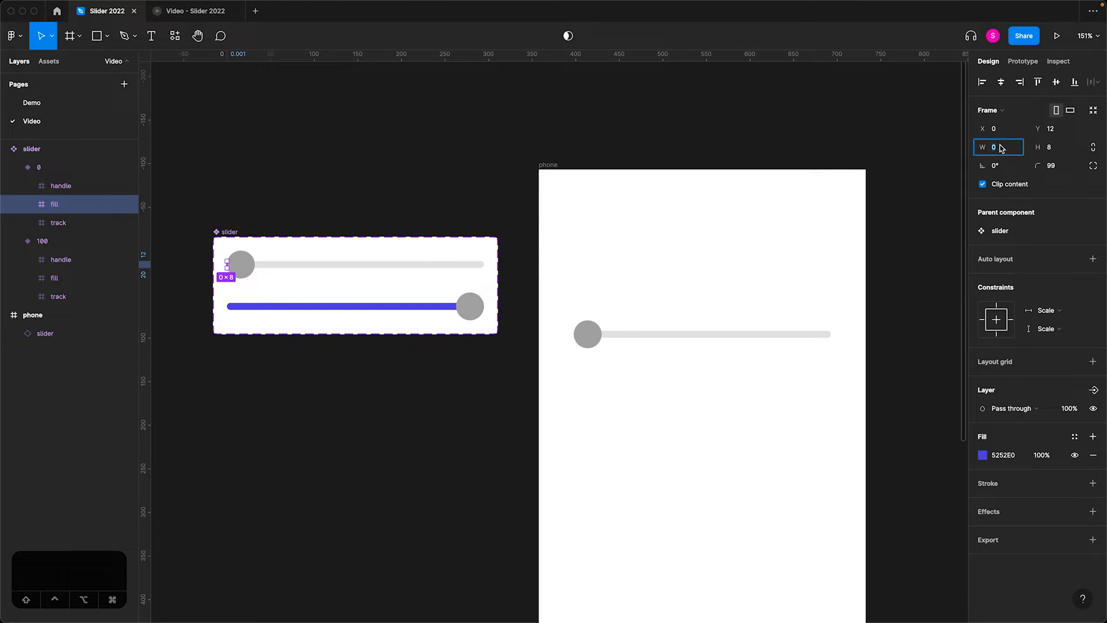
pyautogui.write('10')
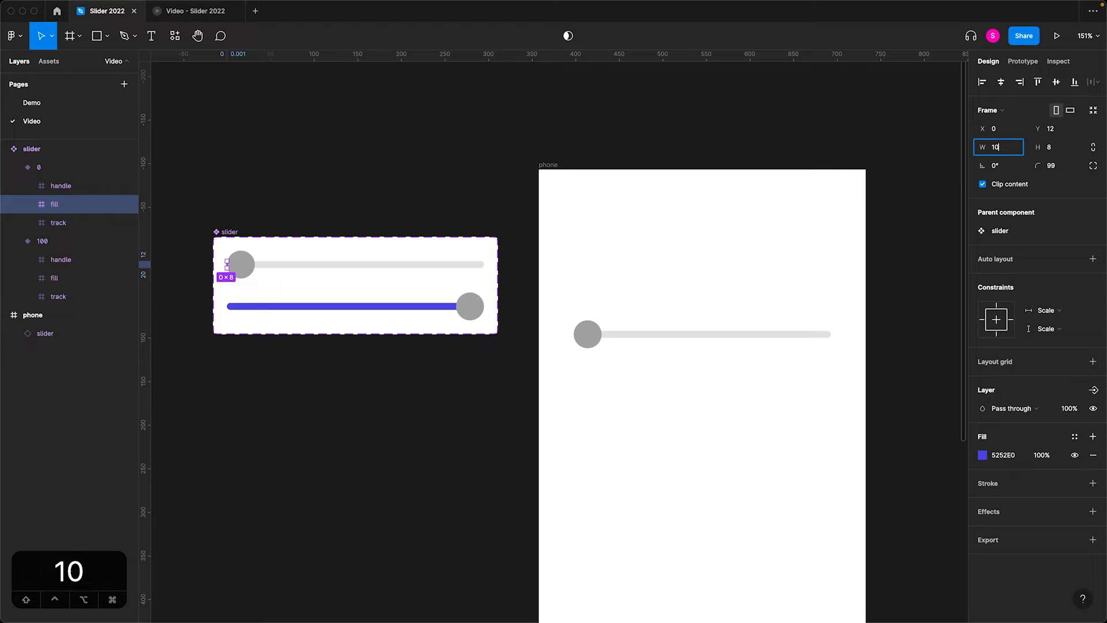
pyautogui.write('6')
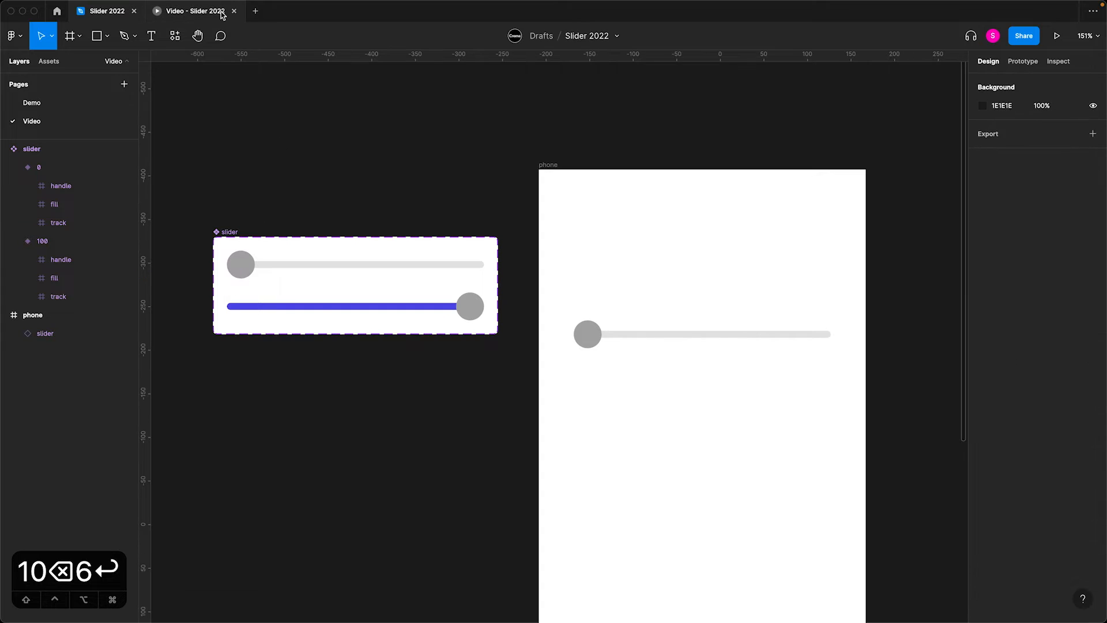
pyautogui.click(1057, 36)
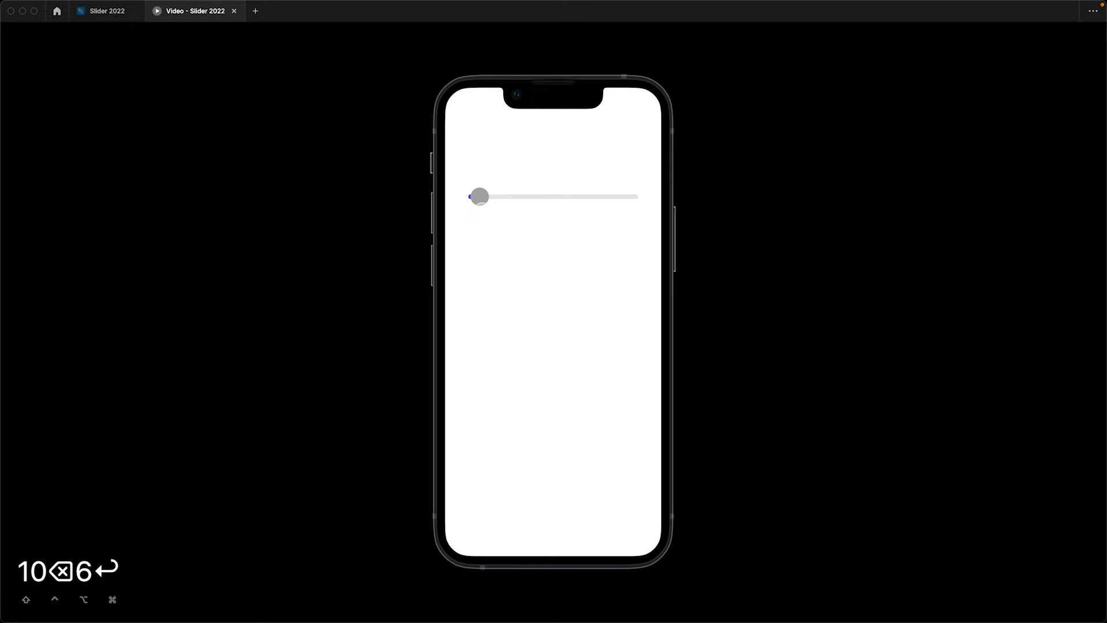
pyautogui.click(106, 10)
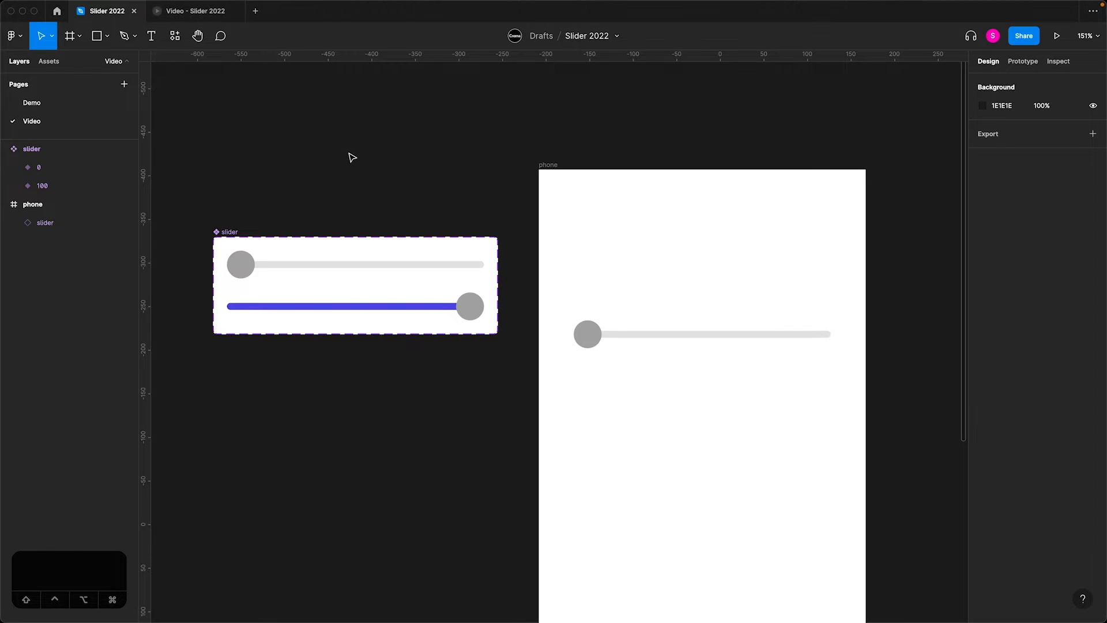
# - Duplicate both variants and make a midway one with the fill 148 wide
pyautogui.click(353, 283)
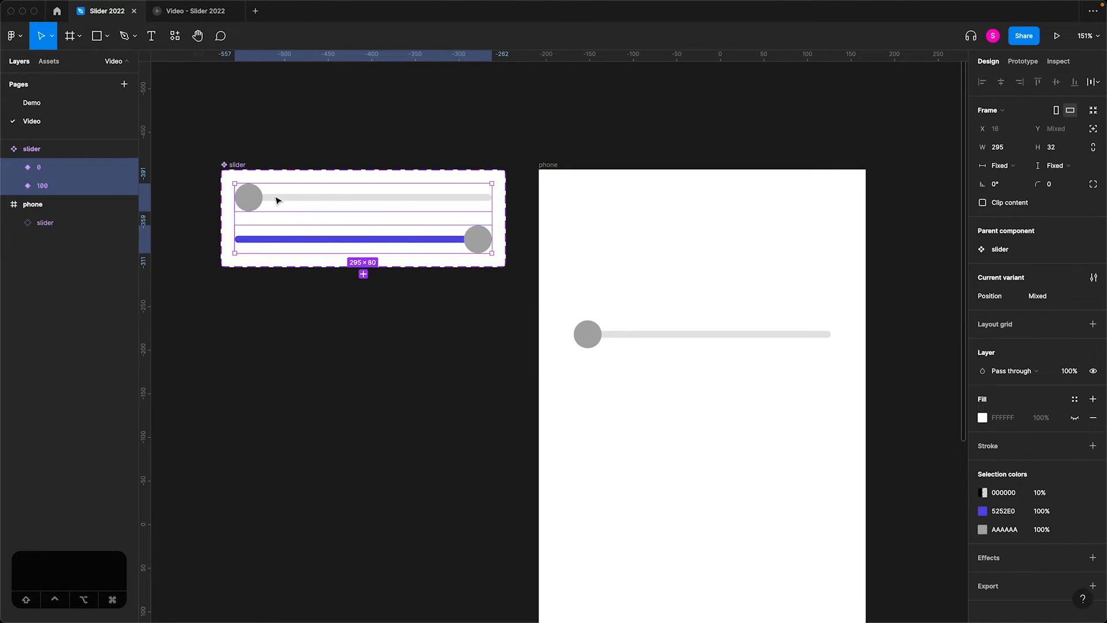
pyautogui.moveTo(364, 165)
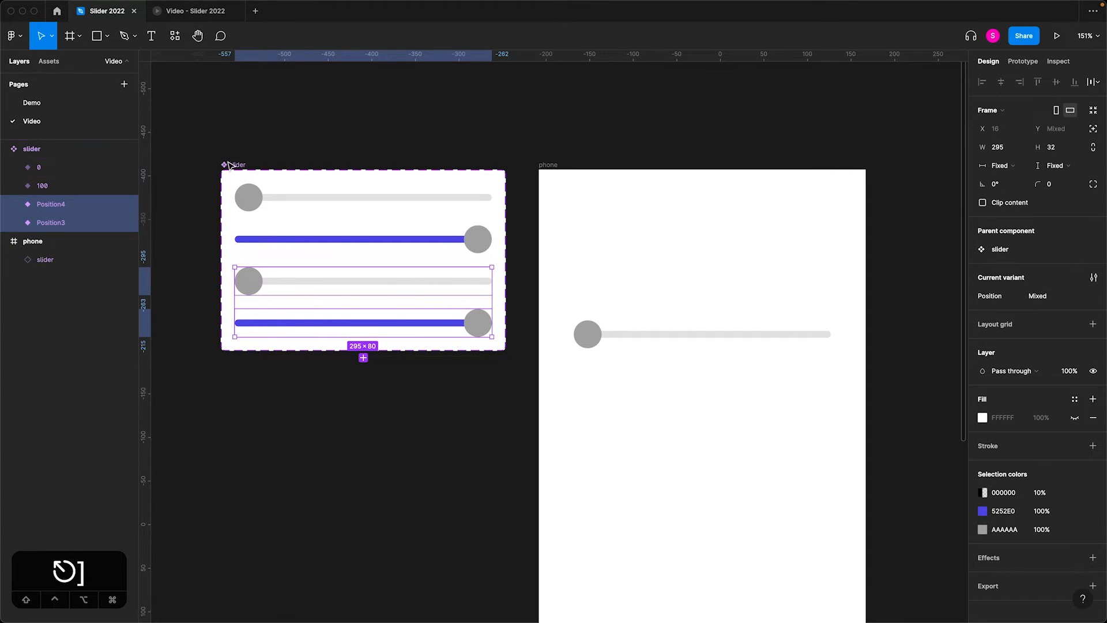
pyautogui.moveTo(300, 153)
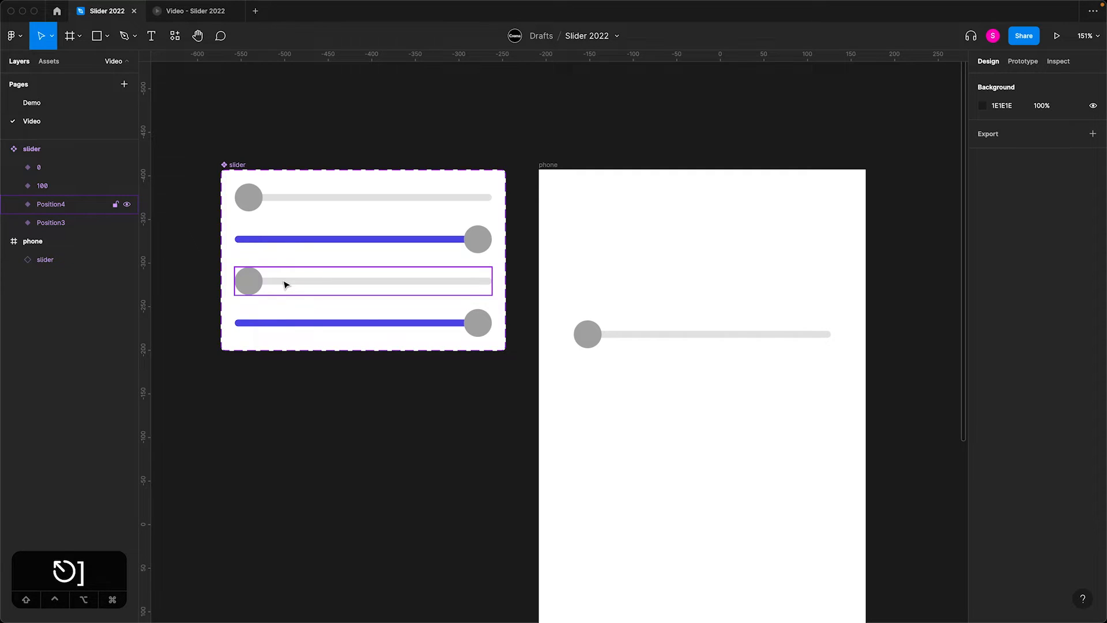
pyautogui.click(362, 282)
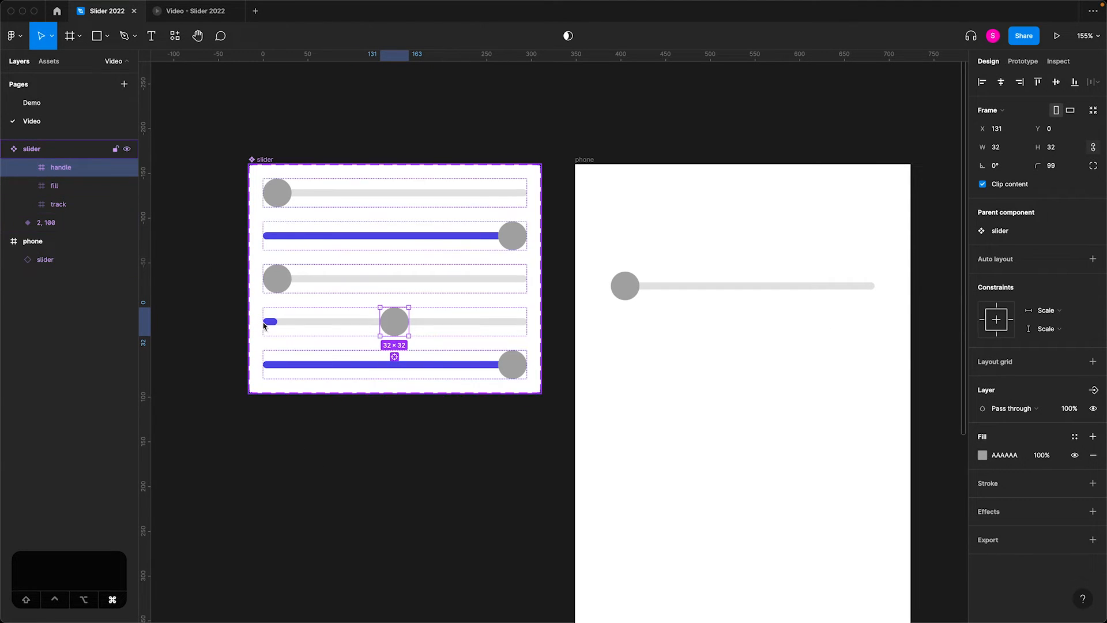
pyautogui.click(54, 185)
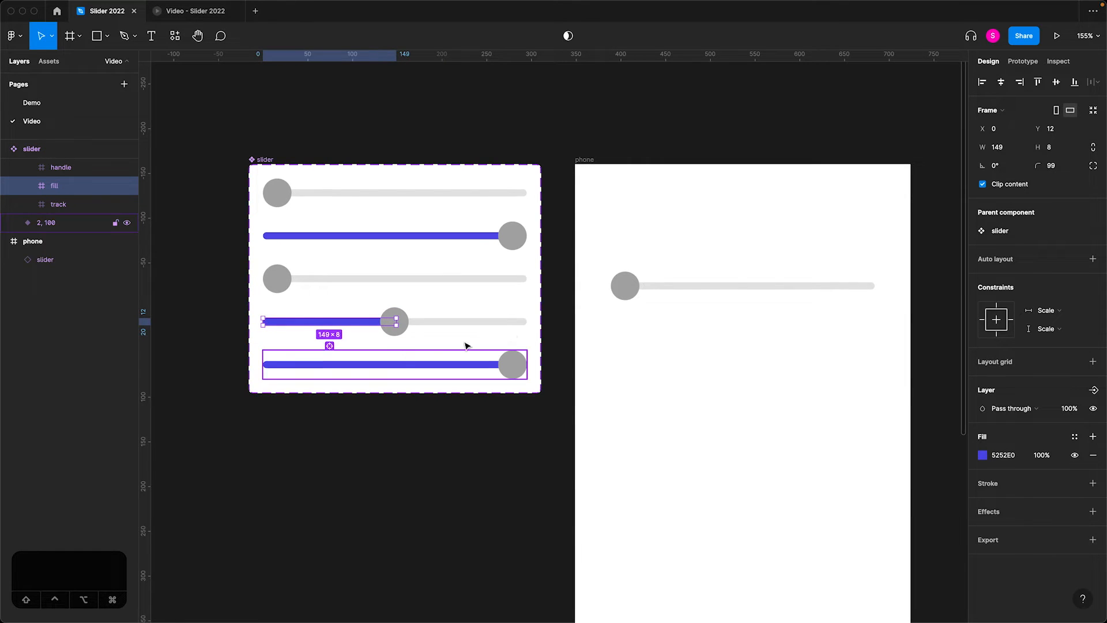
pyautogui.click(998, 146)
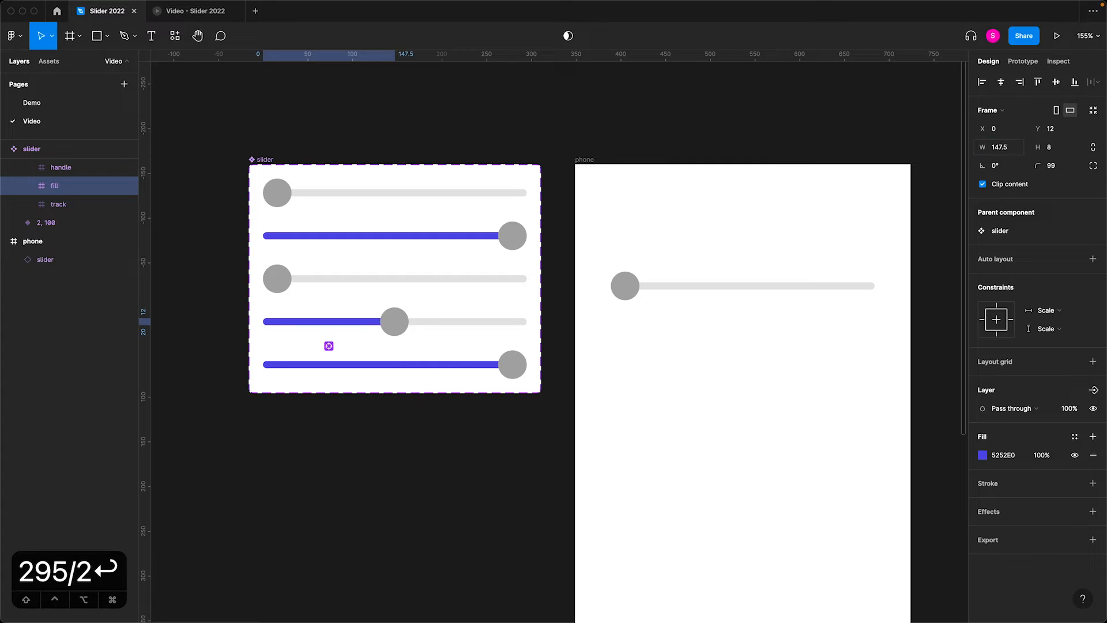
pyautogui.click(999, 146)
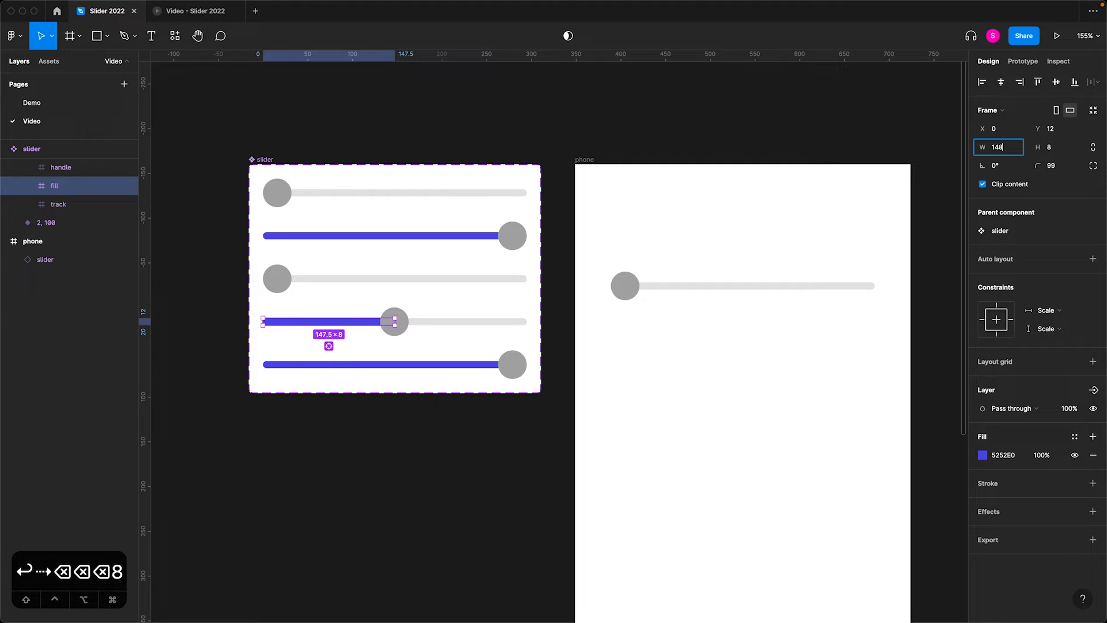
pyautogui.press('Return')
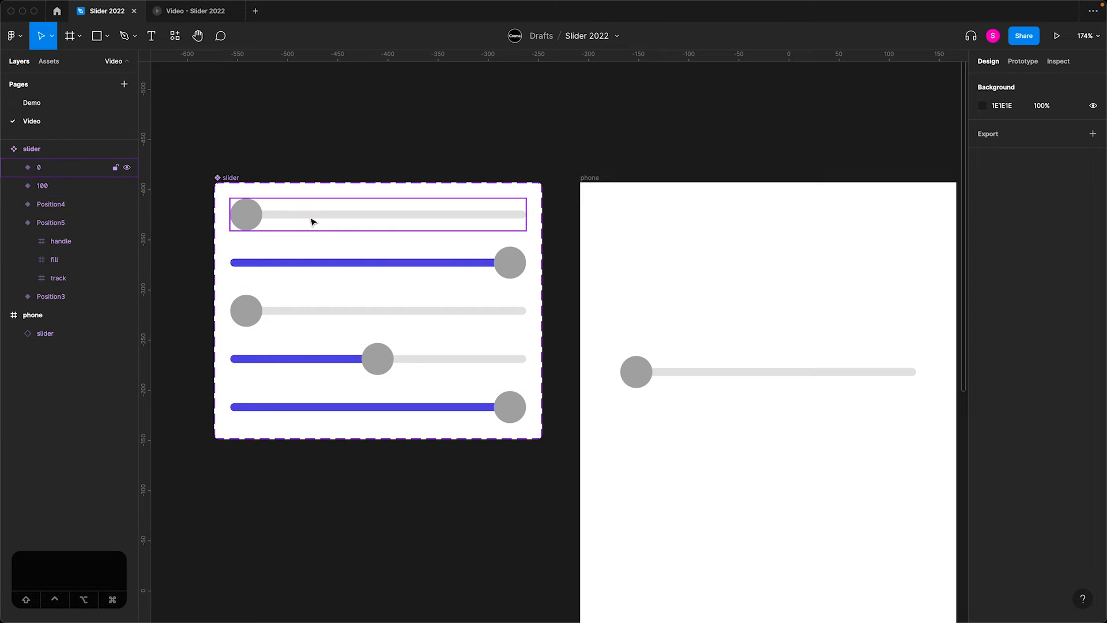
# - Add a new variant property named 'Steps' to the slider component set
pyautogui.click(379, 406)
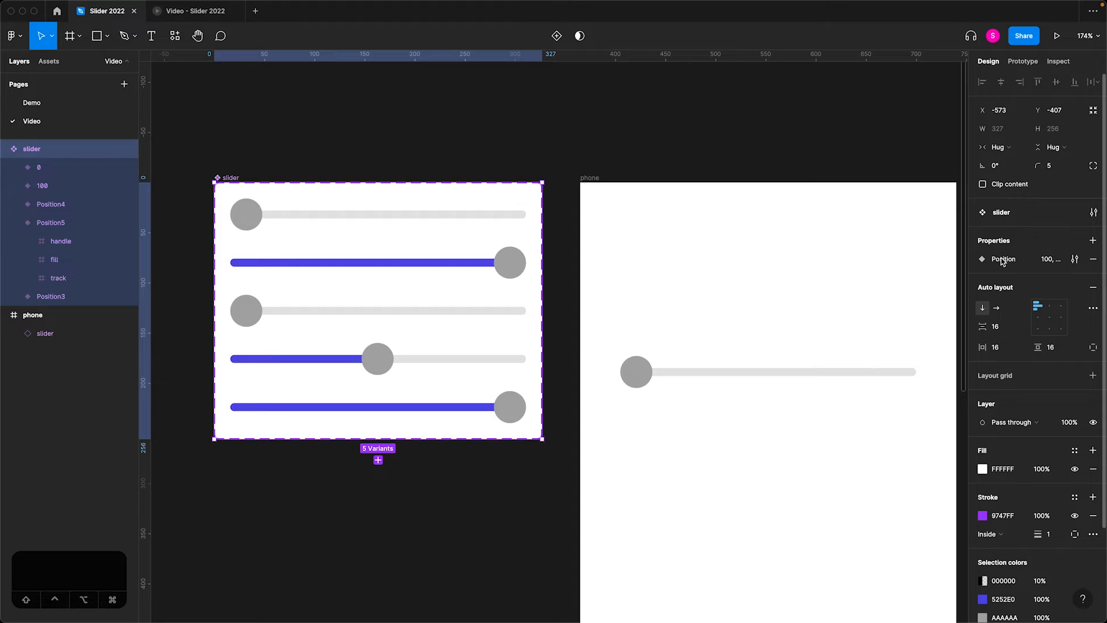
pyautogui.click(1092, 239)
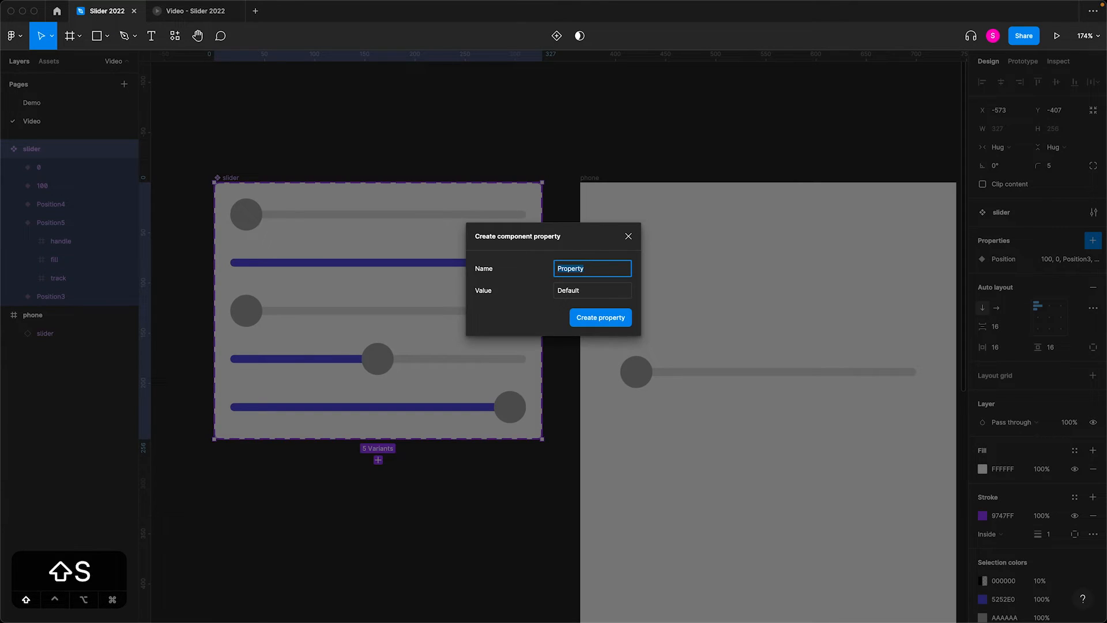
pyautogui.click(598, 317)
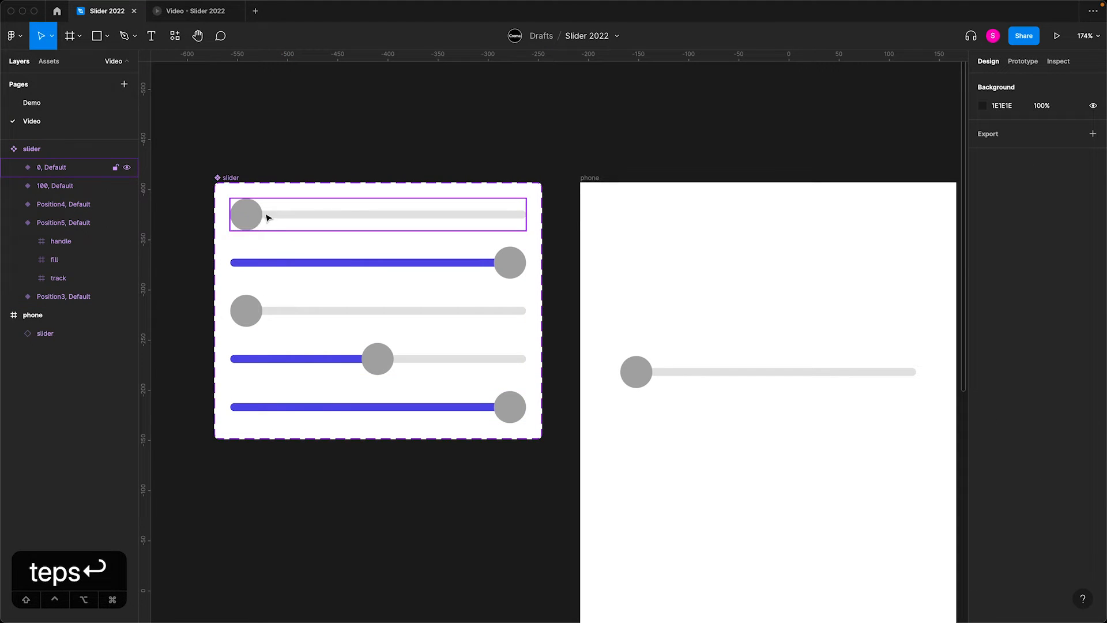
pyautogui.moveTo(412, 229)
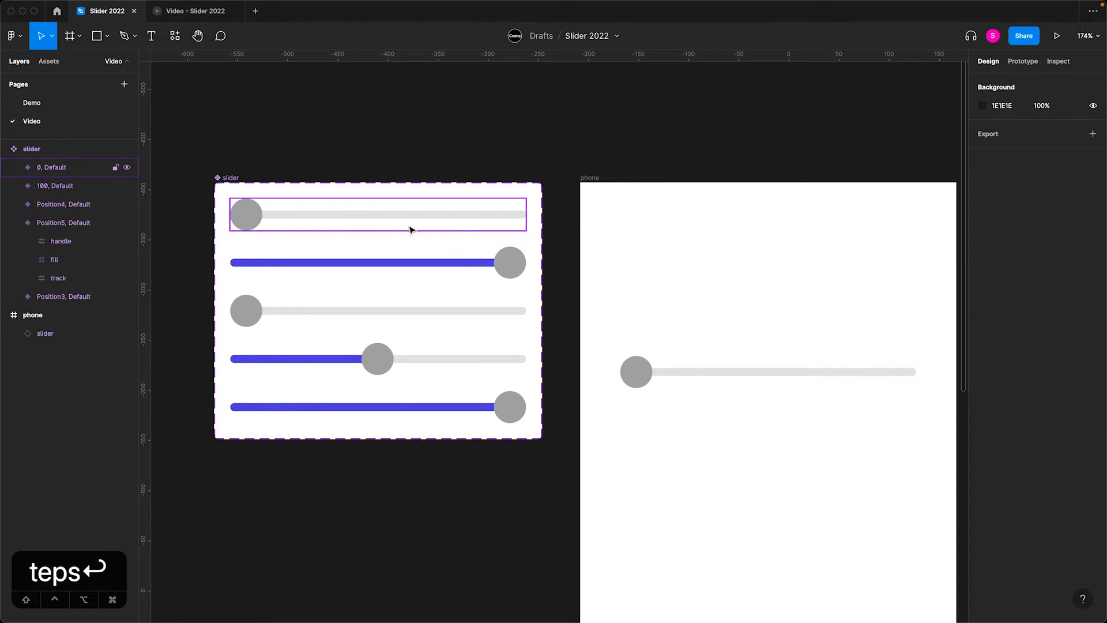
pyautogui.click(31, 149)
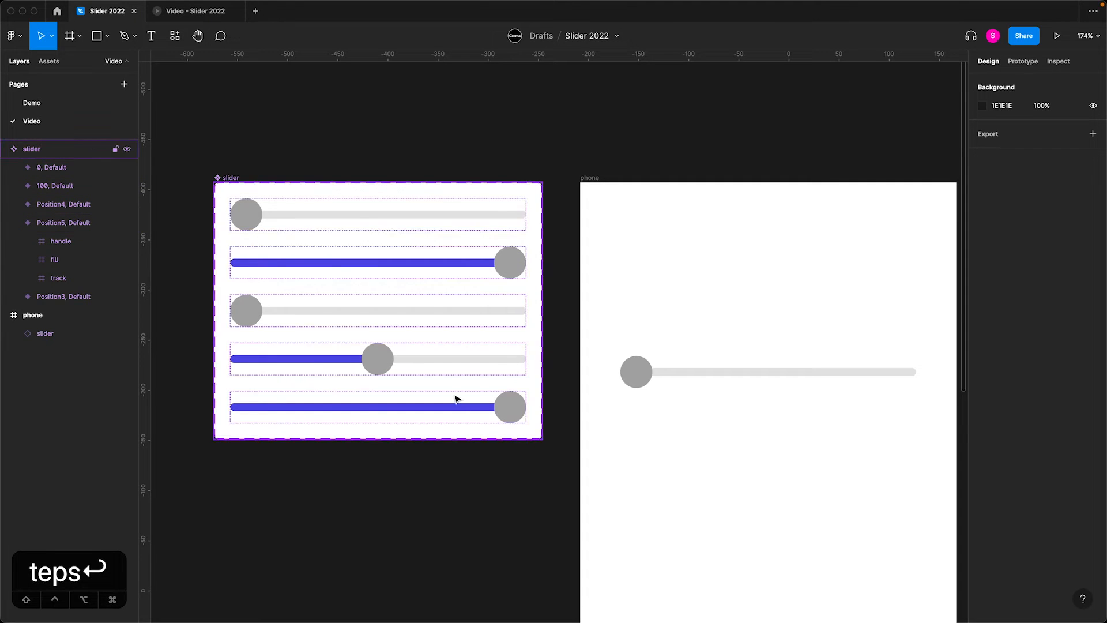
# - Set Steps to 2 for the half-filled, full and third slider variants
pyautogui.click(378, 358)
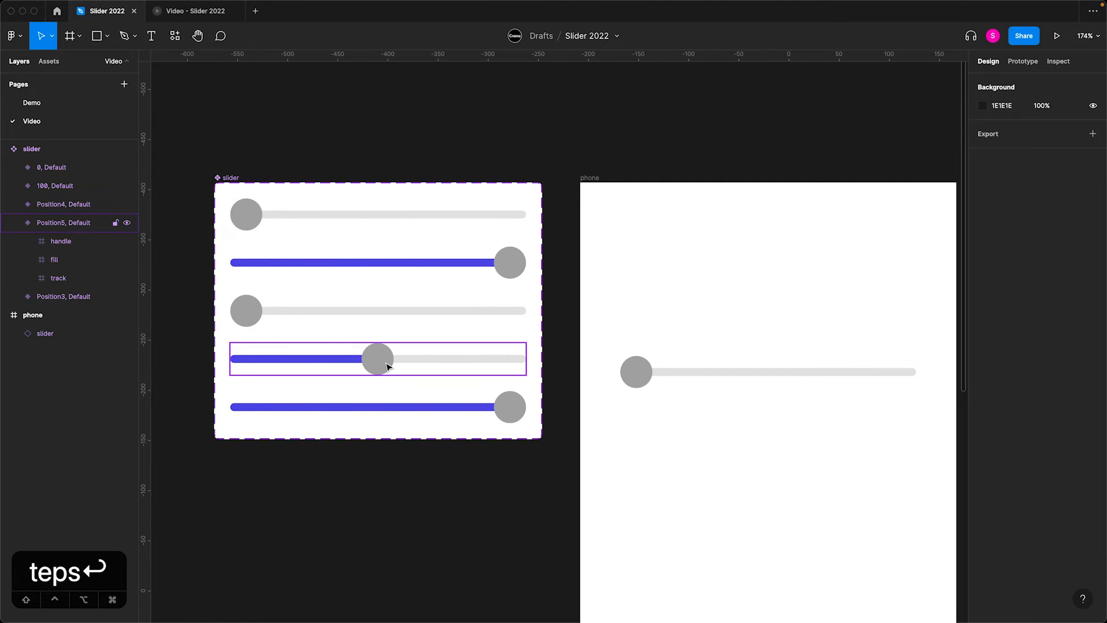
pyautogui.click(378, 407)
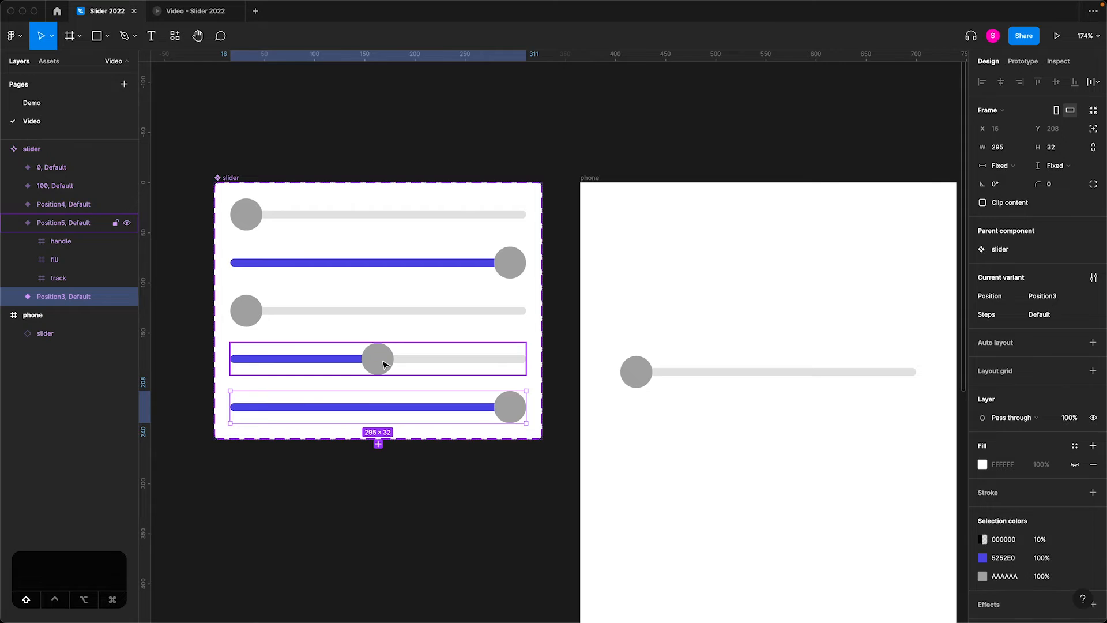
pyautogui.click(62, 204)
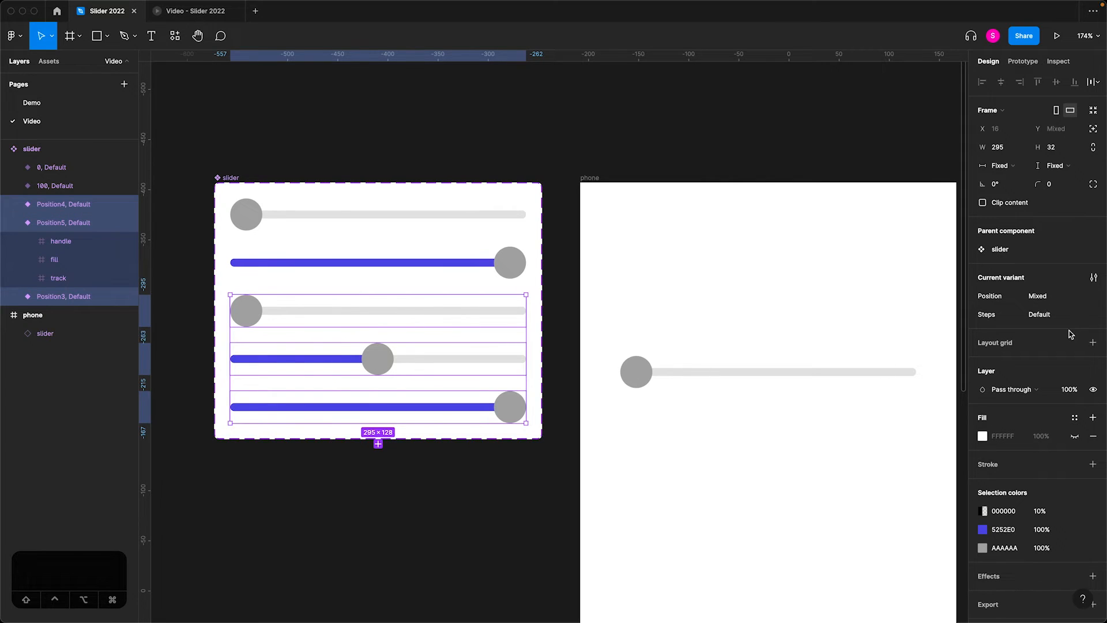
pyautogui.click(1052, 314)
pyautogui.write('2')
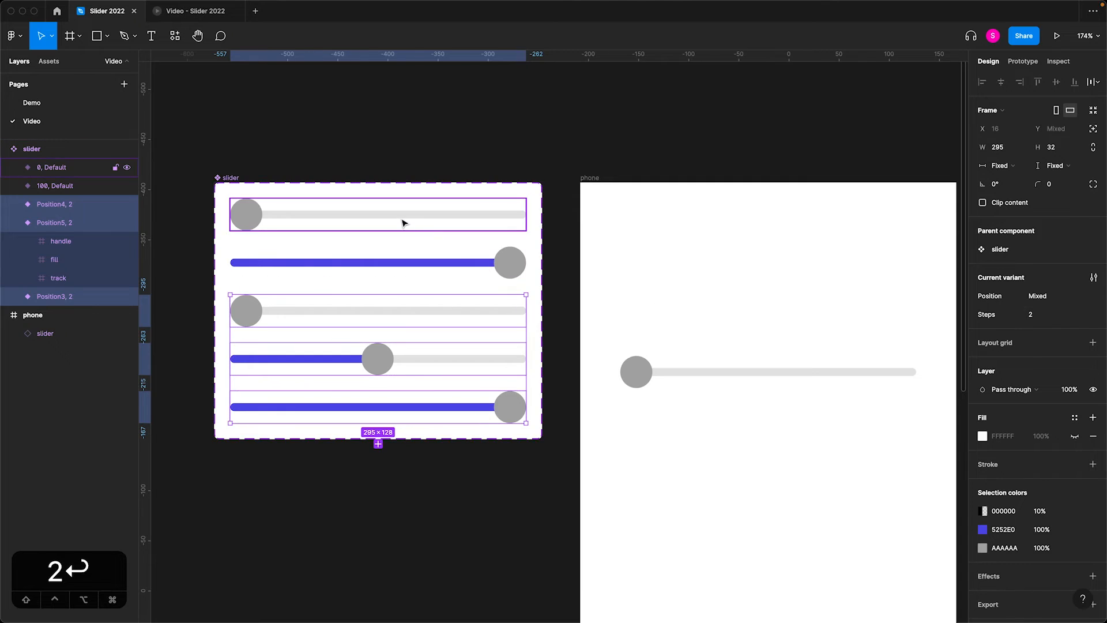
pyautogui.click(1057, 313)
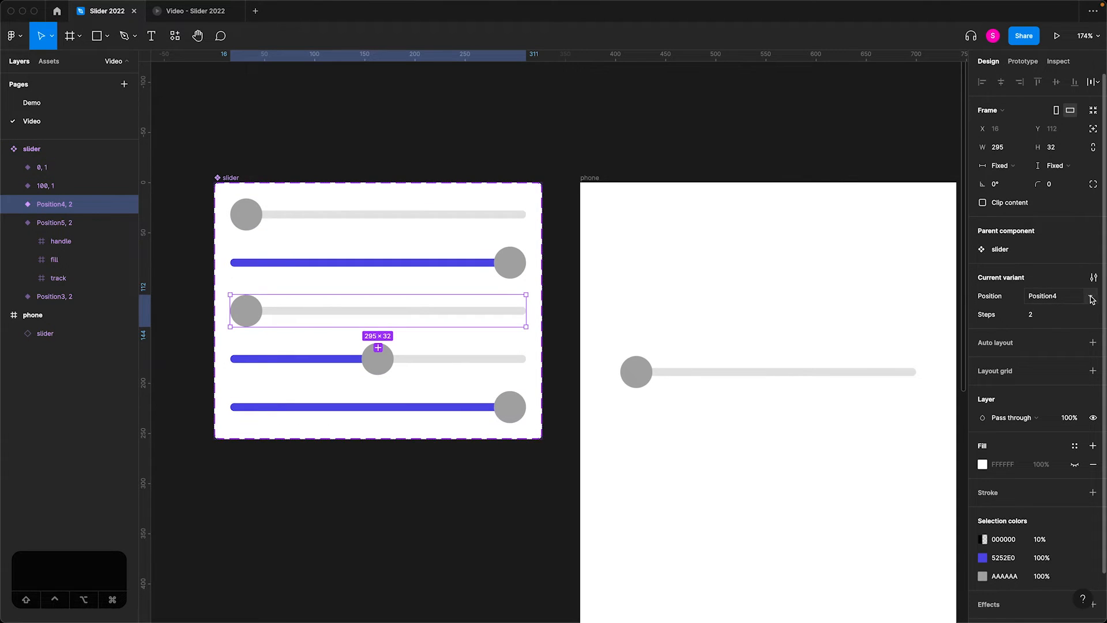
# - Rename the Position values to 0, 100 and 50 for the three step-2 variants
pyautogui.click(1052, 296)
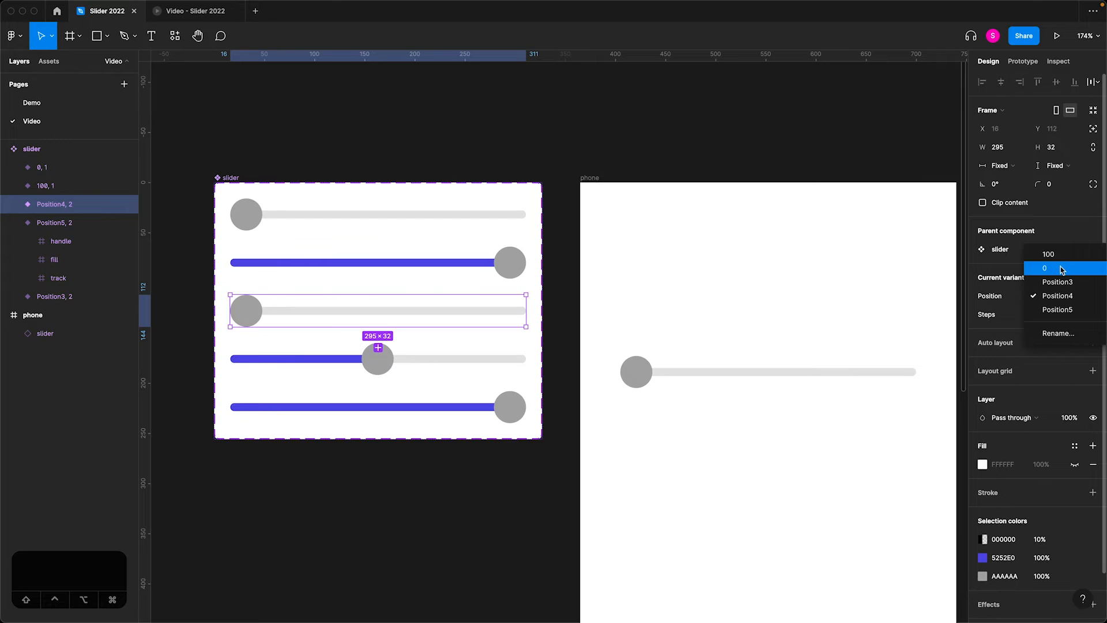
pyautogui.click(1058, 281)
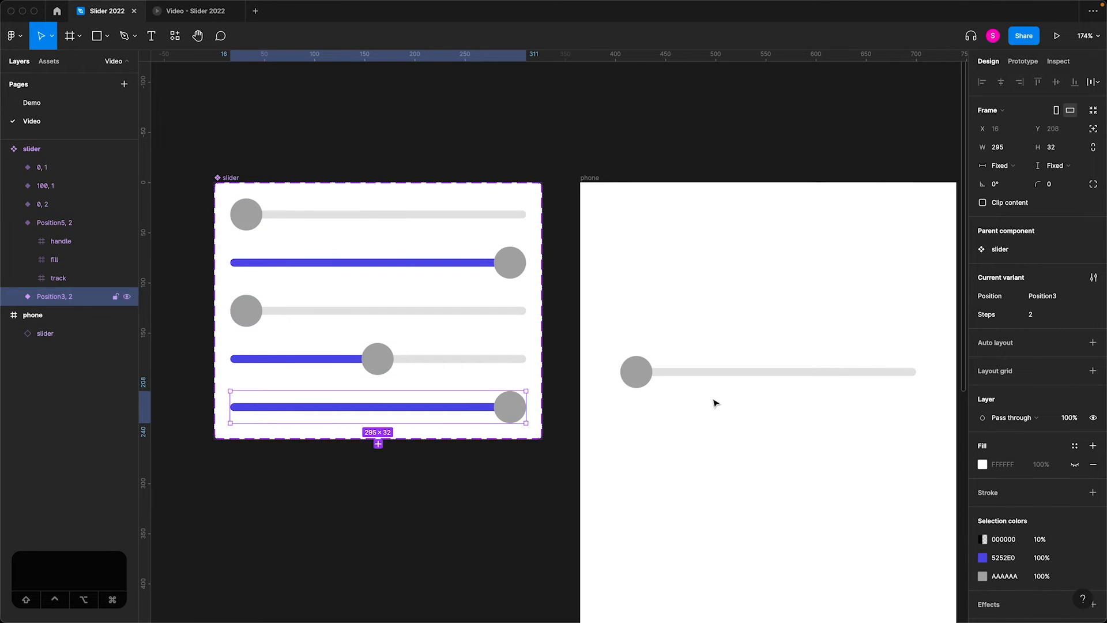
pyautogui.click(1052, 295)
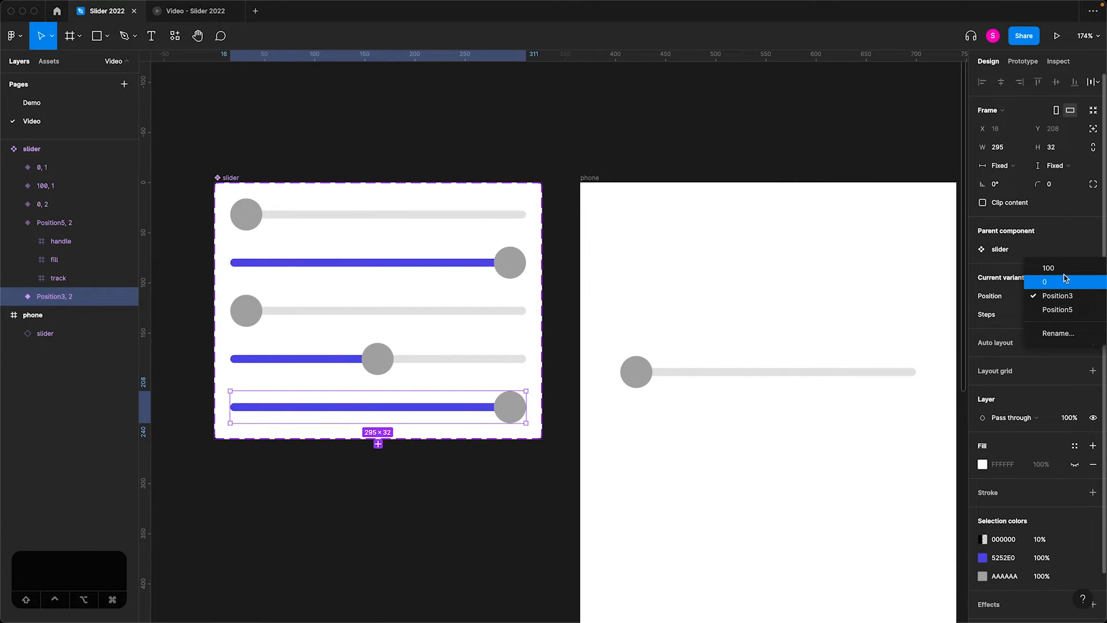
pyautogui.click(1058, 309)
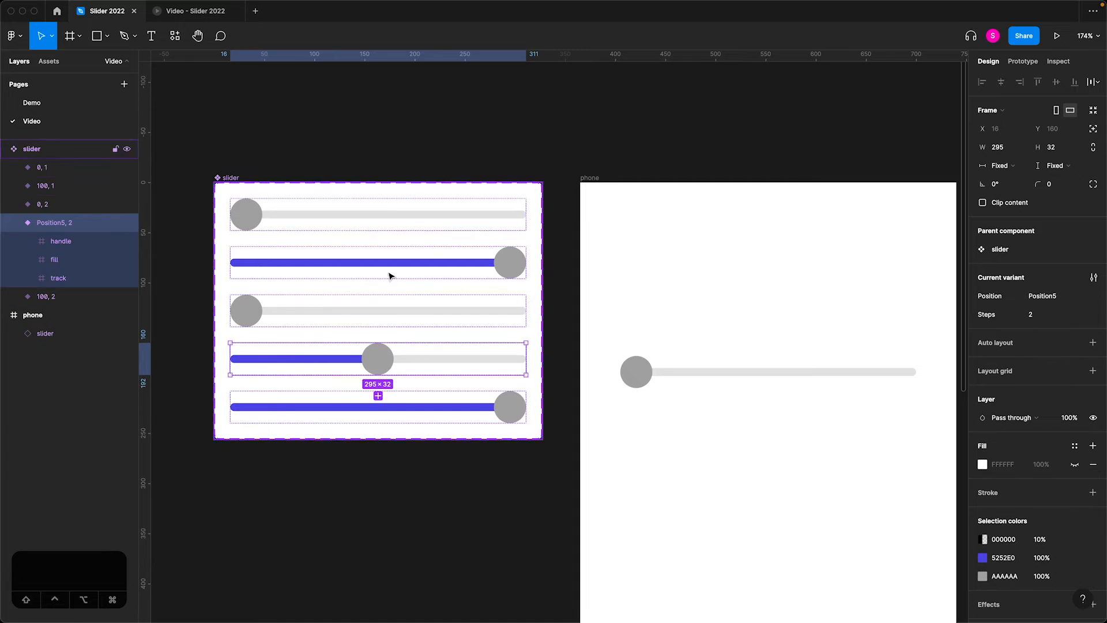
pyautogui.click(1053, 295)
pyautogui.write('50')
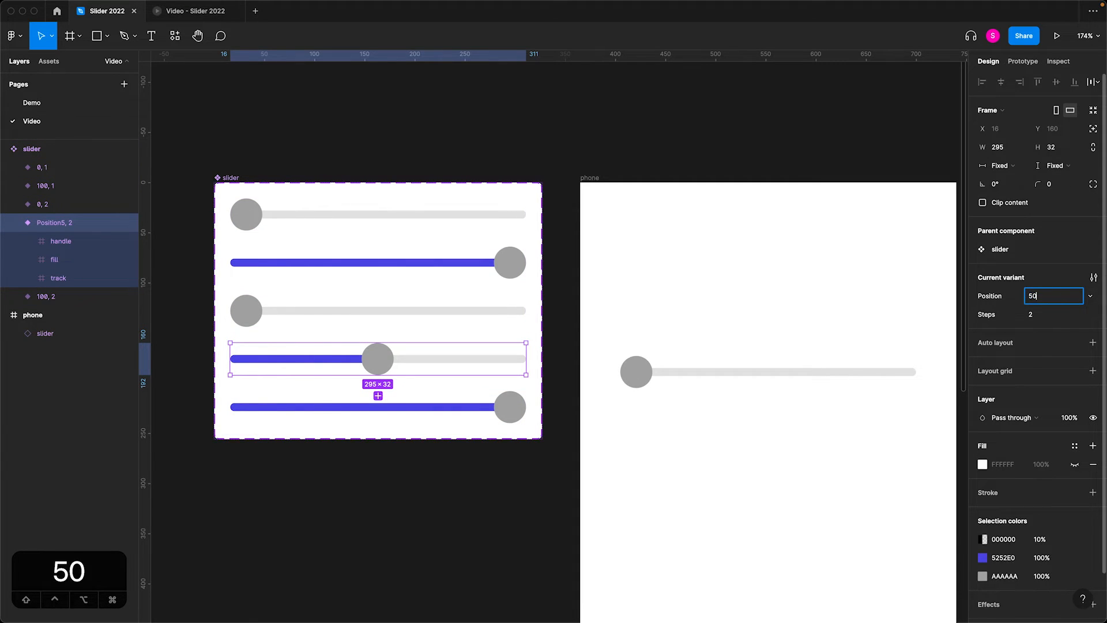
pyautogui.press('Return')
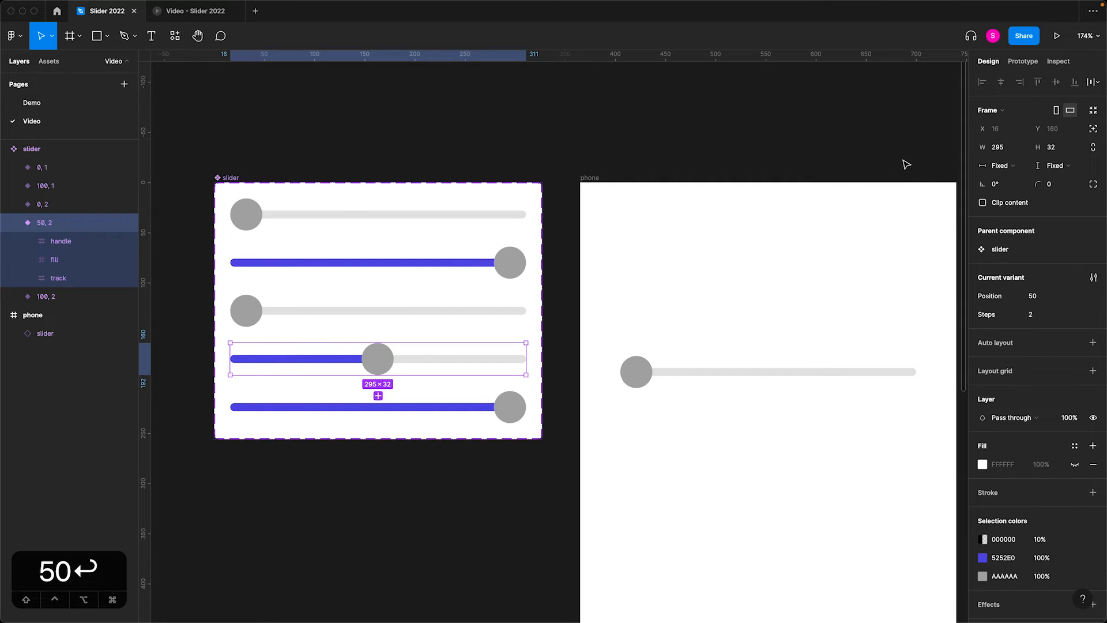
pyautogui.click(31, 148)
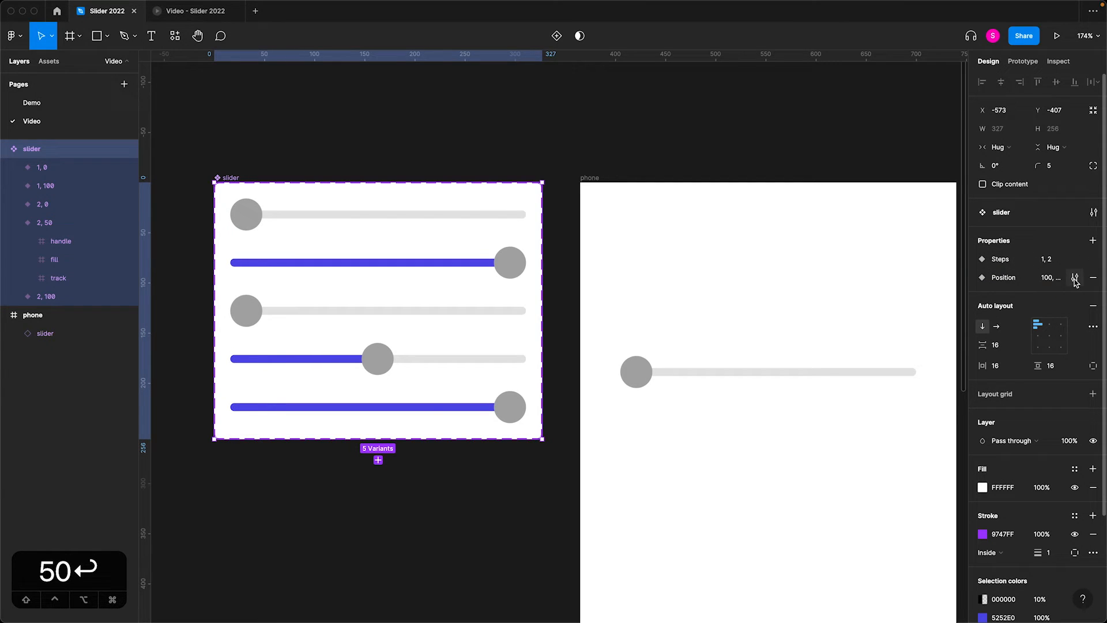
pyautogui.click(1074, 278)
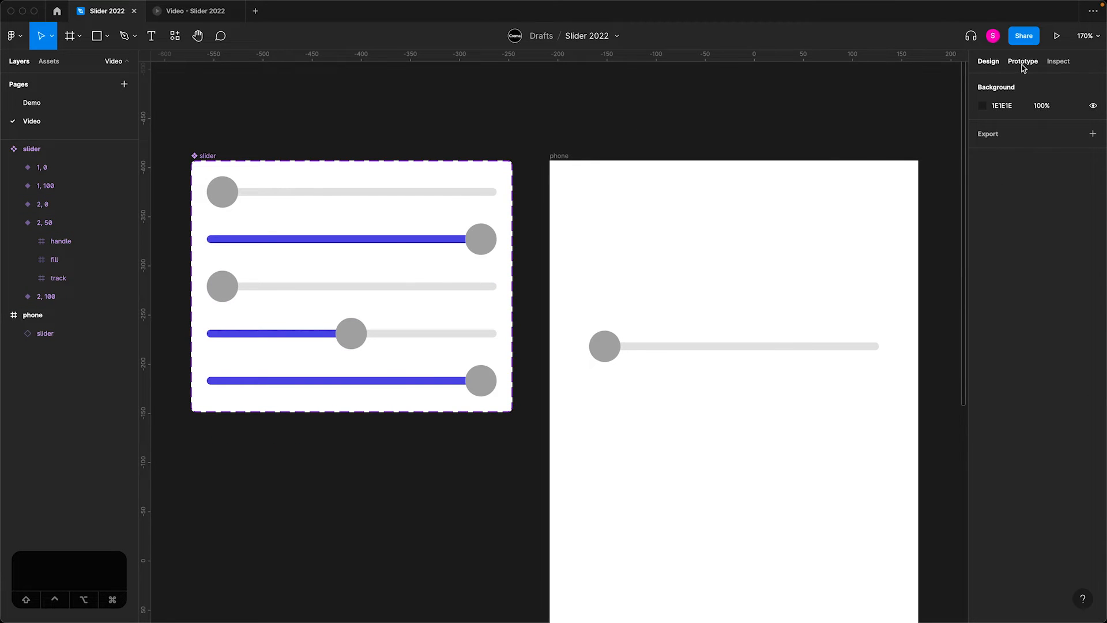
# - Review the On drag and On tap interactions between the slider variants in Prototype mode
pyautogui.click(1021, 61)
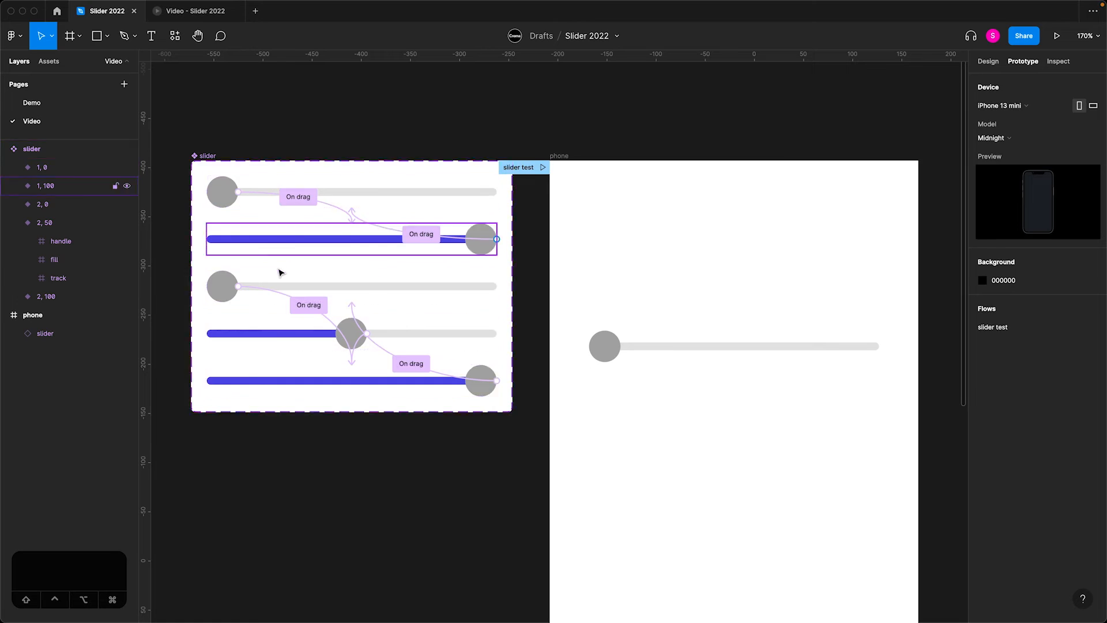
pyautogui.moveTo(294, 216)
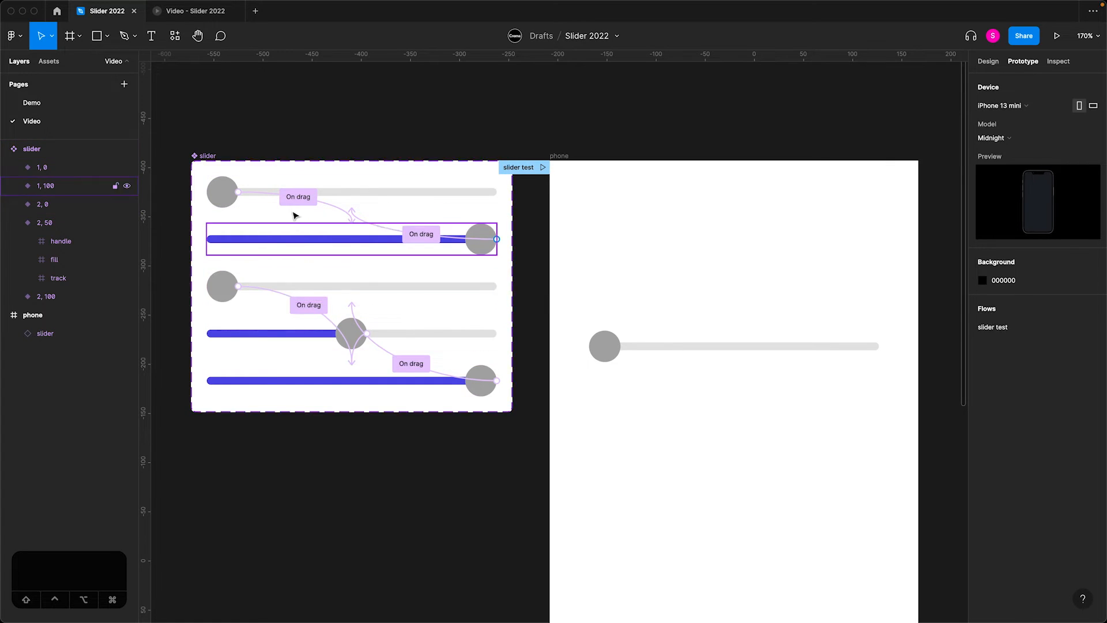
pyautogui.click(350, 333)
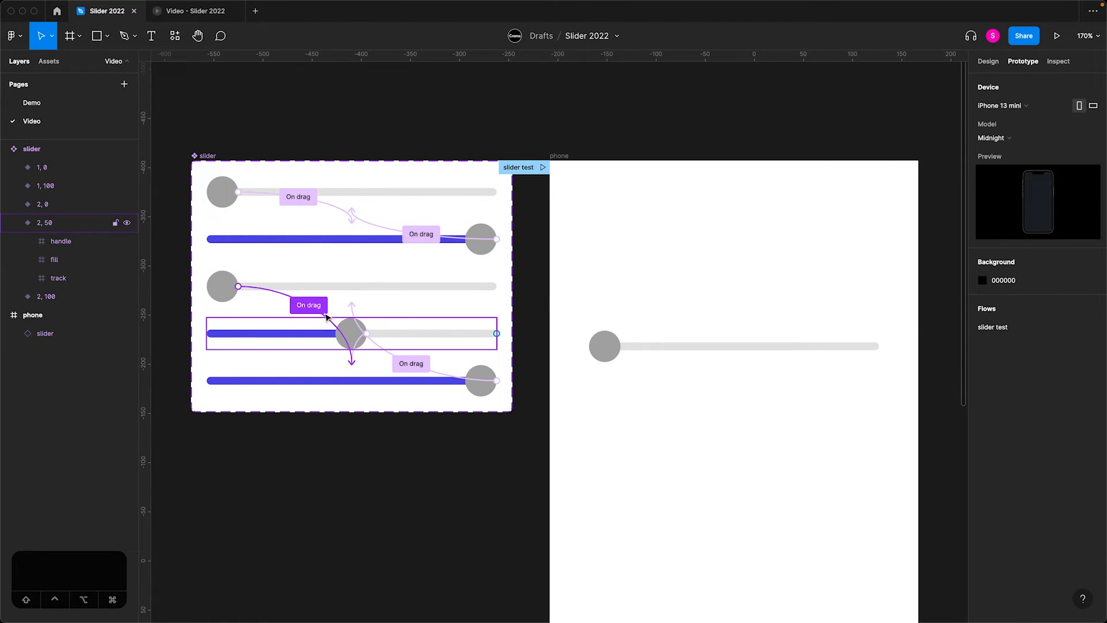
pyautogui.click(309, 305)
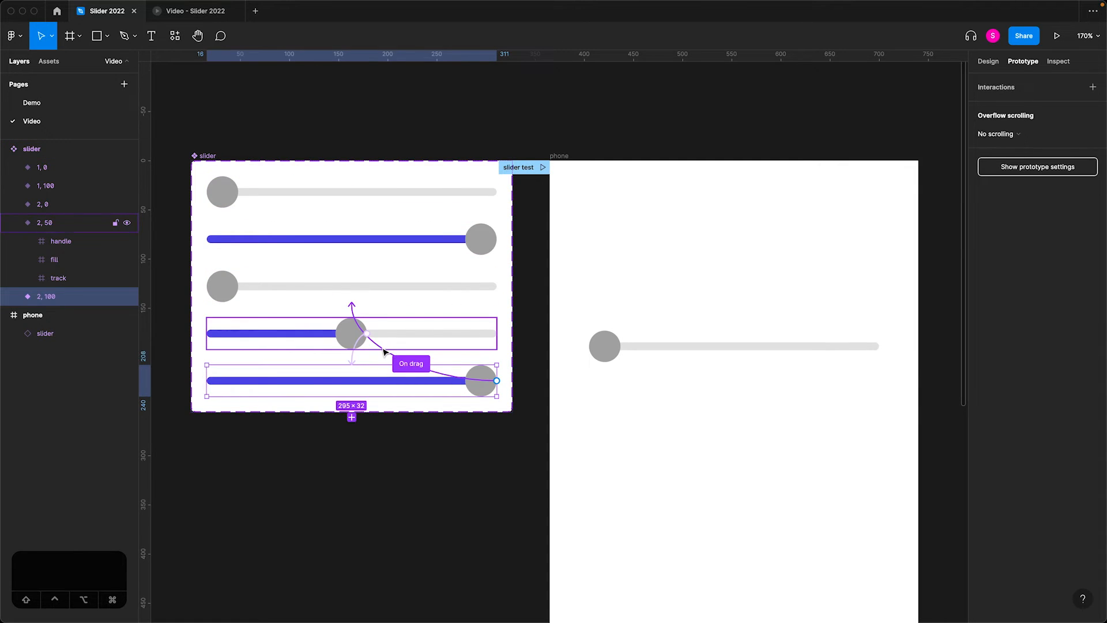
pyautogui.click(411, 364)
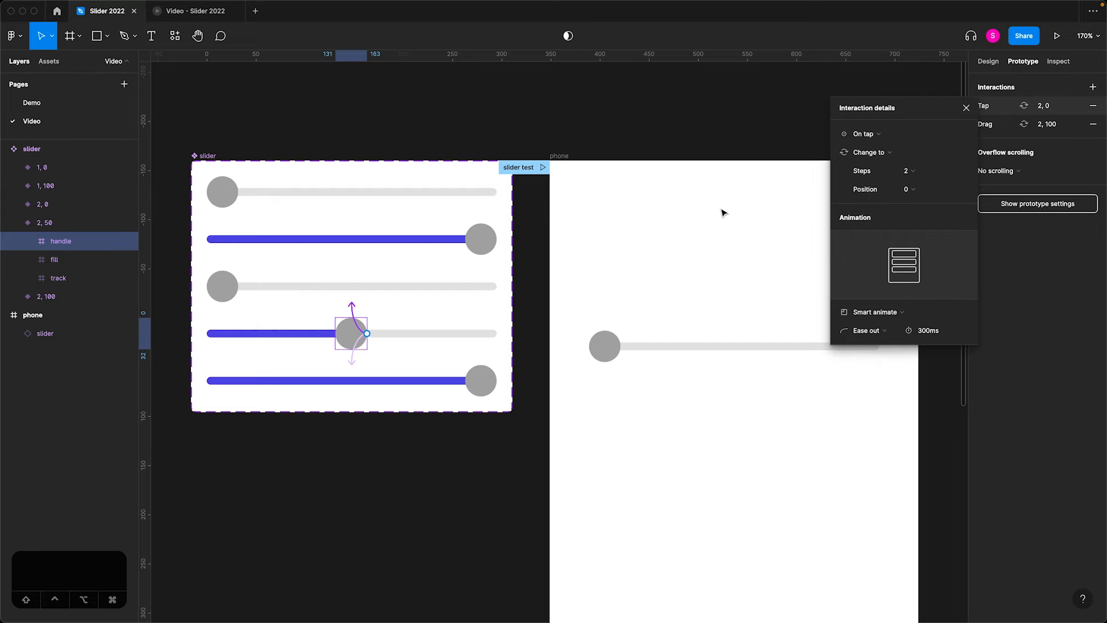
pyautogui.click(863, 133)
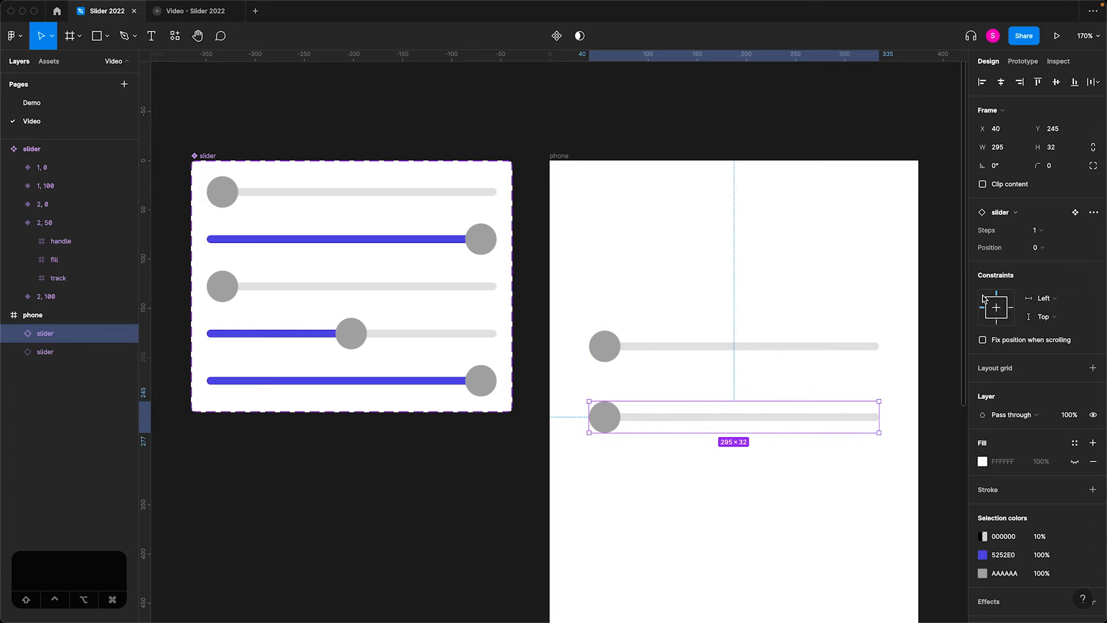
pyautogui.click(1039, 229)
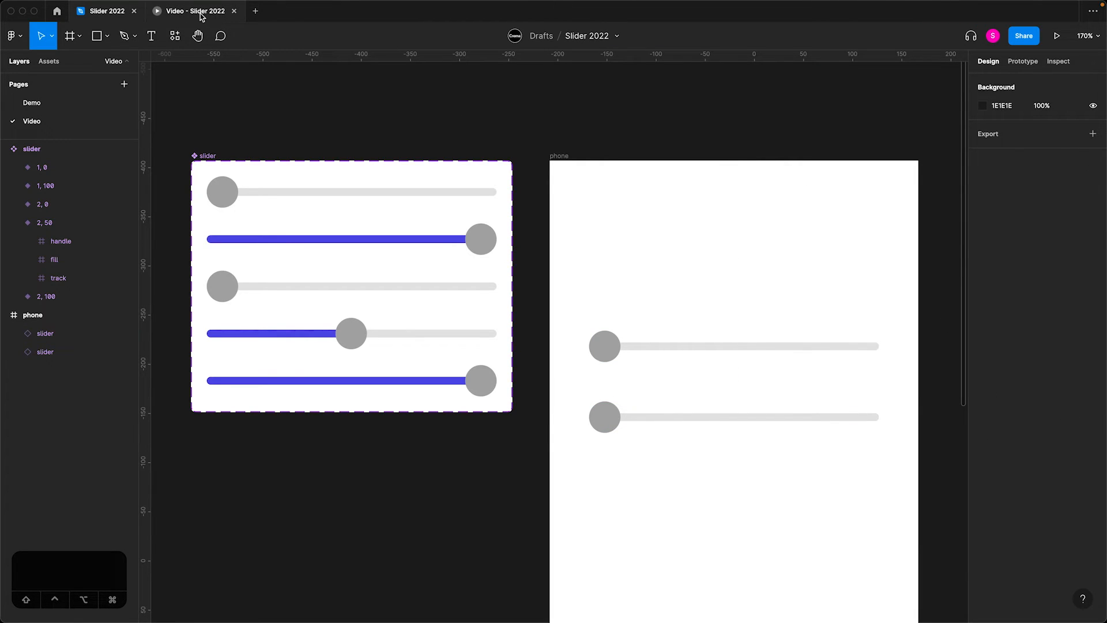
# - Play the 'Video - Slider 2022' prototype and drag the two sliders in the iPhone preview
pyautogui.click(1057, 35)
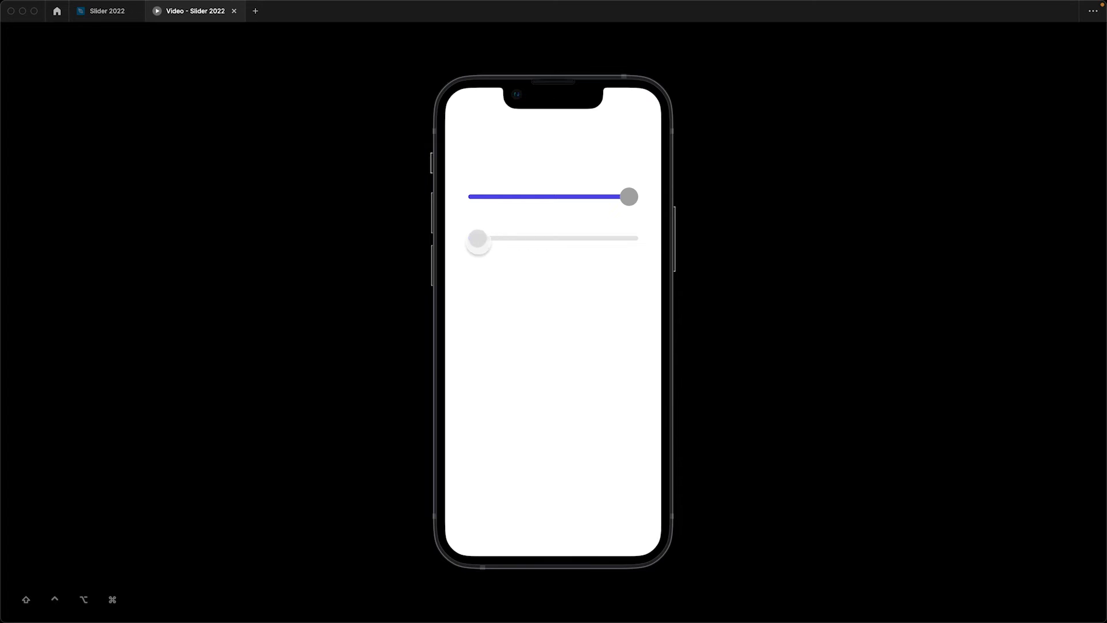
pyautogui.click(105, 11)
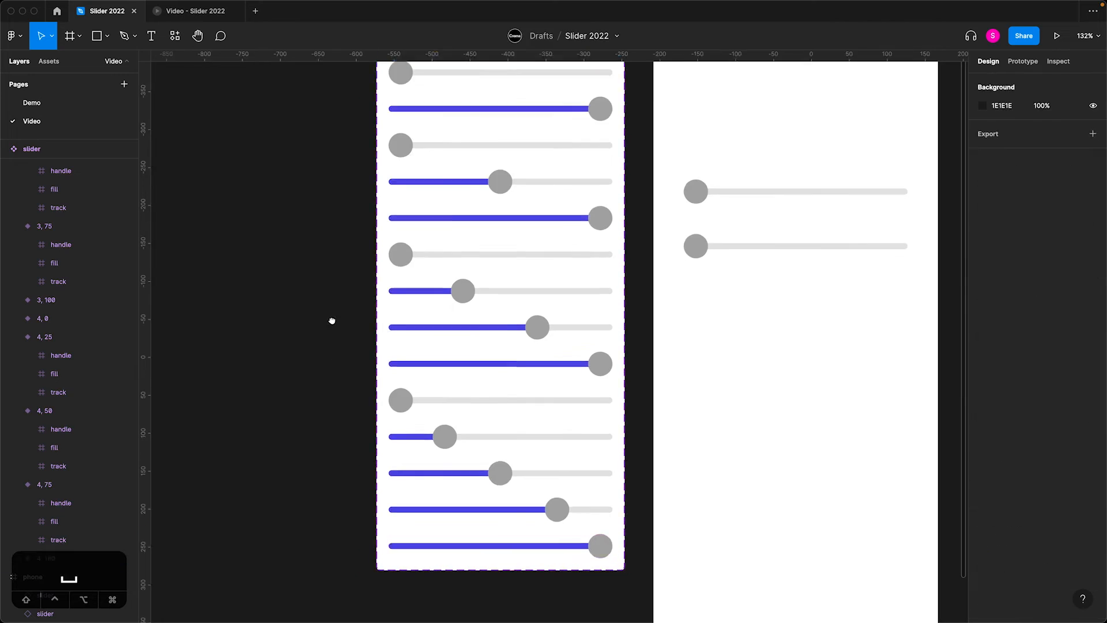
# - Play the slider test flow, drag the sliders in presentation view, then return to the file
pyautogui.scroll(-3)
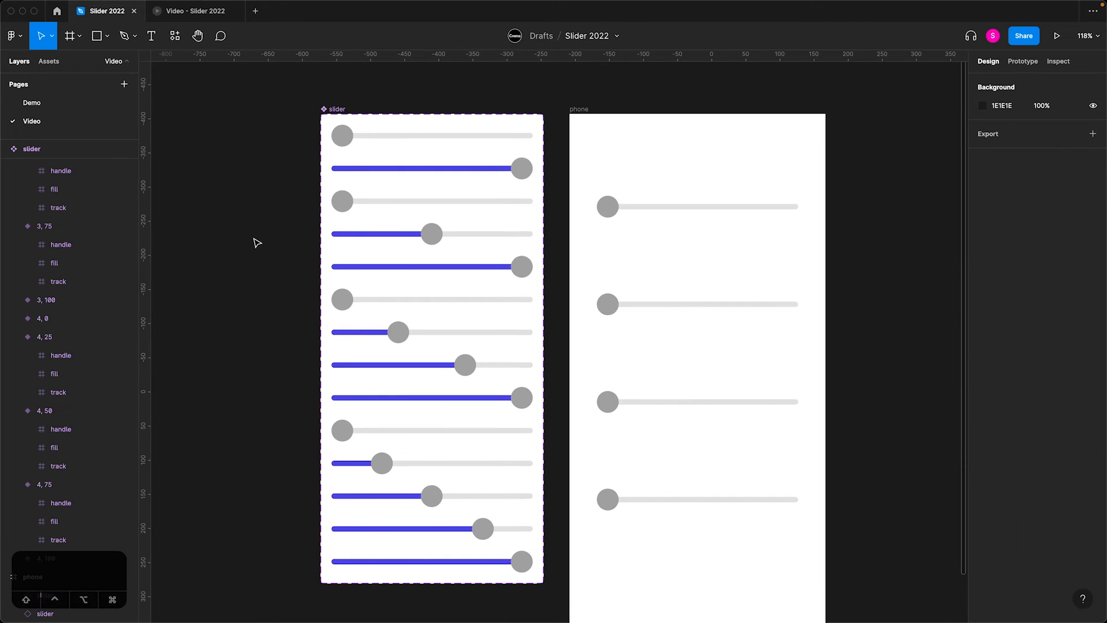
pyautogui.click(430, 464)
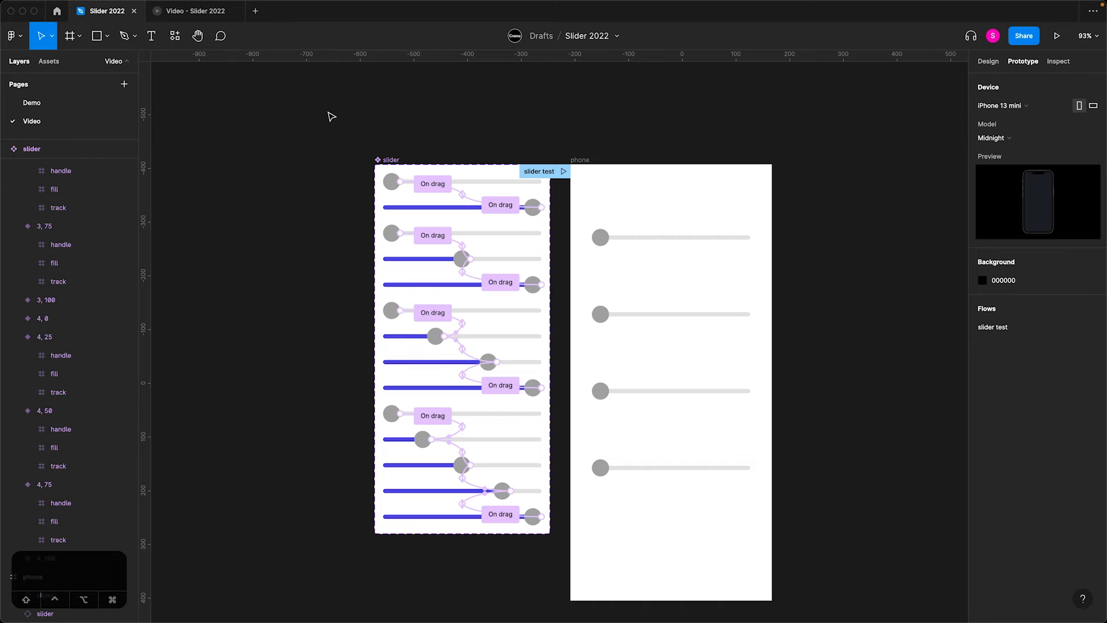
pyautogui.moveTo(643, 211)
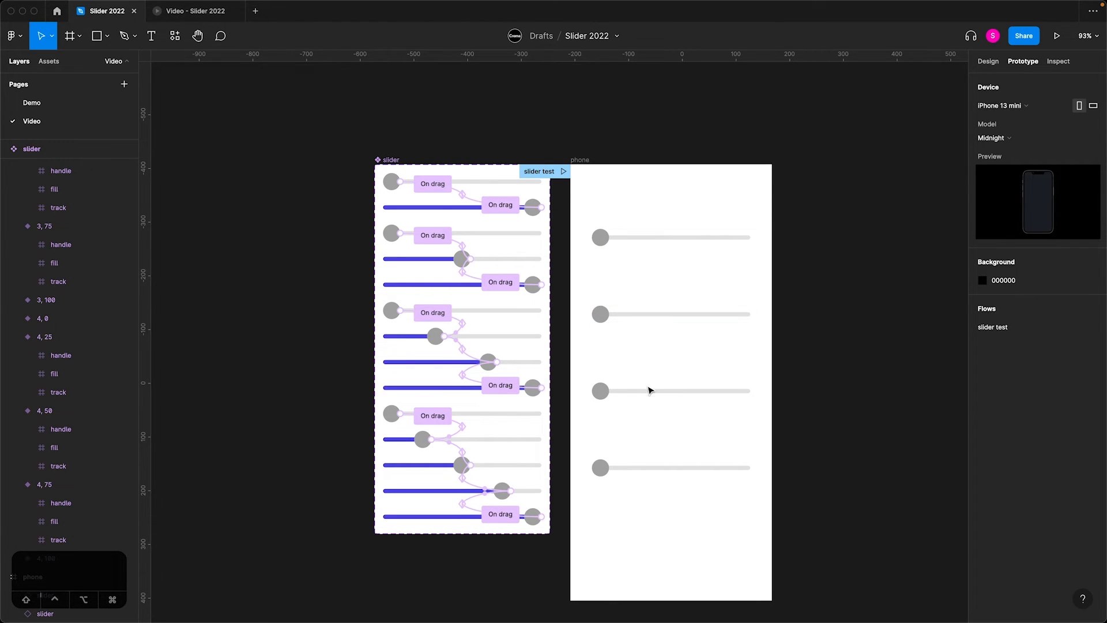
pyautogui.moveTo(653, 423)
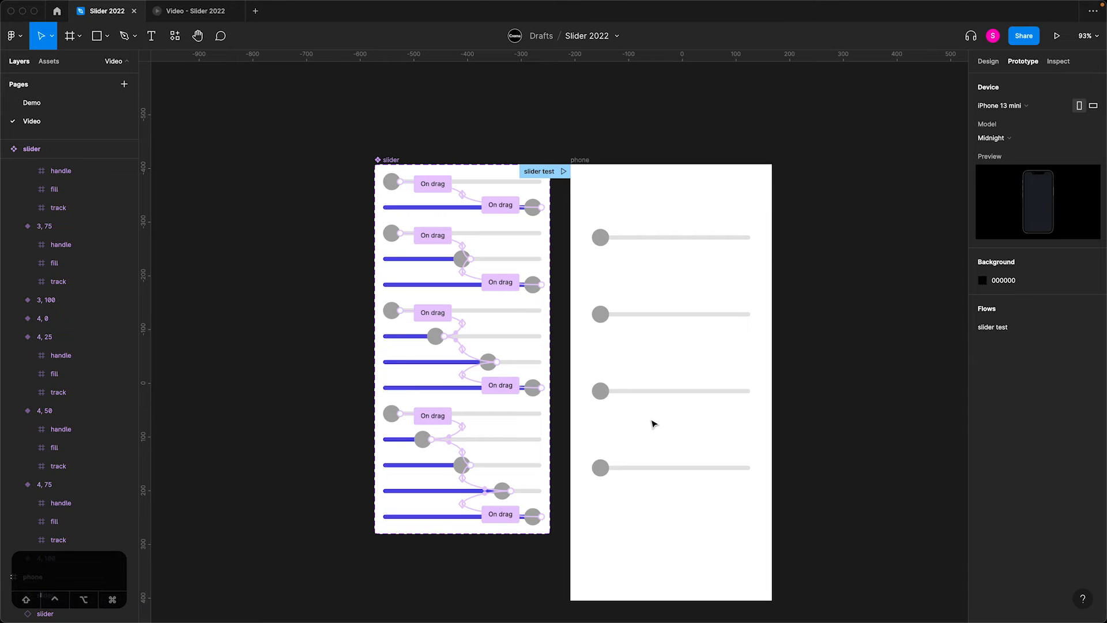
pyautogui.click(1058, 36)
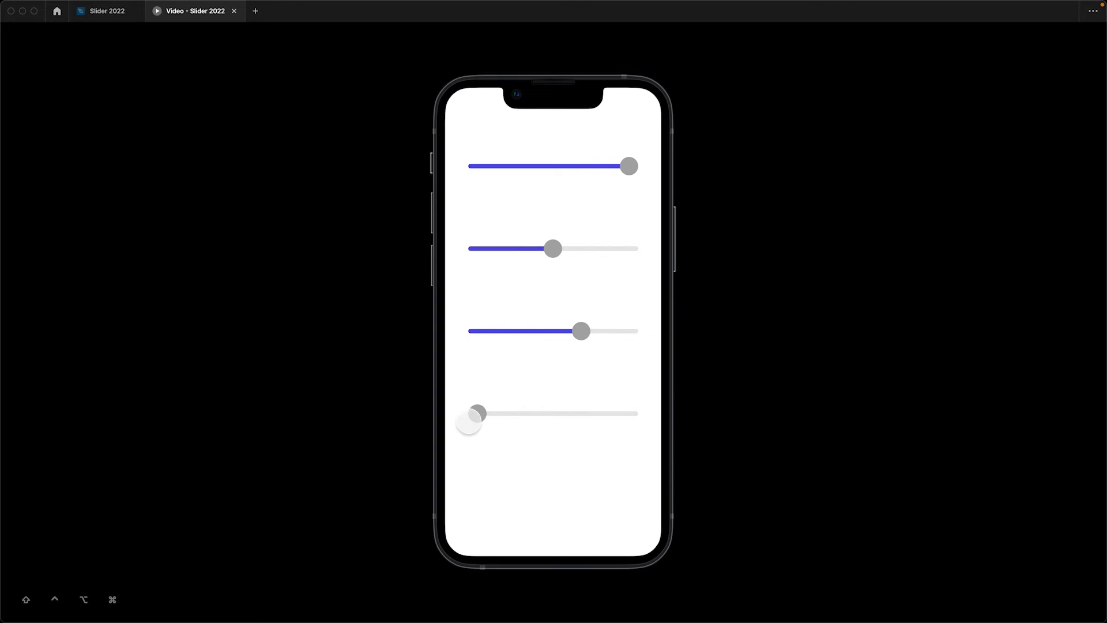
pyautogui.click(107, 10)
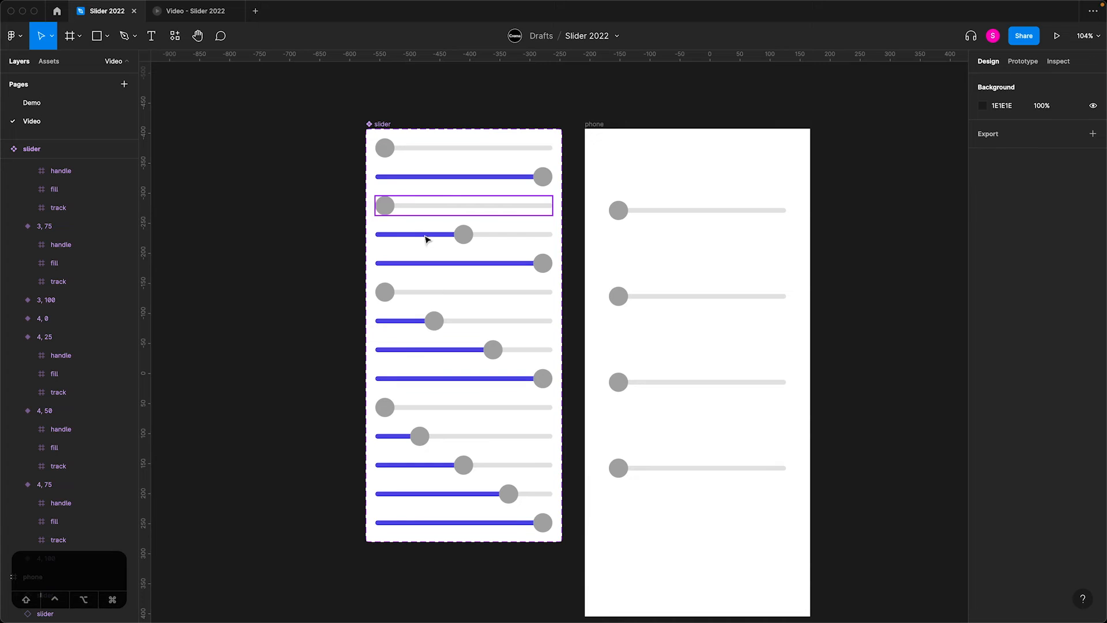
# - Build the phone frame's auto layout of four sliders labelled 1 Step through 4 Step
pyautogui.click(451, 291)
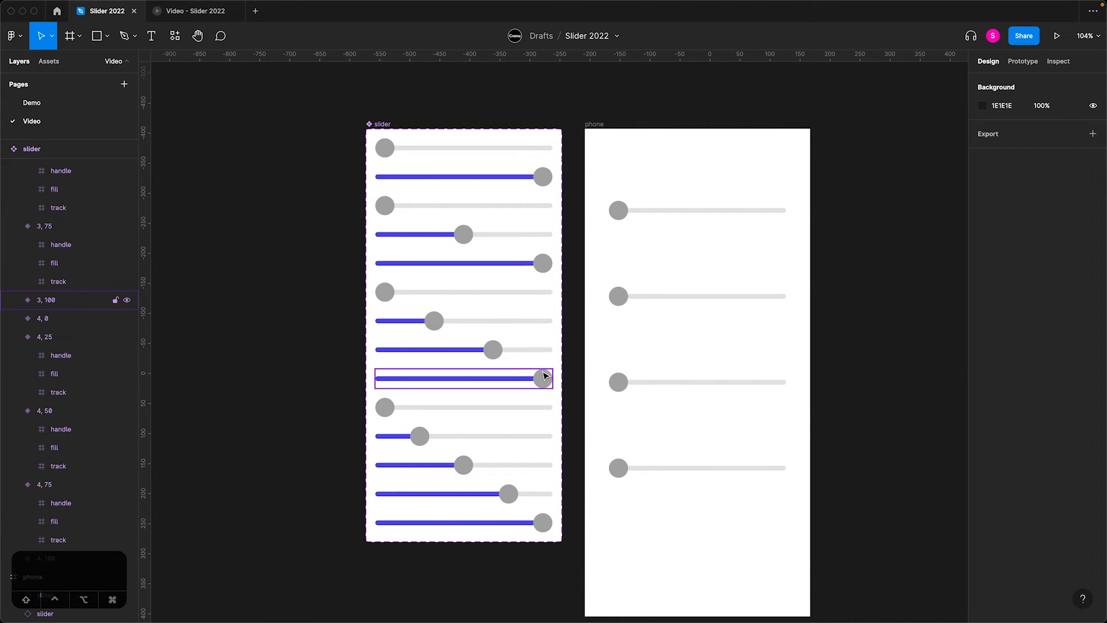
pyautogui.click(433, 321)
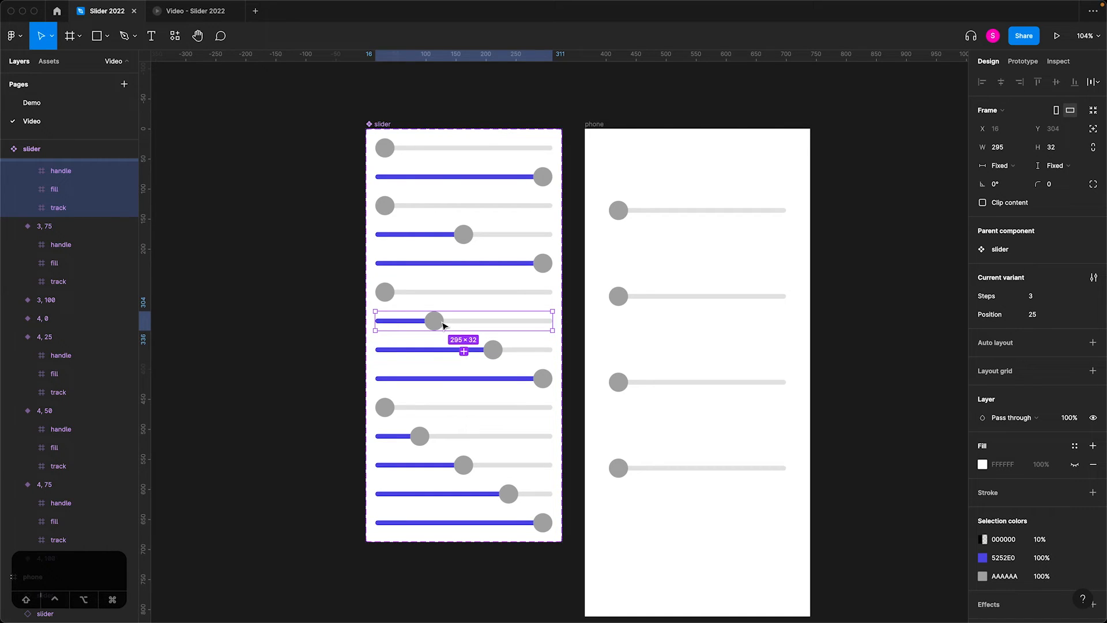
pyautogui.click(1059, 313)
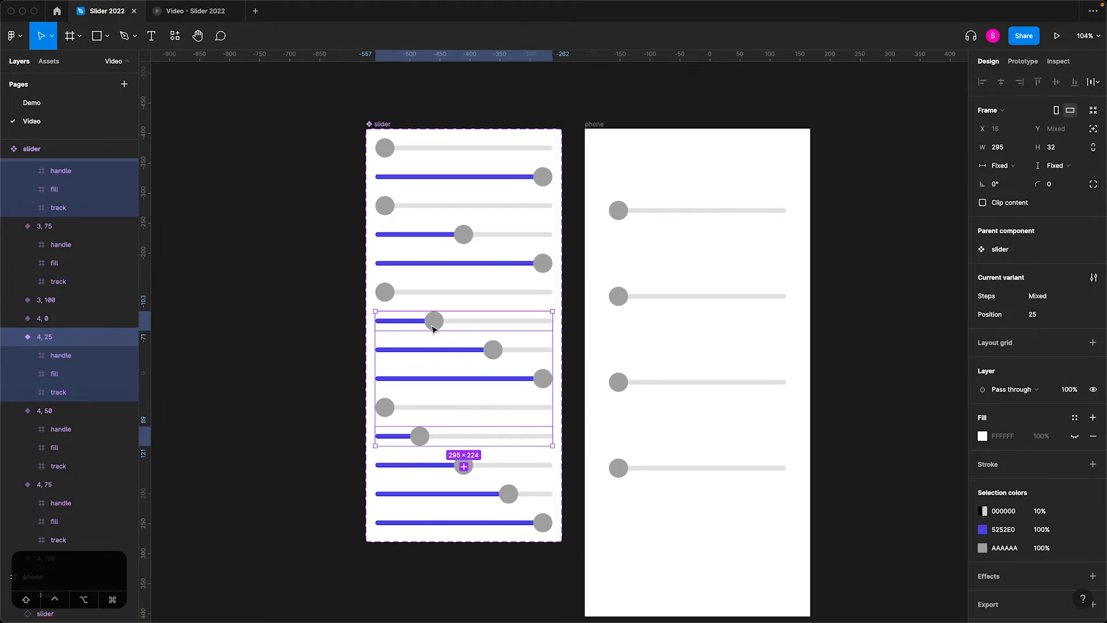
pyautogui.click(800, 278)
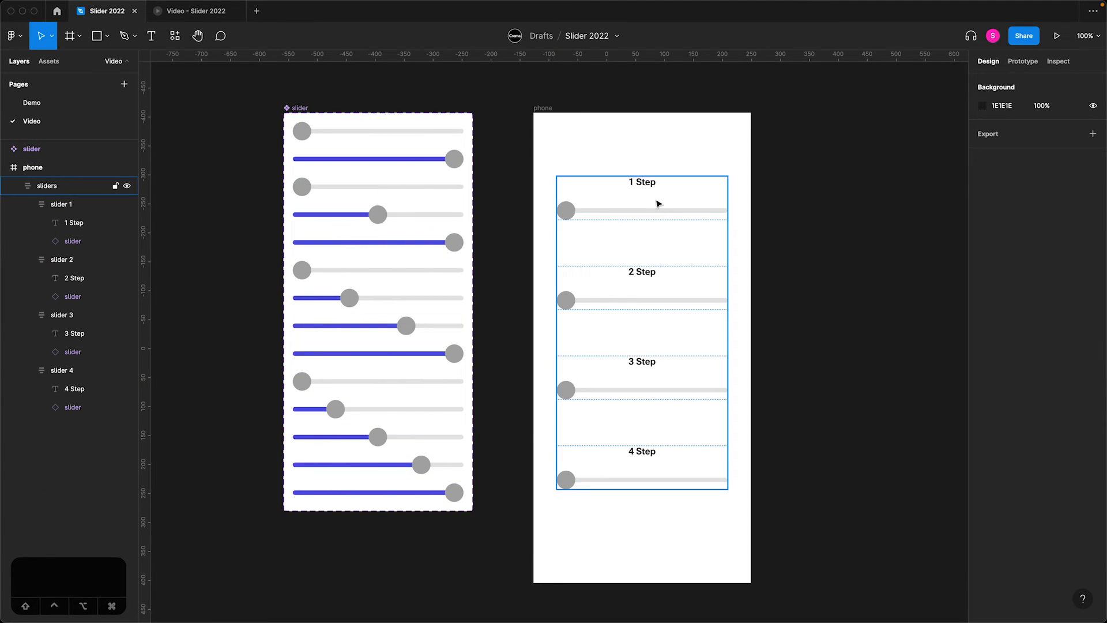
pyautogui.click(378, 159)
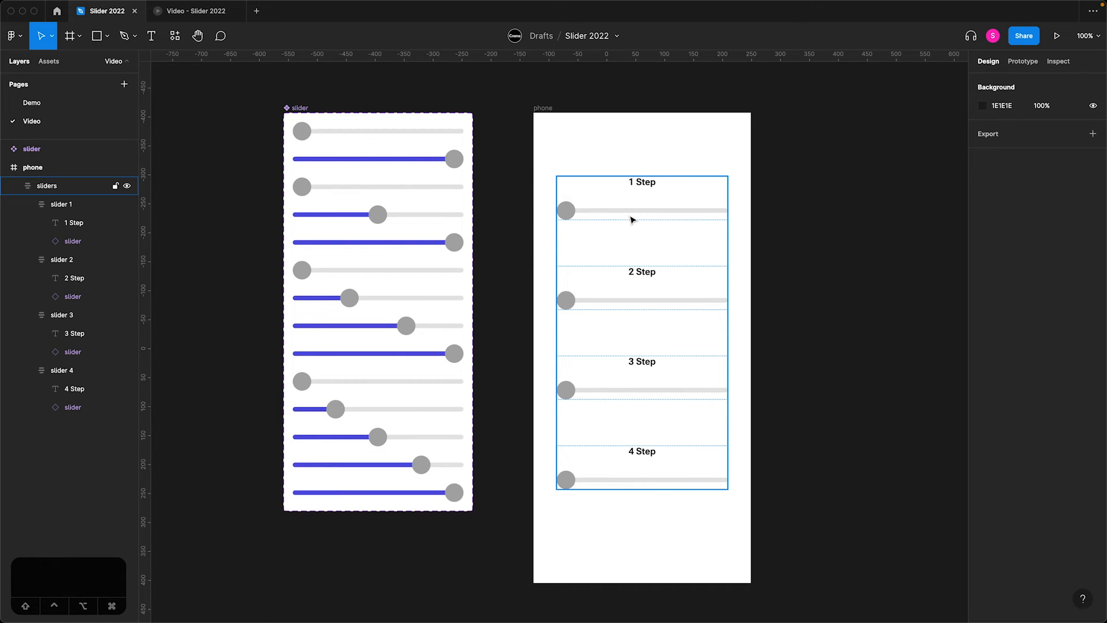
pyautogui.moveTo(645, 188)
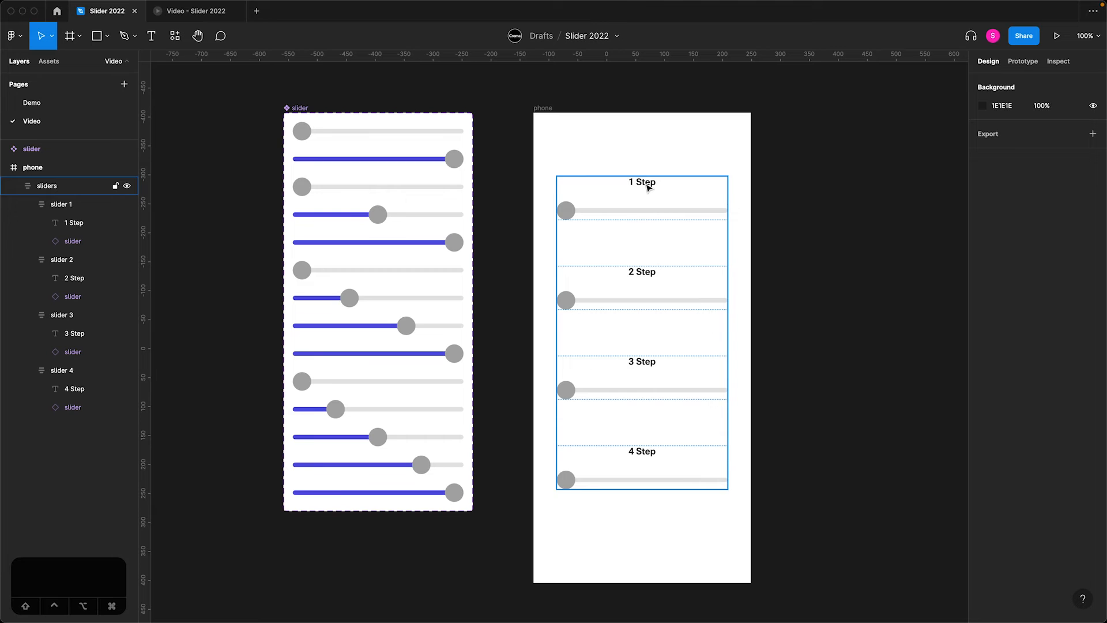
# - Fill the phone frame with 5252E0 and recolour the sliders' 5252E0 fill to white
pyautogui.click(73, 241)
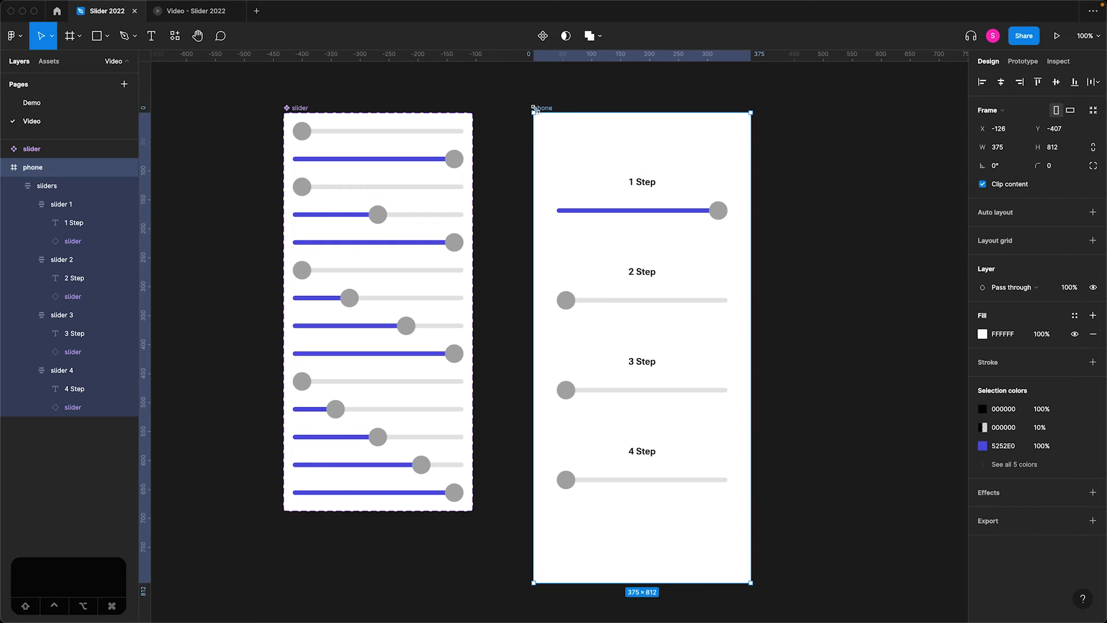
pyautogui.click(982, 333)
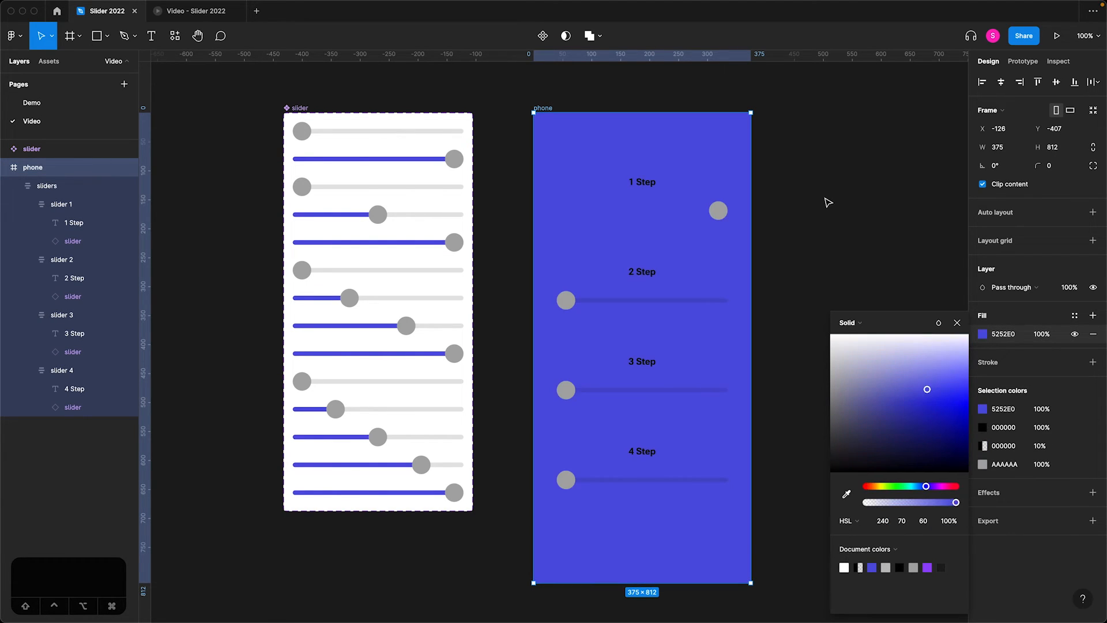
pyautogui.moveTo(733, 210)
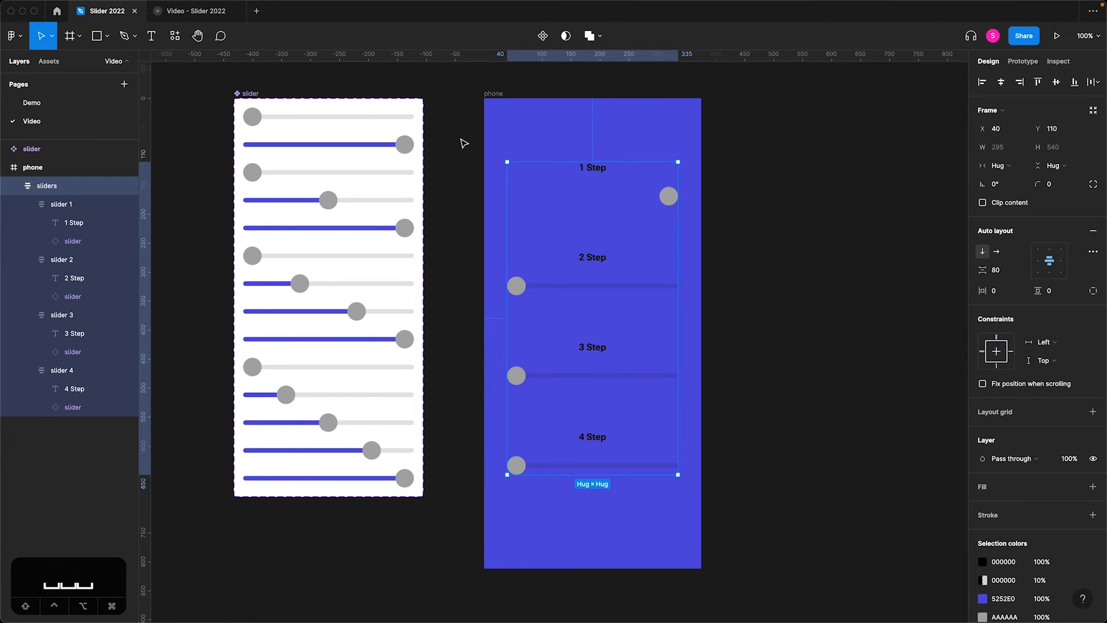
pyautogui.scroll(-3)
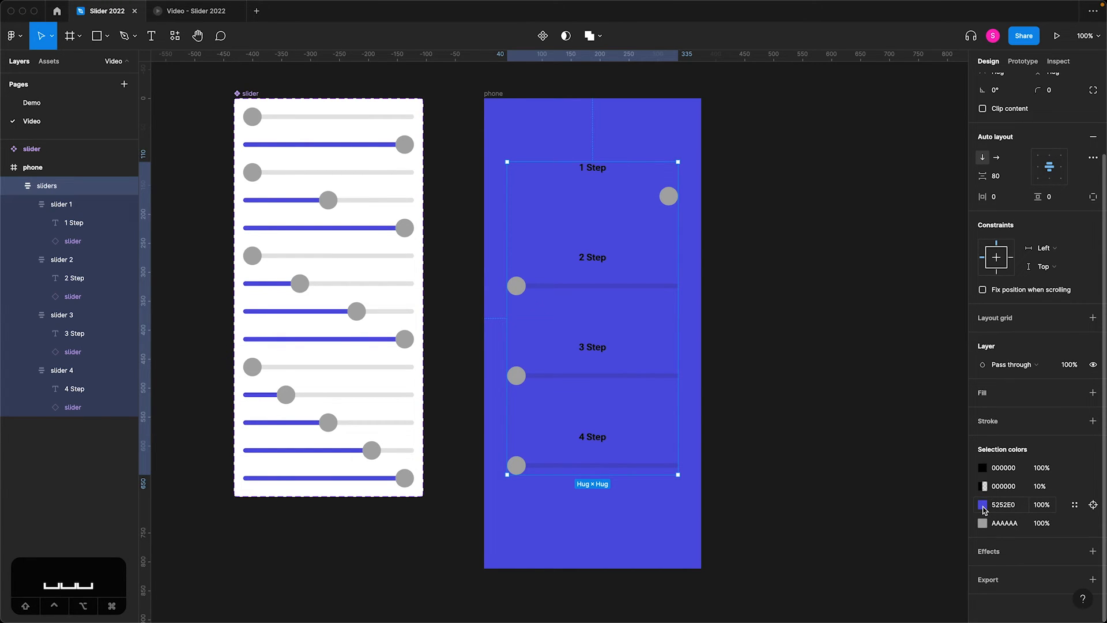
pyautogui.click(982, 504)
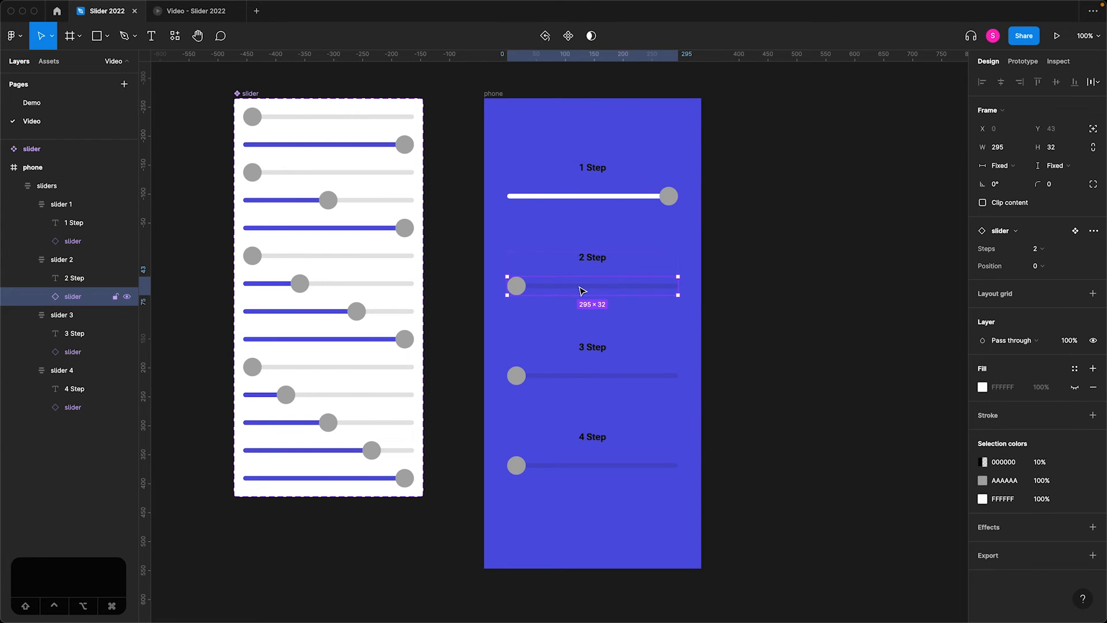
pyautogui.click(1037, 265)
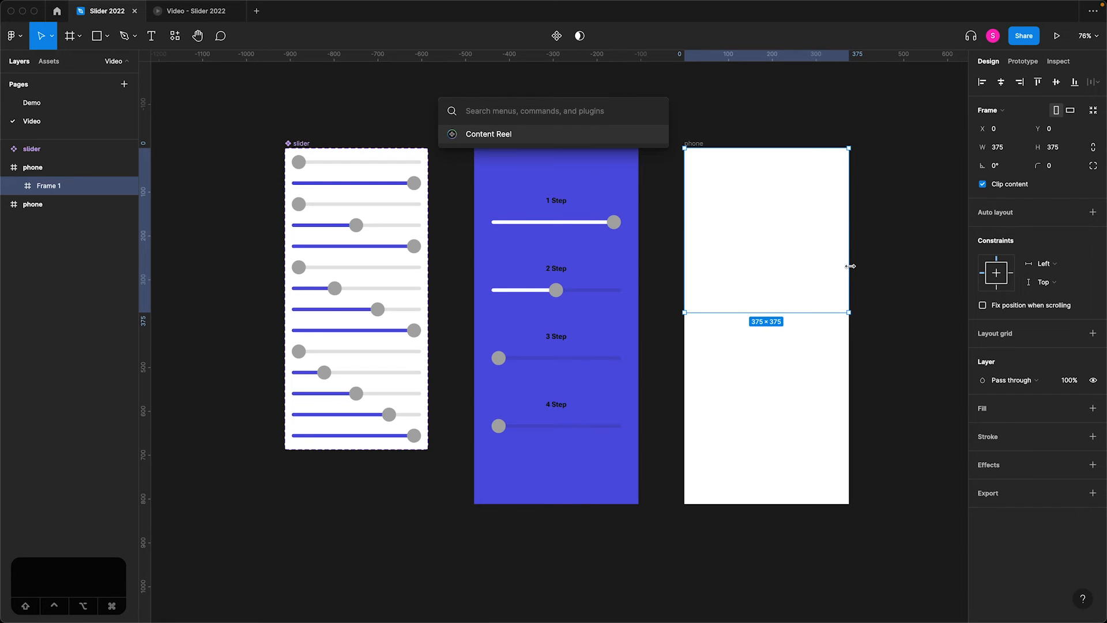
# - Run Content Reel and apply a Photos image to the 375×375 square frame
pyautogui.click(487, 133)
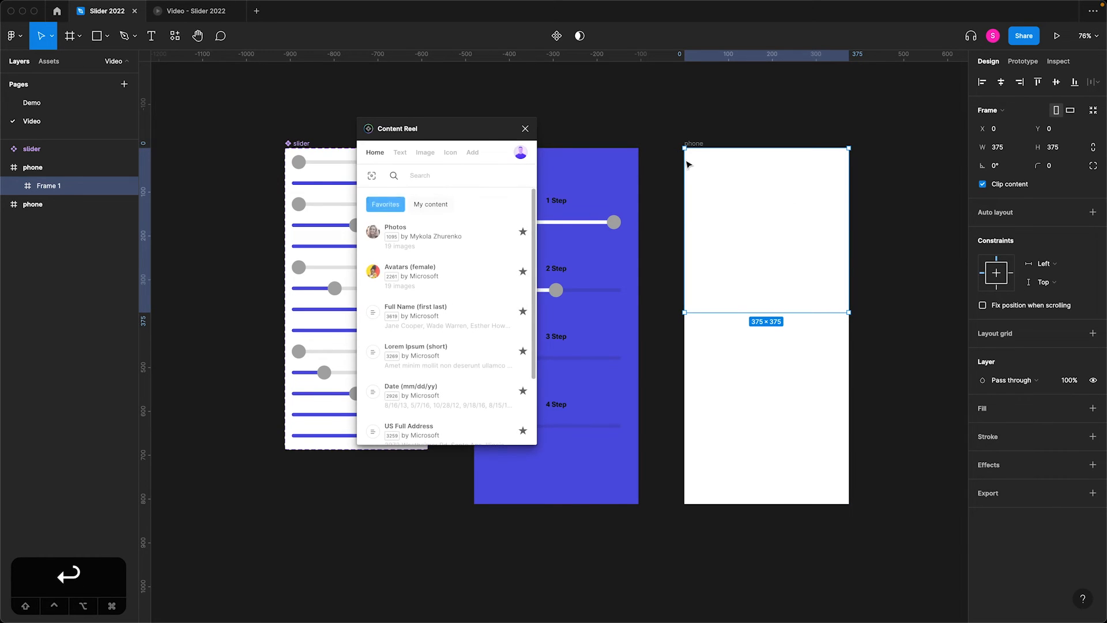
pyautogui.click(396, 235)
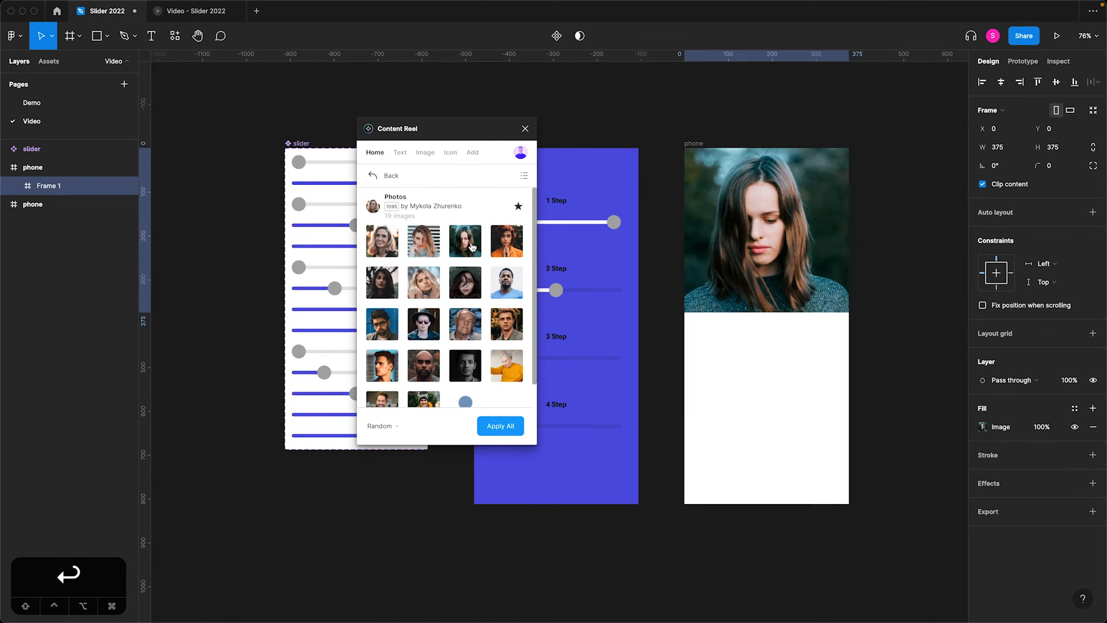
pyautogui.click(524, 128)
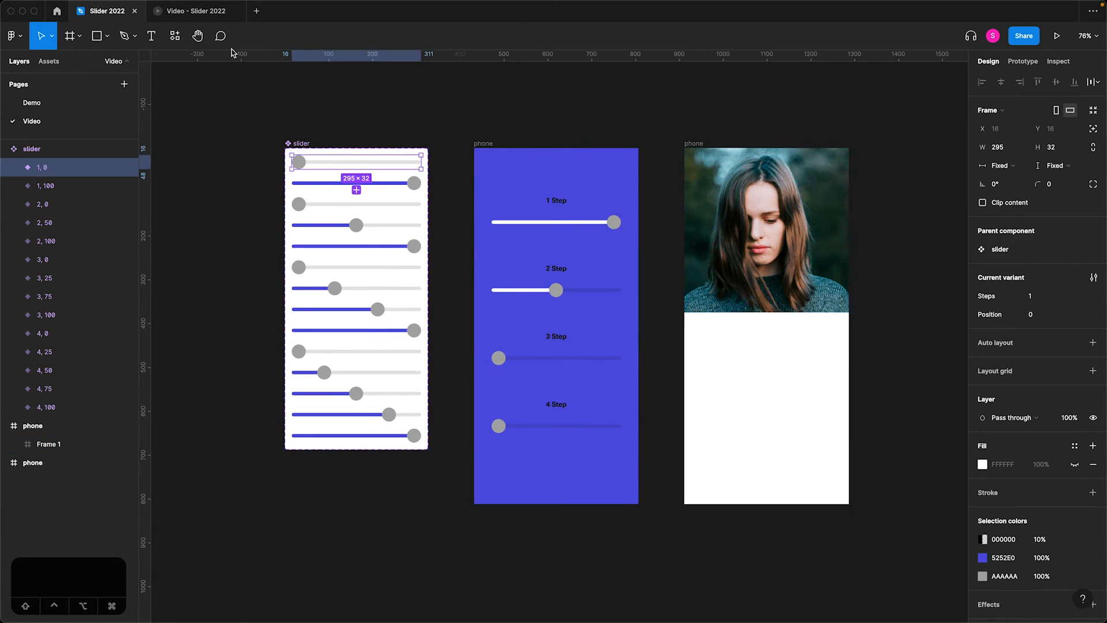
# - Place a slider from local components, title it Slider Title, and duplicate it twice with Cmd+D
pyautogui.click(48, 61)
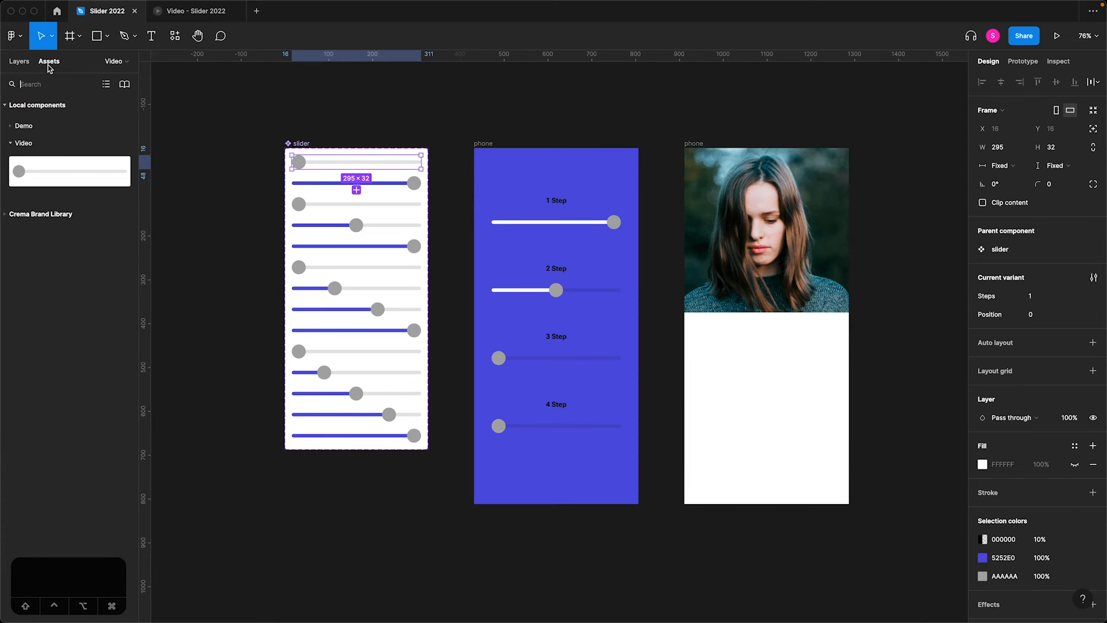
pyautogui.moveTo(58, 168)
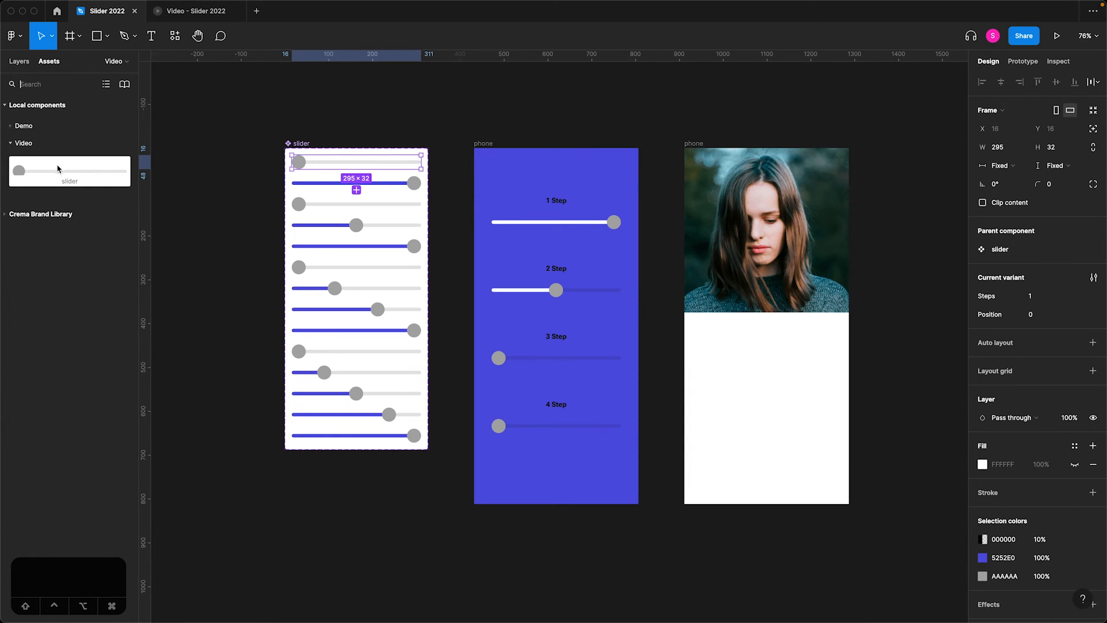
pyautogui.moveTo(49, 174)
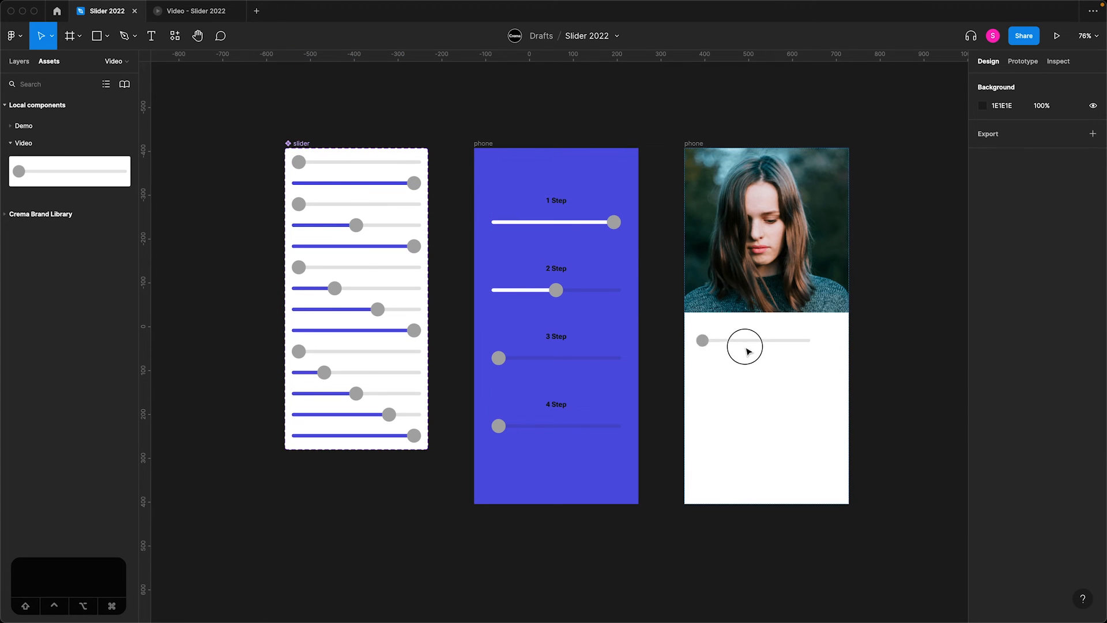
pyautogui.click(745, 346)
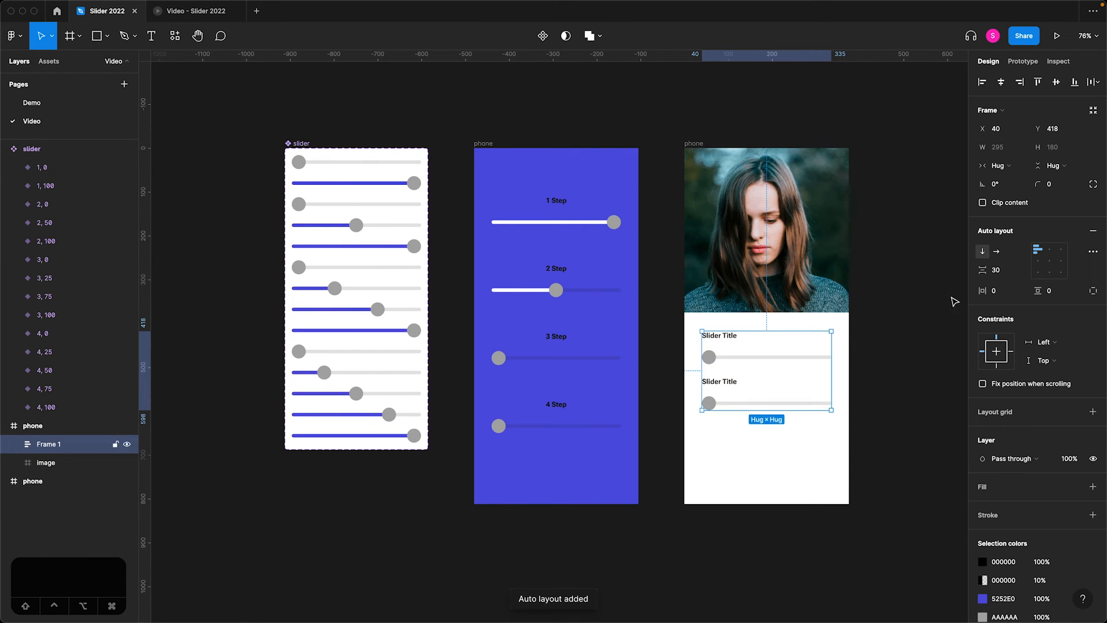
pyautogui.click(995, 269)
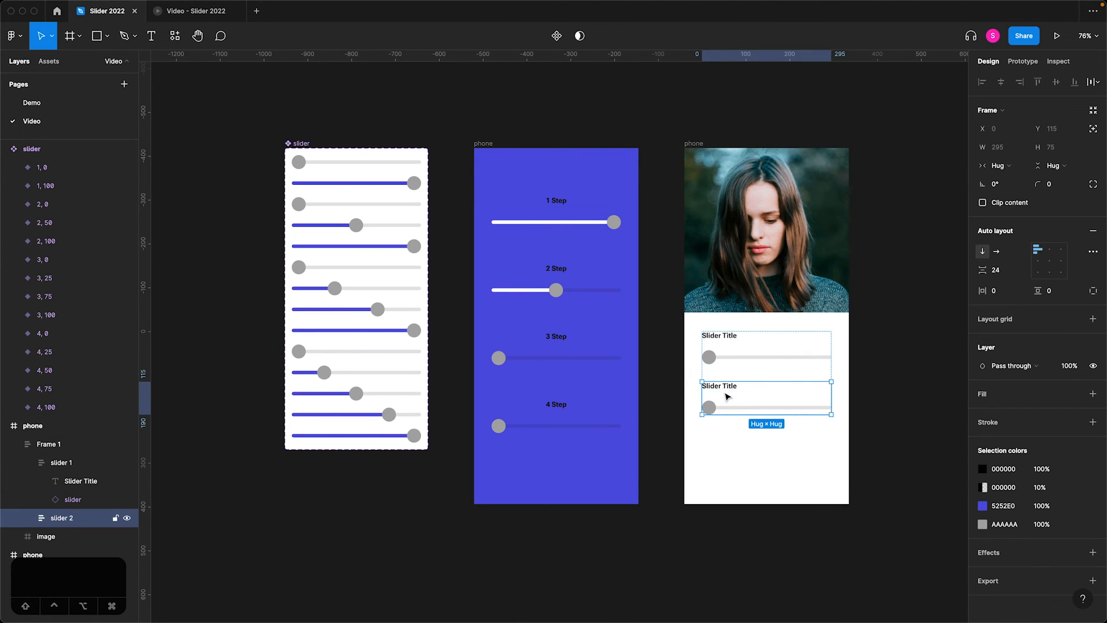
pyautogui.press('cmd+d')
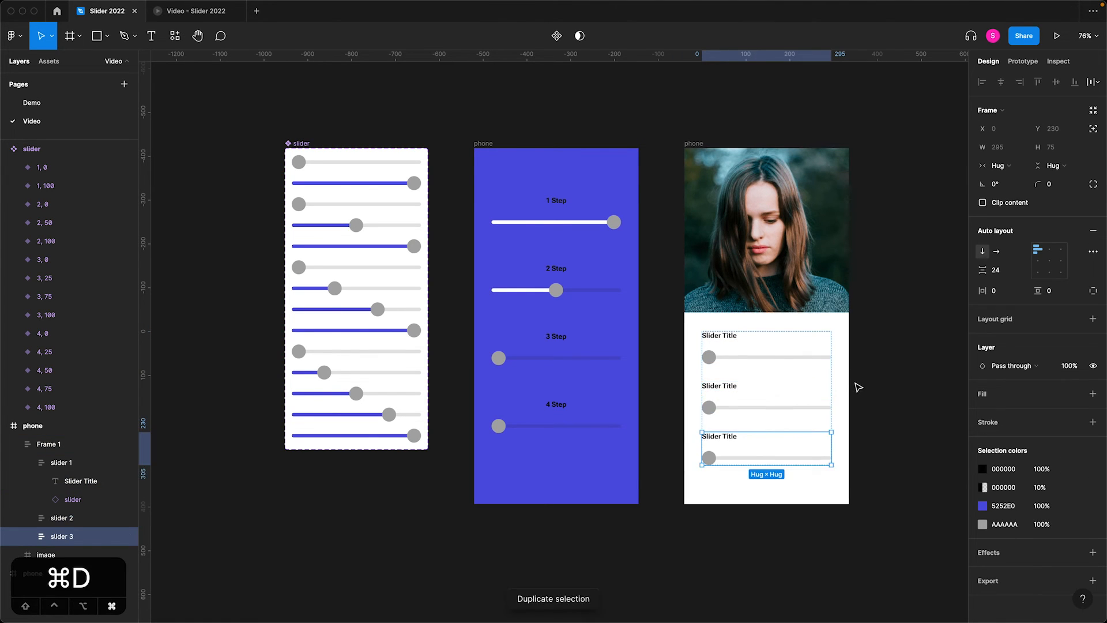
pyautogui.press('cmd+d')
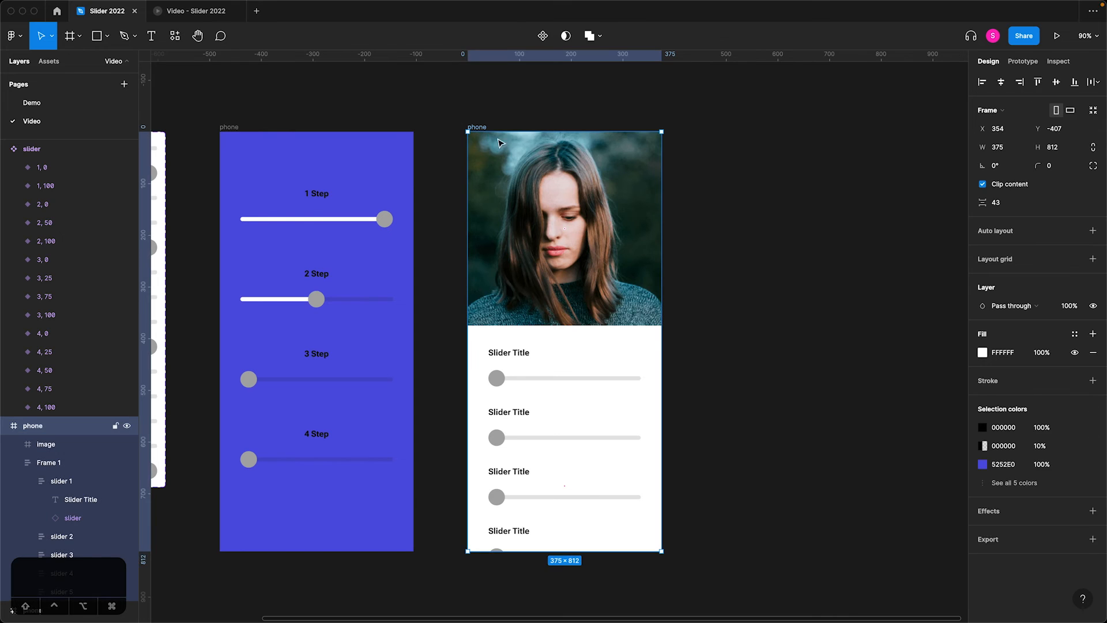
# - Set the phone frame's overflow scrolling behaviour for the column of sliders
pyautogui.click(1021, 61)
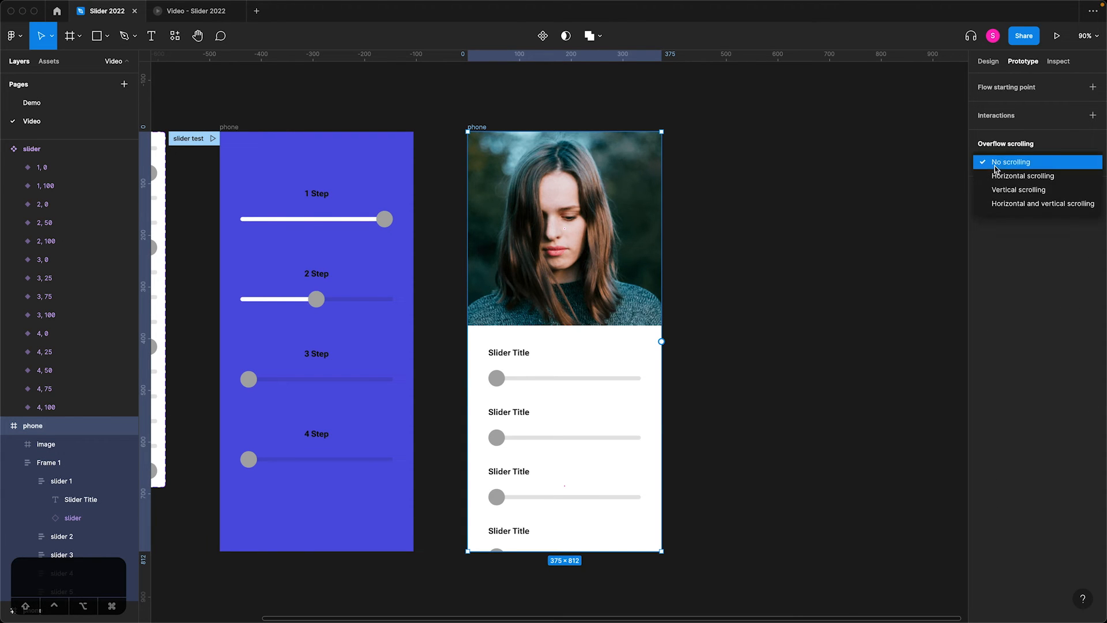
pyautogui.click(596, 225)
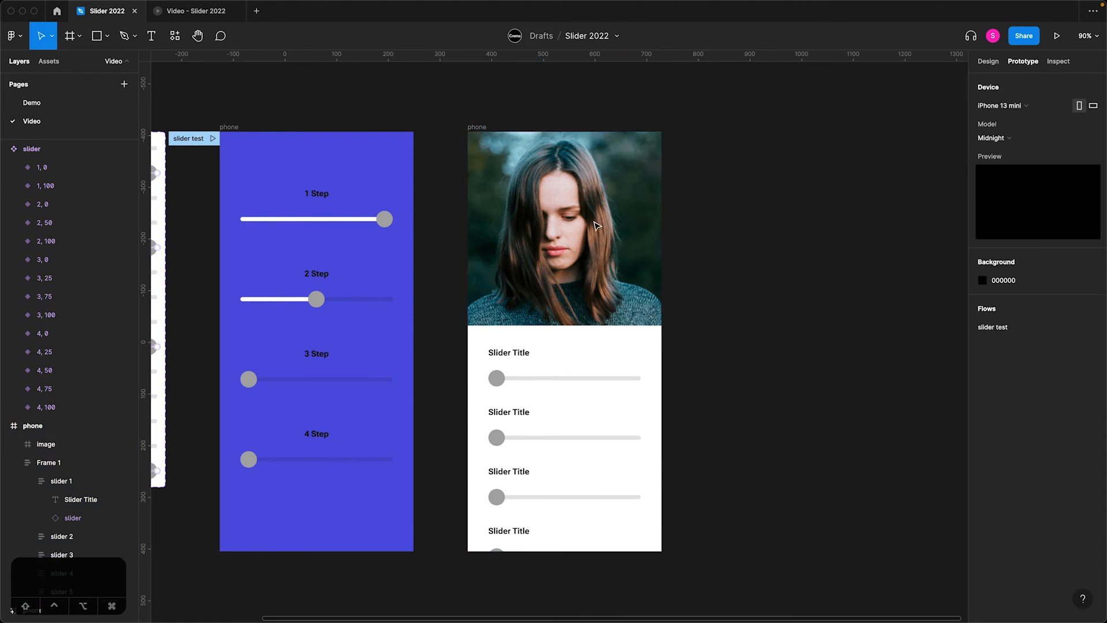
pyautogui.click(49, 461)
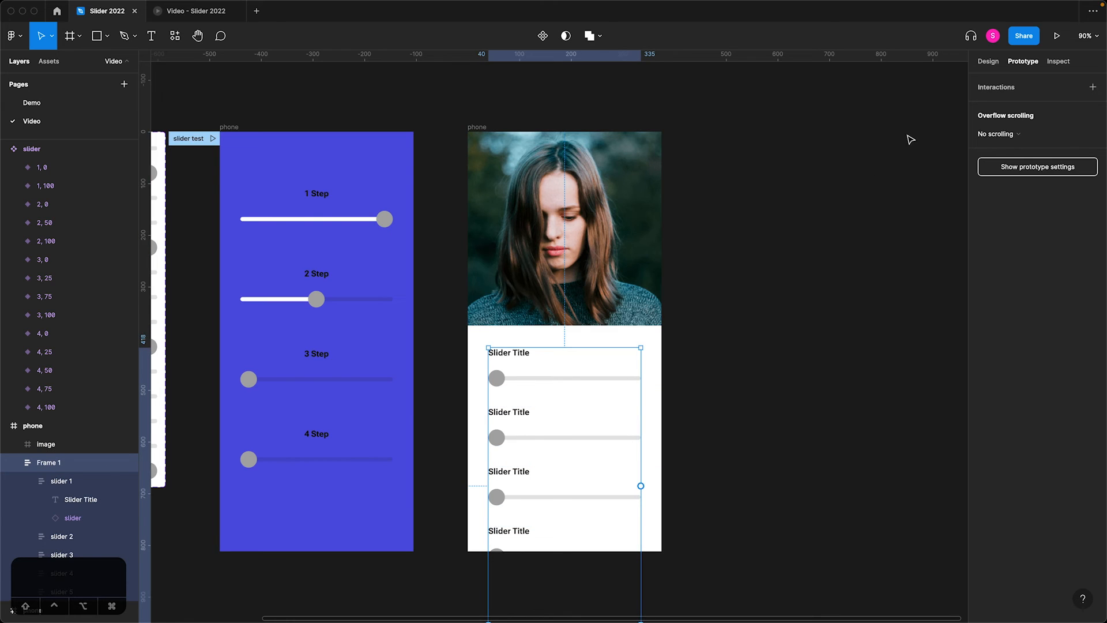
pyautogui.click(987, 61)
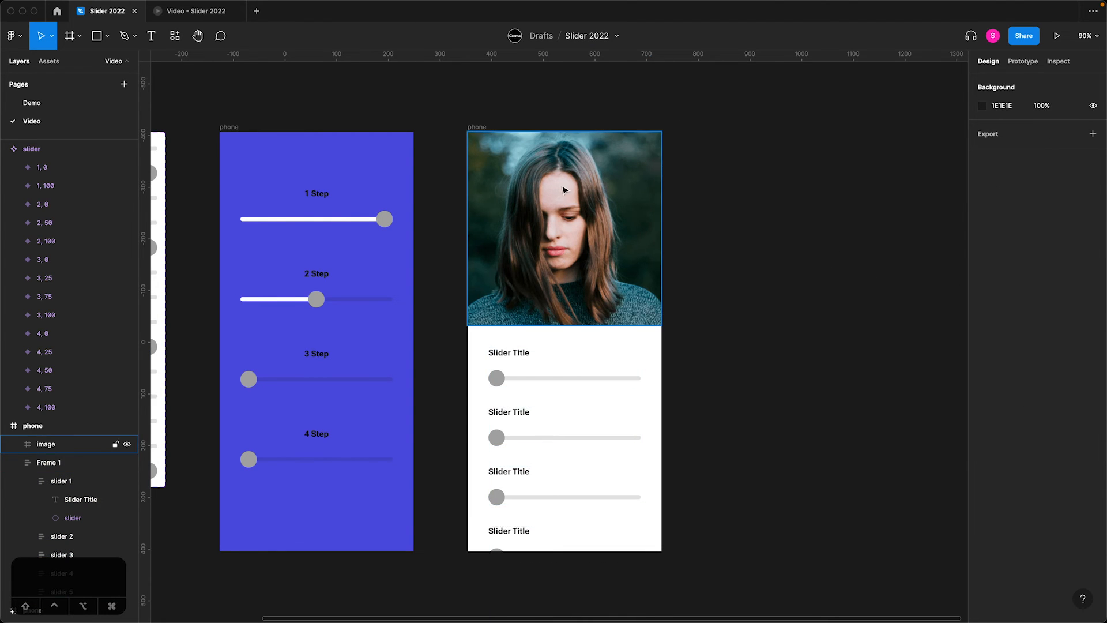
# - Tick 'Fix position when scrolling' on the photo frame's constraints
pyautogui.click(563, 228)
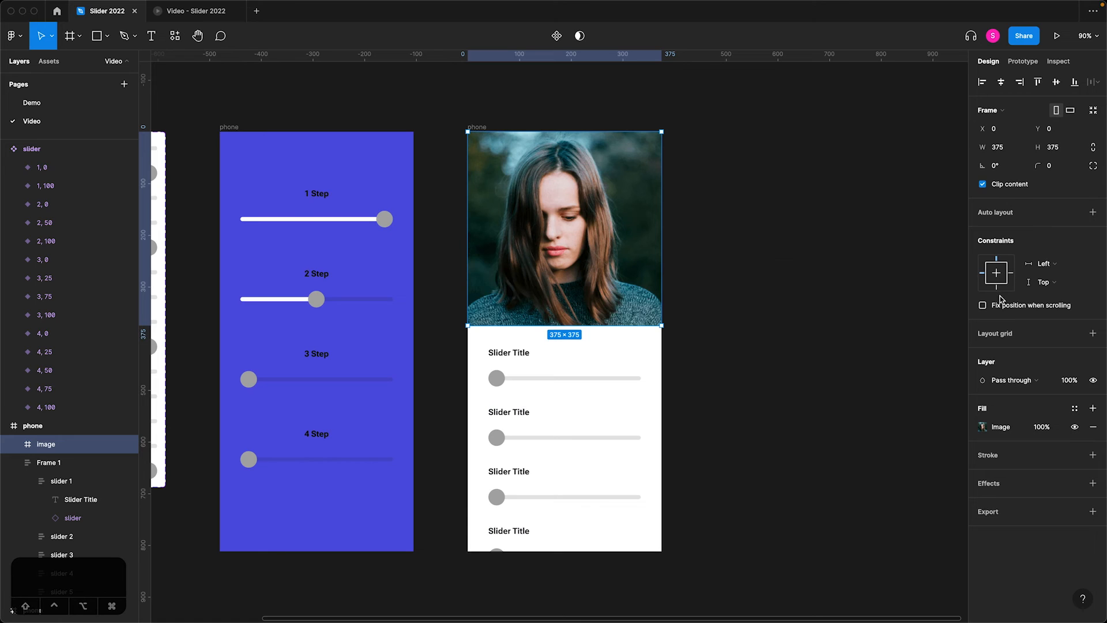
pyautogui.click(983, 305)
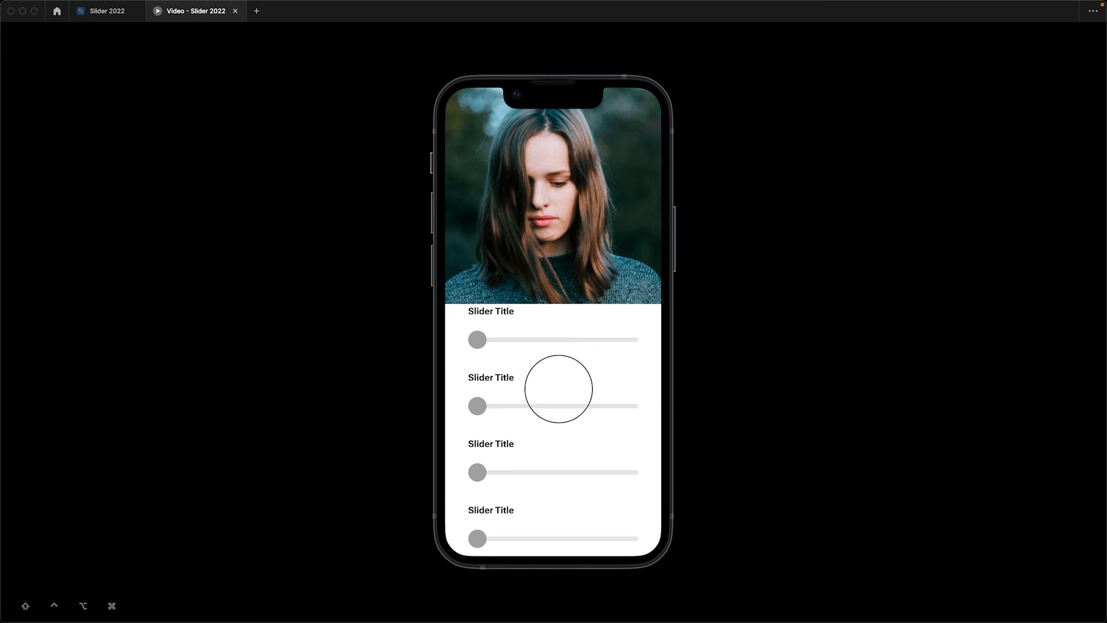
# - Scroll the slider list in the prototype preview while the photo stays fixed
pyautogui.scroll(-3)
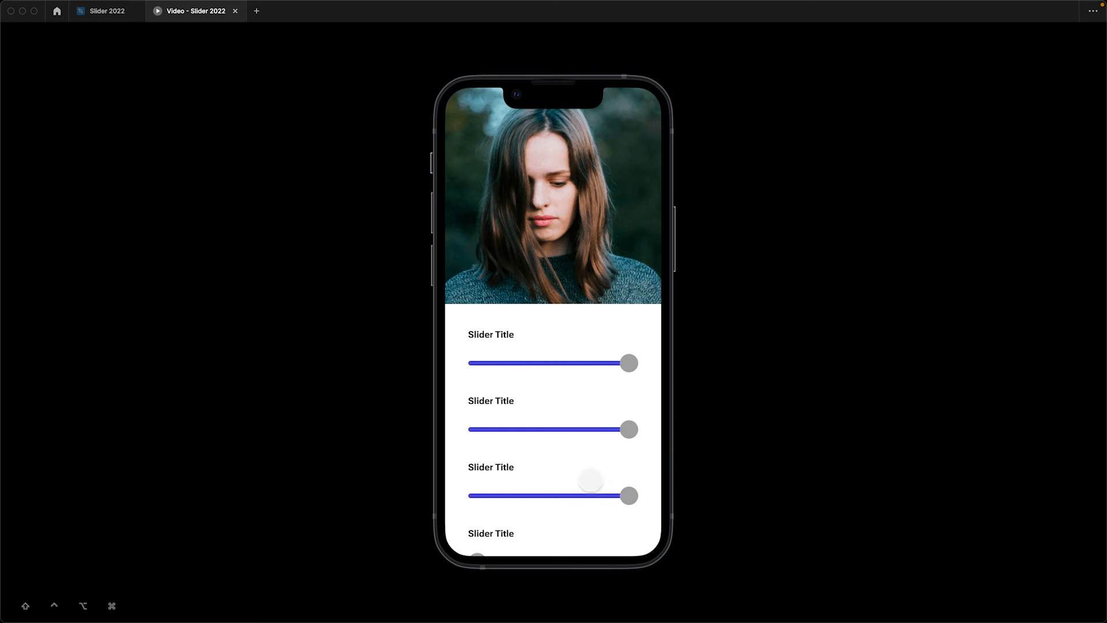
pyautogui.scroll(-3)
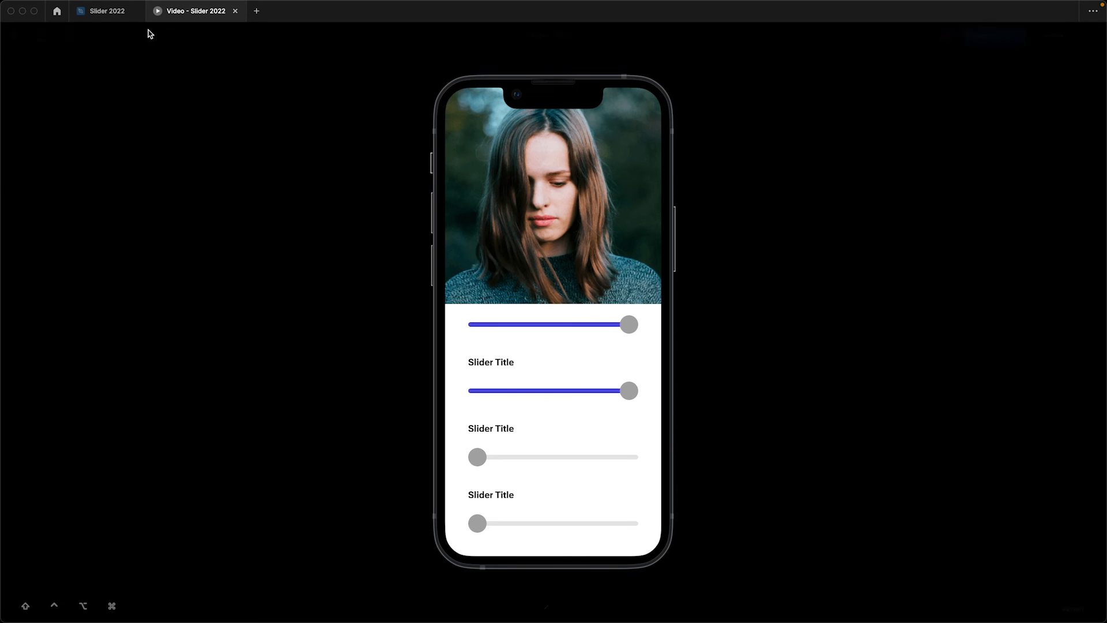
# - Set the second slider instance's Steps property to 2 and return to the prototype preview
pyautogui.click(106, 11)
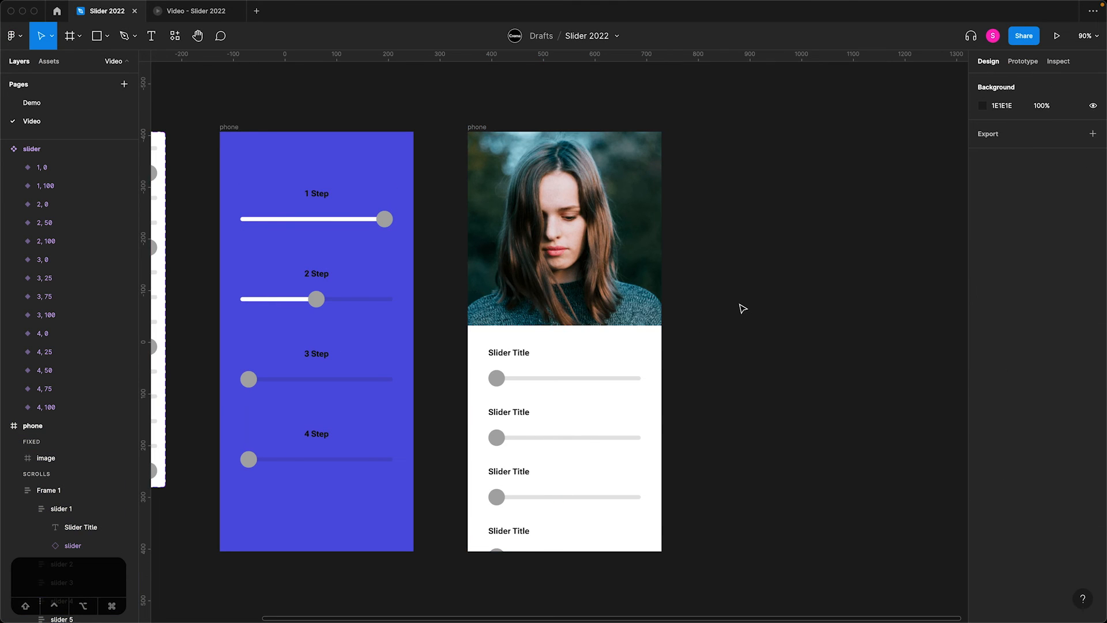
pyautogui.click(565, 437)
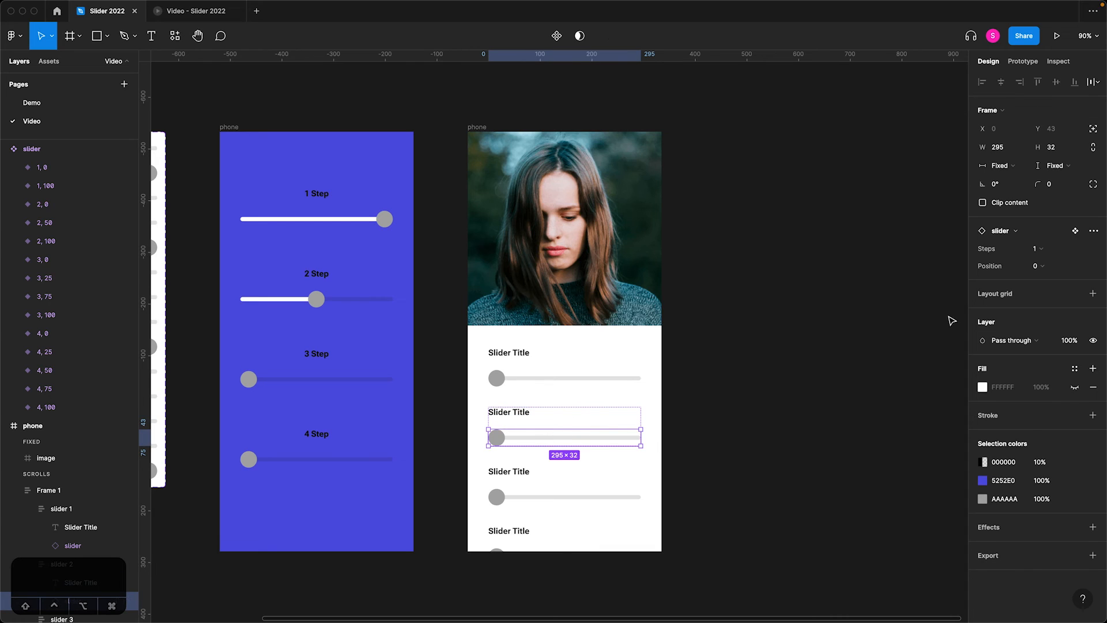
pyautogui.click(1037, 247)
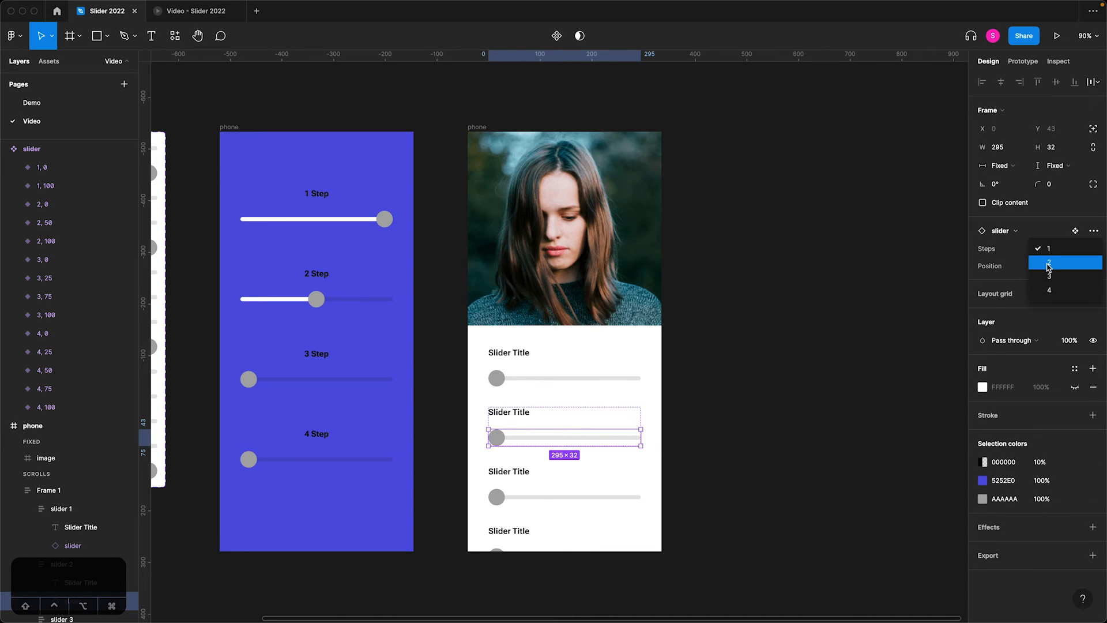
pyautogui.click(1050, 262)
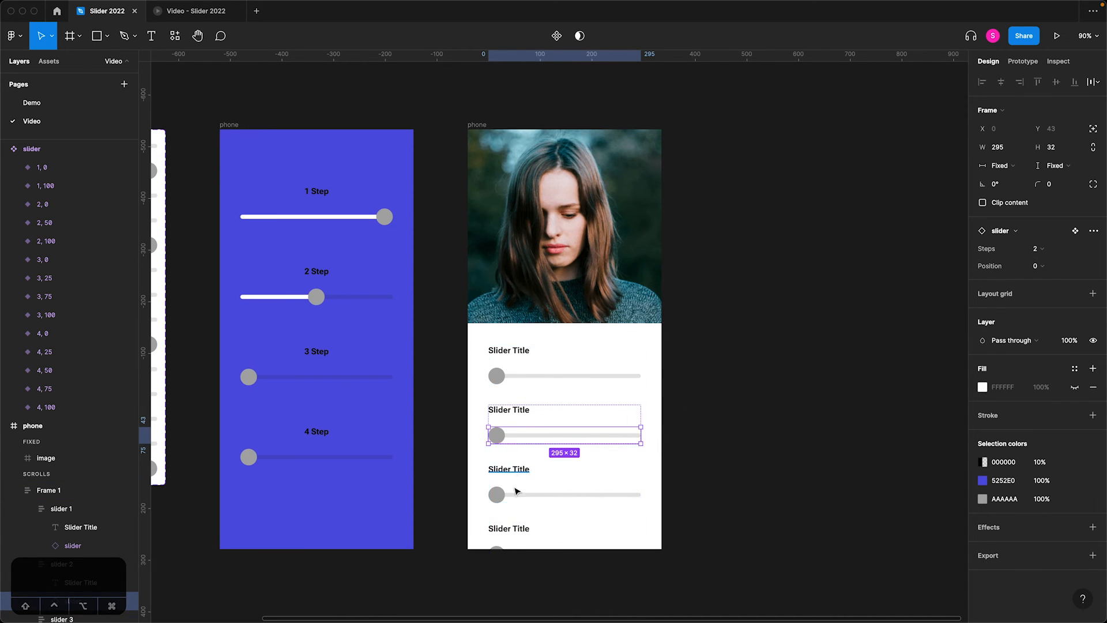
pyautogui.click(1037, 248)
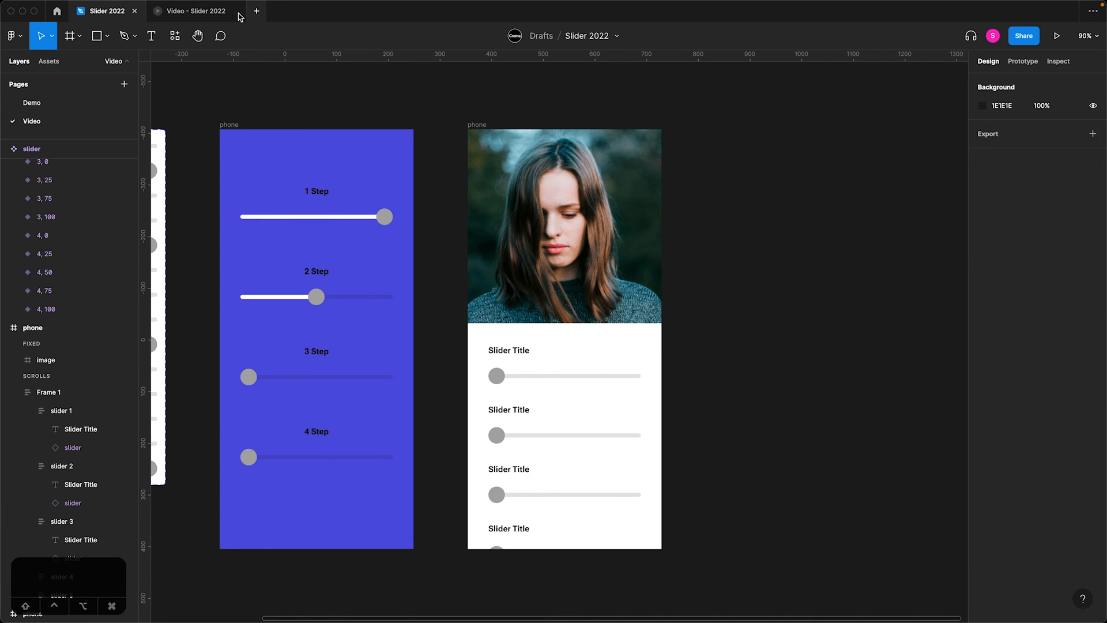
pyautogui.click(196, 10)
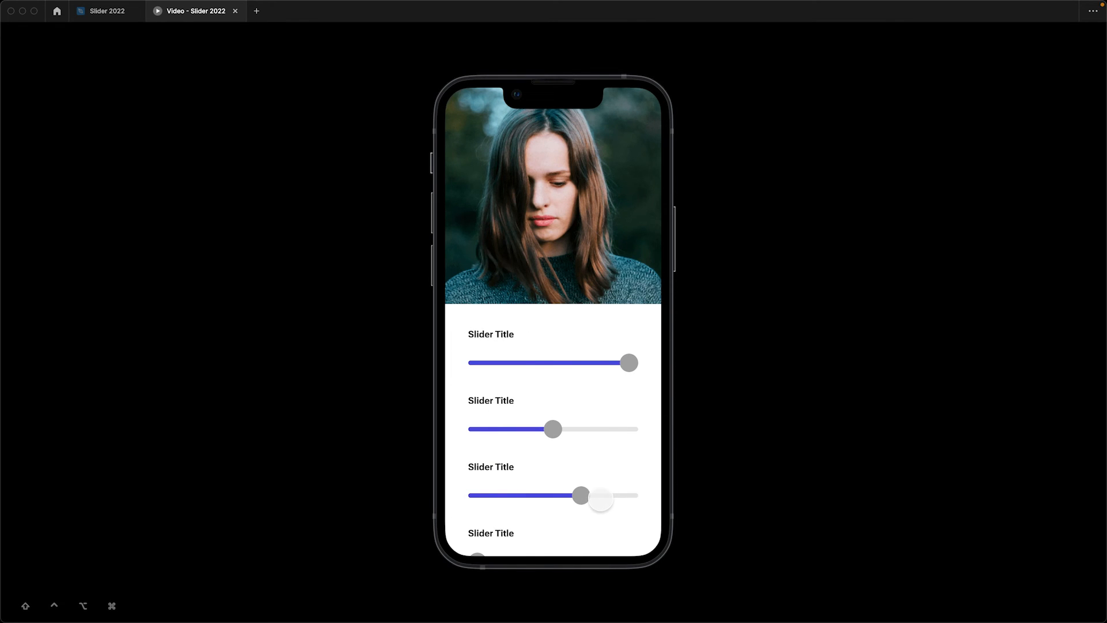
# - Drag the slider handles in the preview to check the second one stops halfway
pyautogui.click(106, 11)
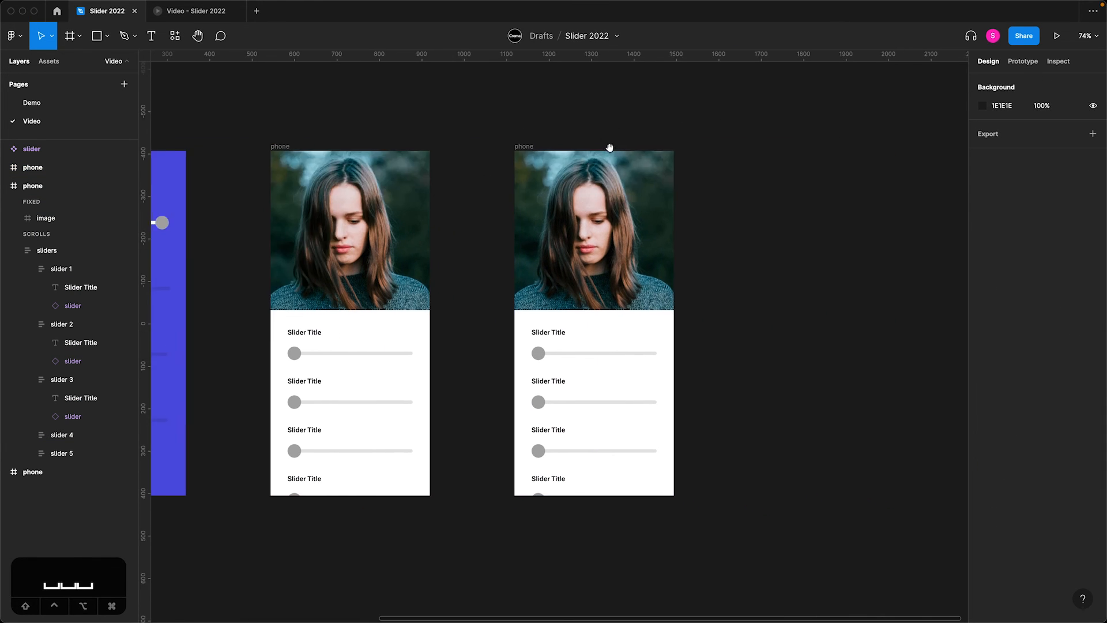
# - Connect the first slider's handle to the copied phone frame, then select the copy's first slider
pyautogui.click(593, 229)
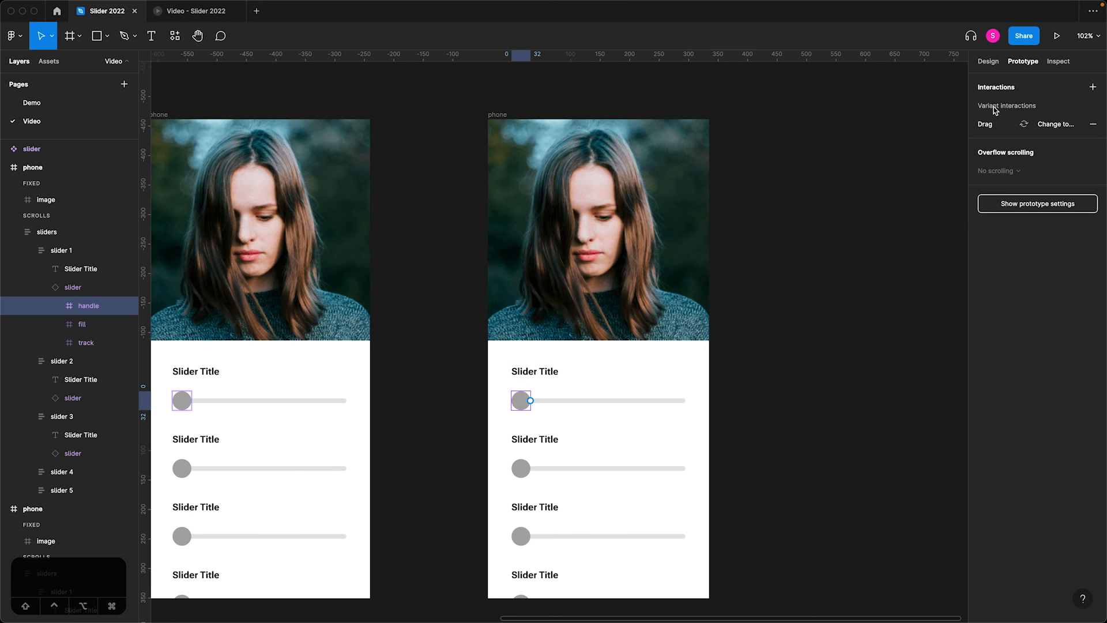
pyautogui.moveTo(1004, 125)
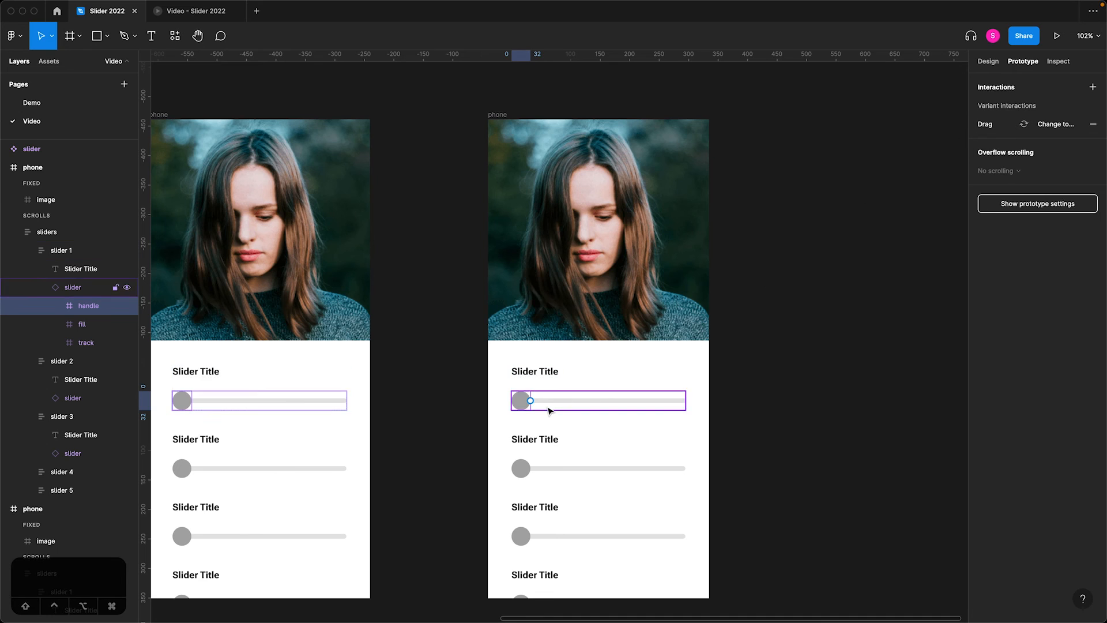
pyautogui.click(85, 342)
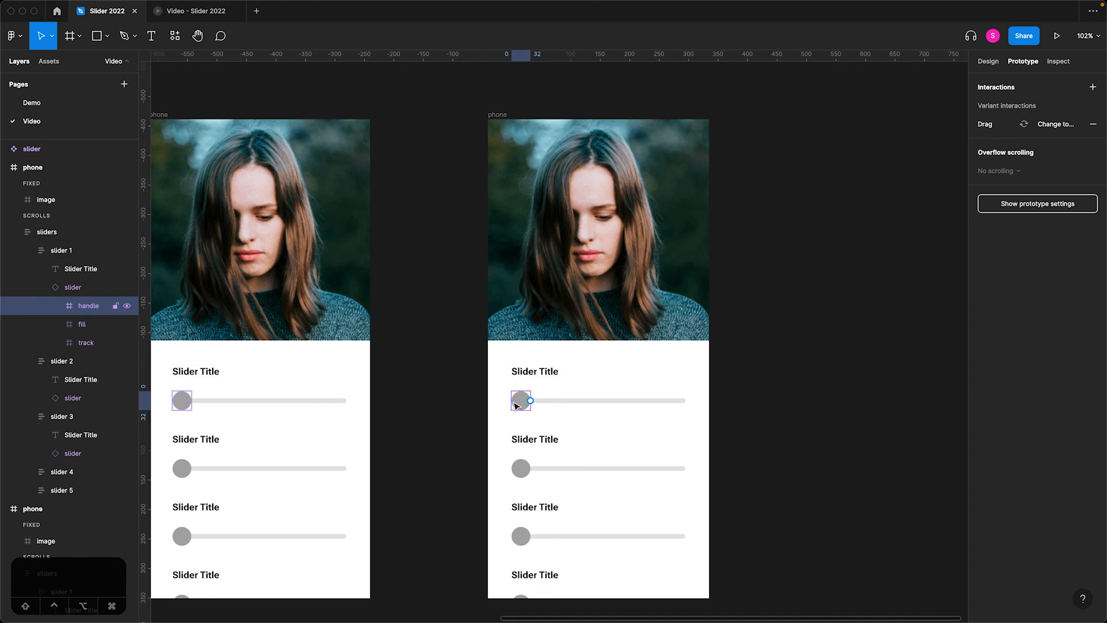
pyautogui.click(85, 343)
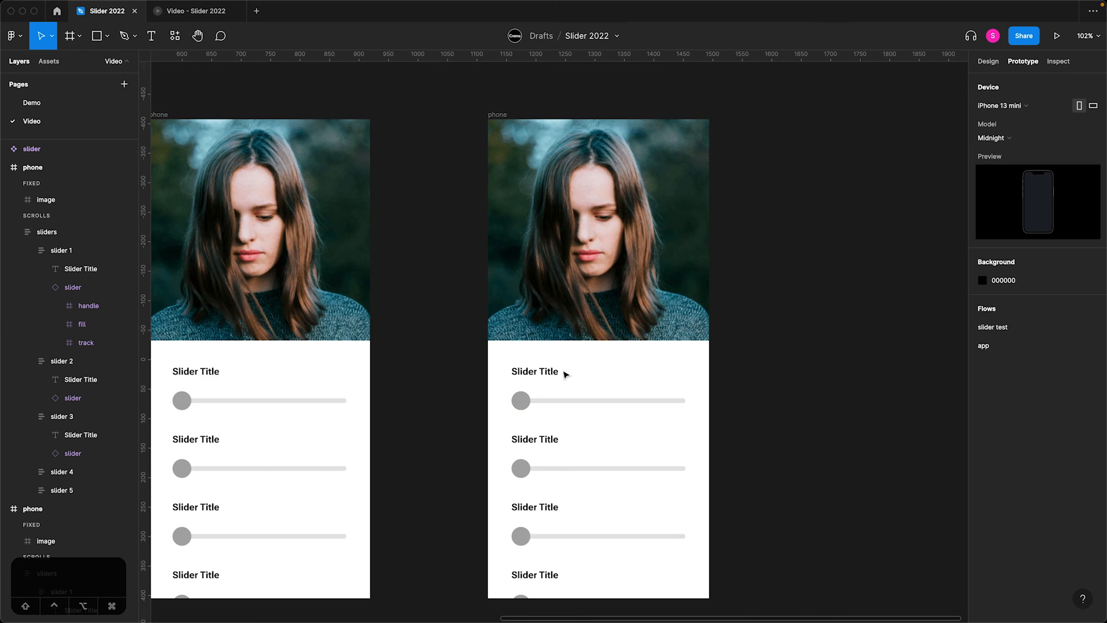
pyautogui.click(46, 232)
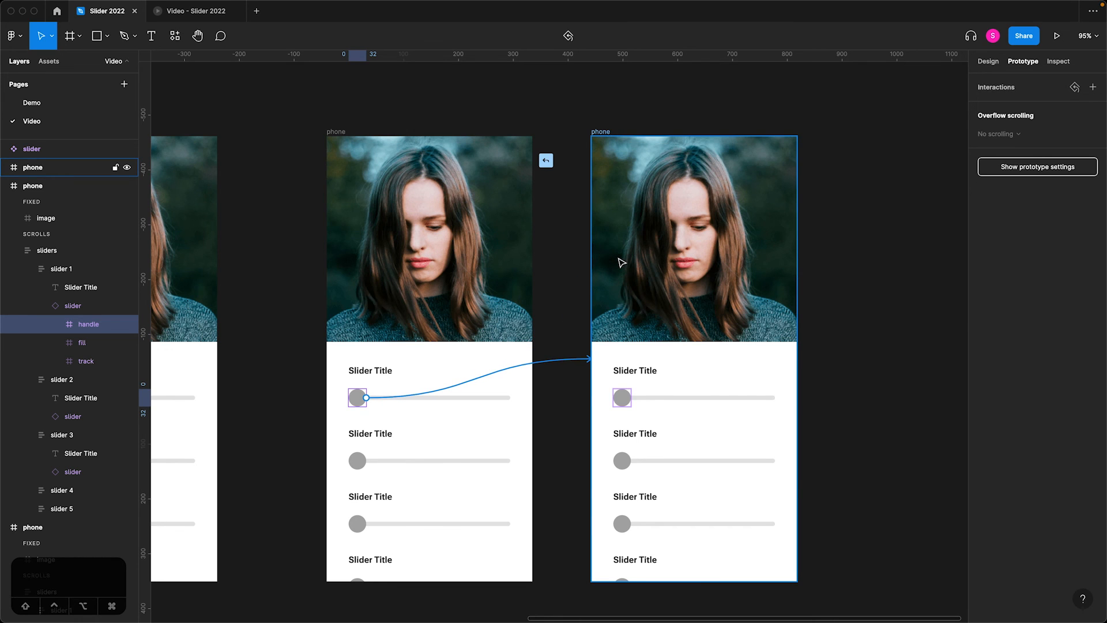
pyautogui.click(476, 378)
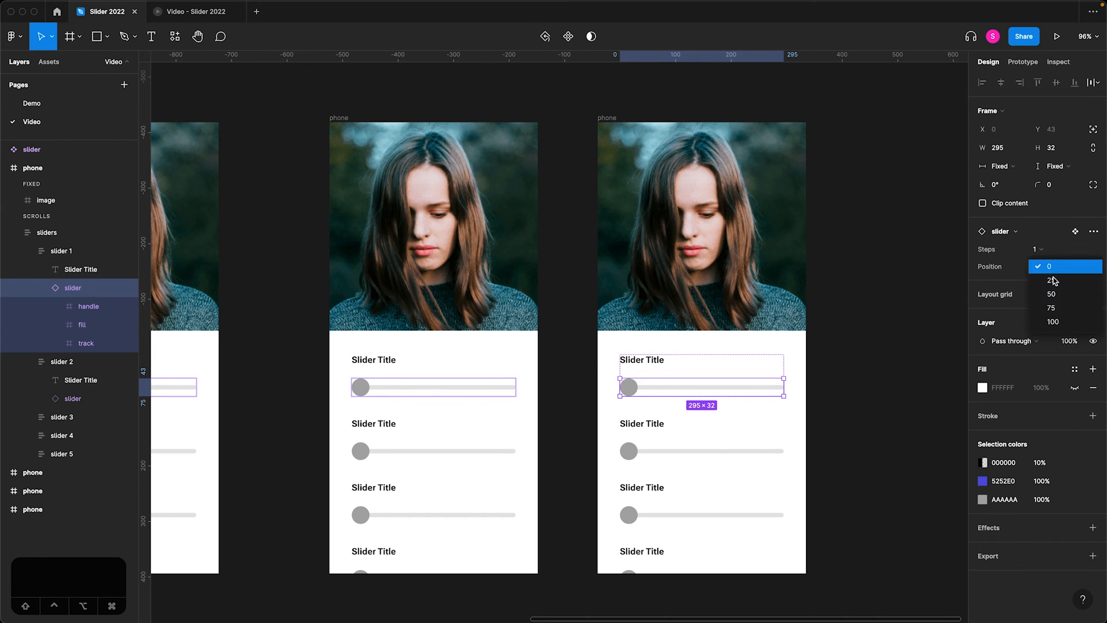
# - Set the slider's Position to 100 and add an On drag interaction from its handle back to the first phone
pyautogui.click(1052, 321)
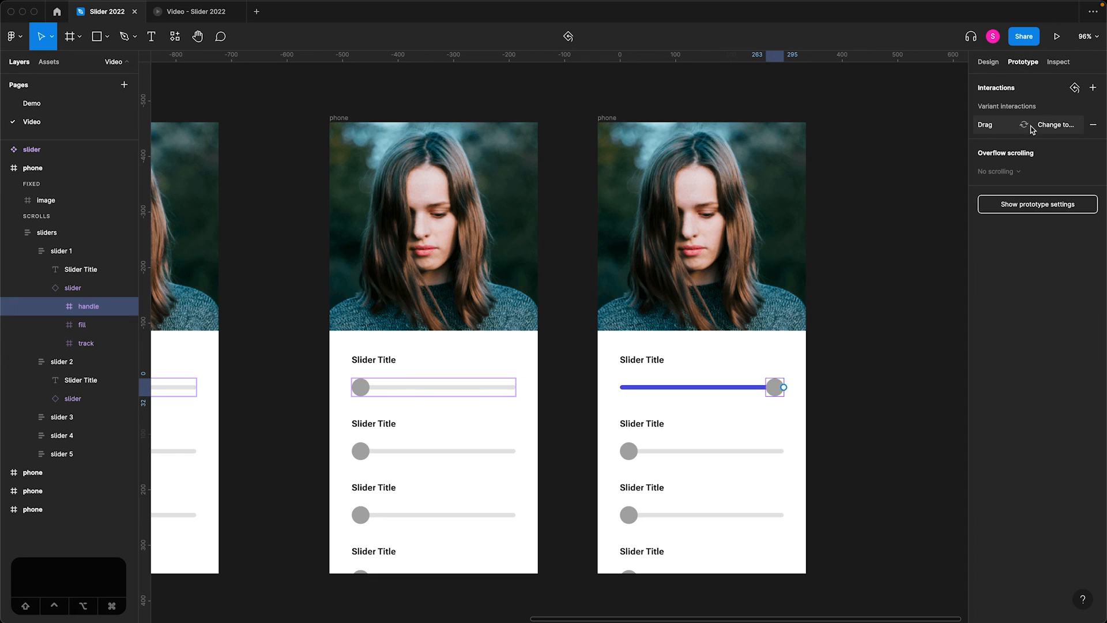
pyautogui.click(1093, 124)
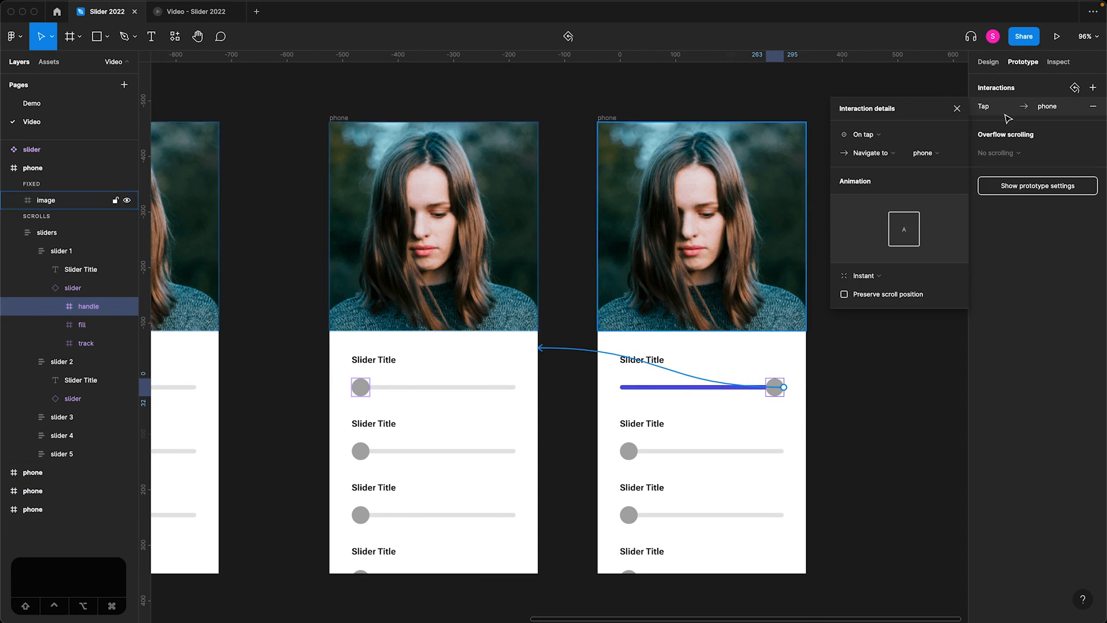
pyautogui.click(865, 134)
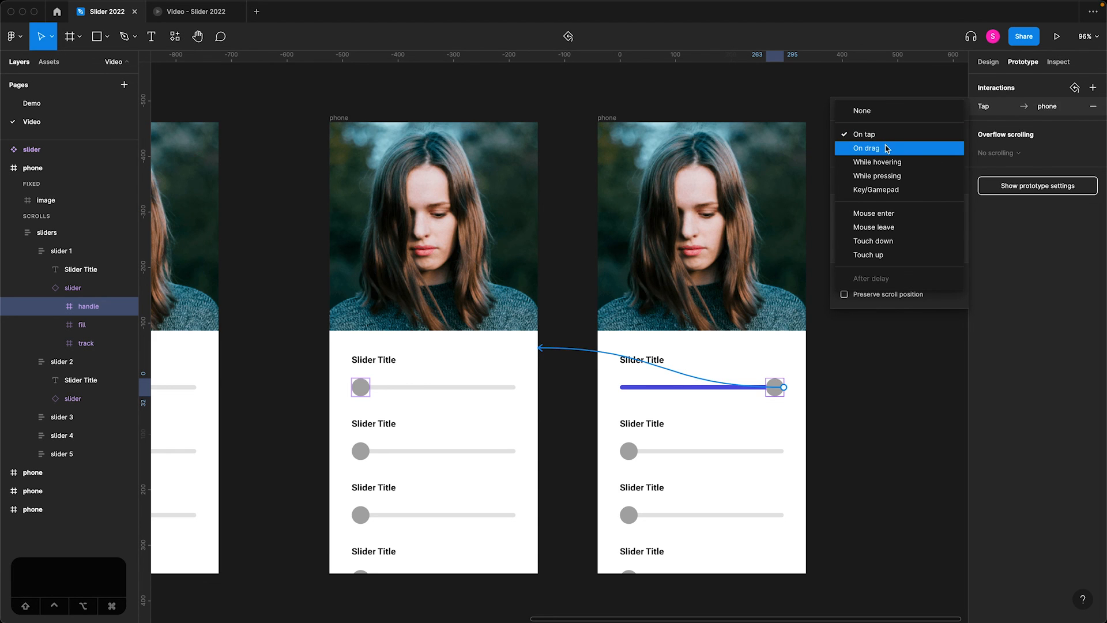
pyautogui.click(865, 149)
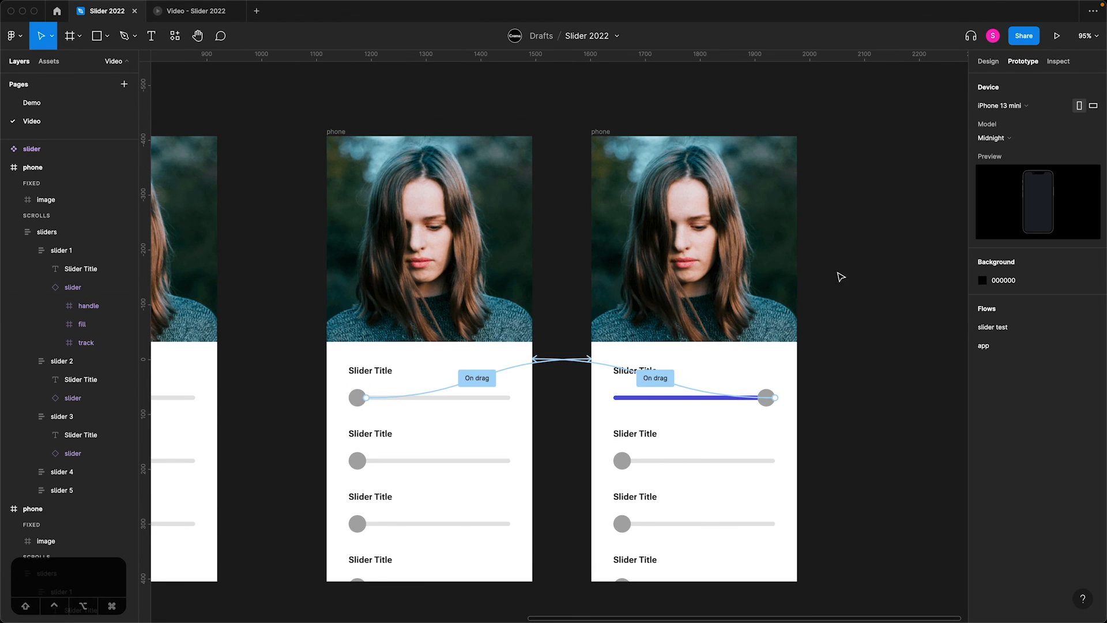
pyautogui.click(699, 216)
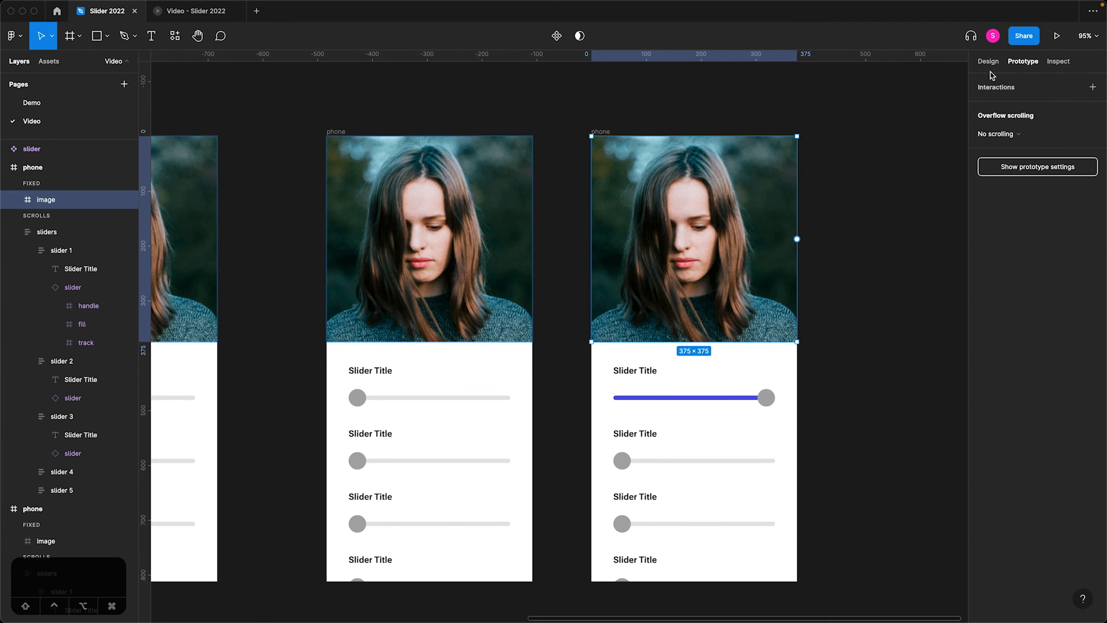
# - Show the Image fill adjustments for the copied screen's photo frame
pyautogui.click(988, 61)
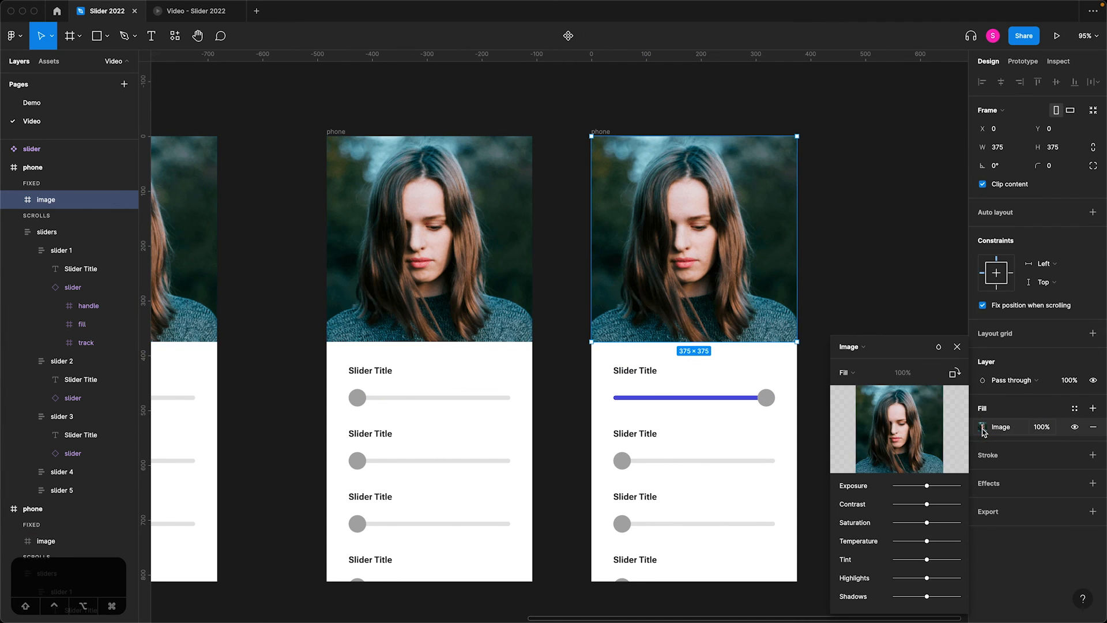